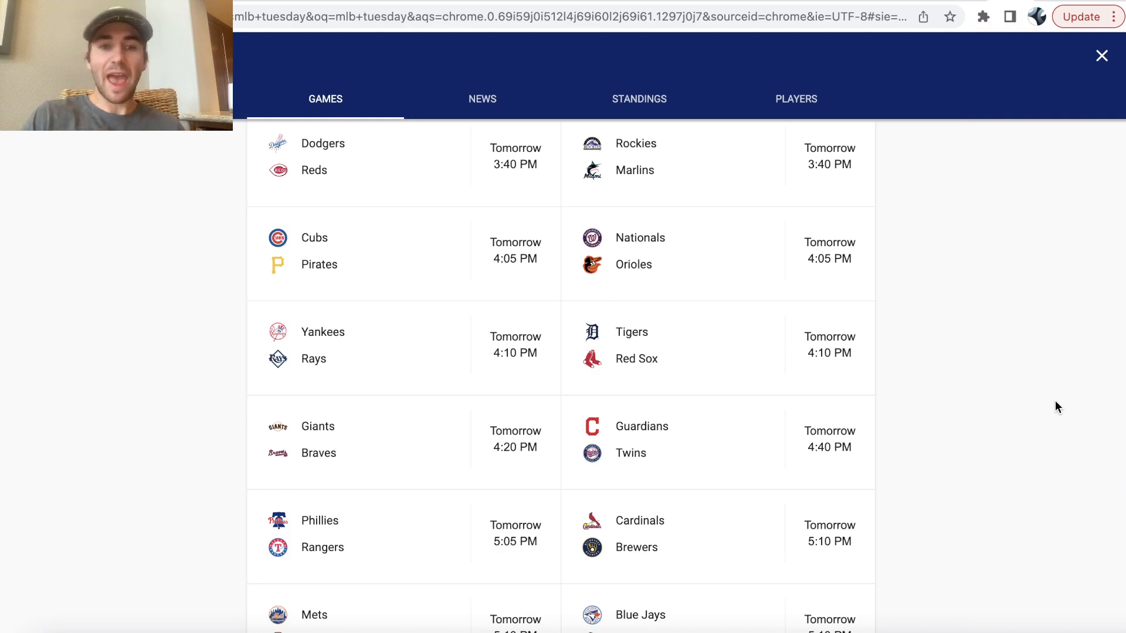
pyautogui.moveTo(504, 372)
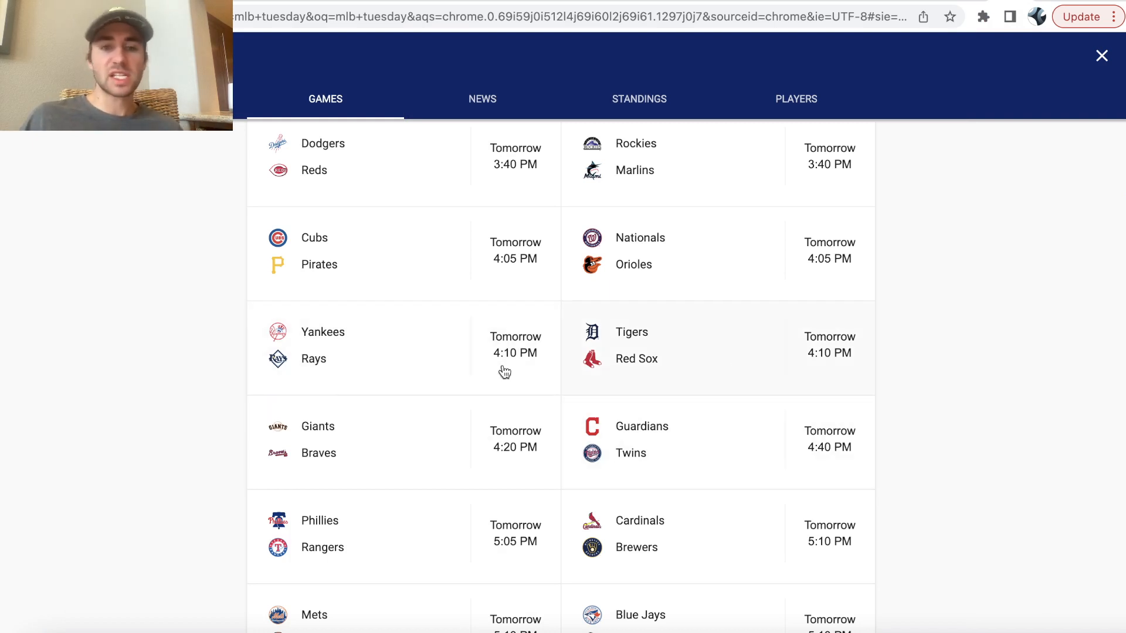
# Scroll down to the Pre-match positive EV bets table topped by Athletics vs Mariners 1st inning over.
pyautogui.scroll(-3)
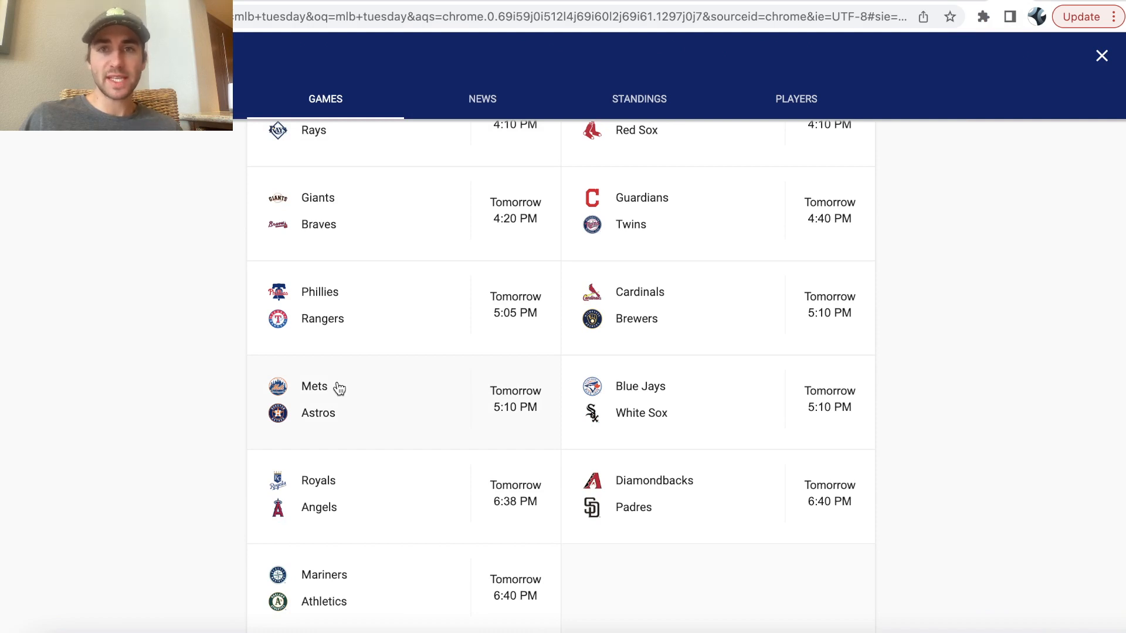
pyautogui.moveTo(385, 273)
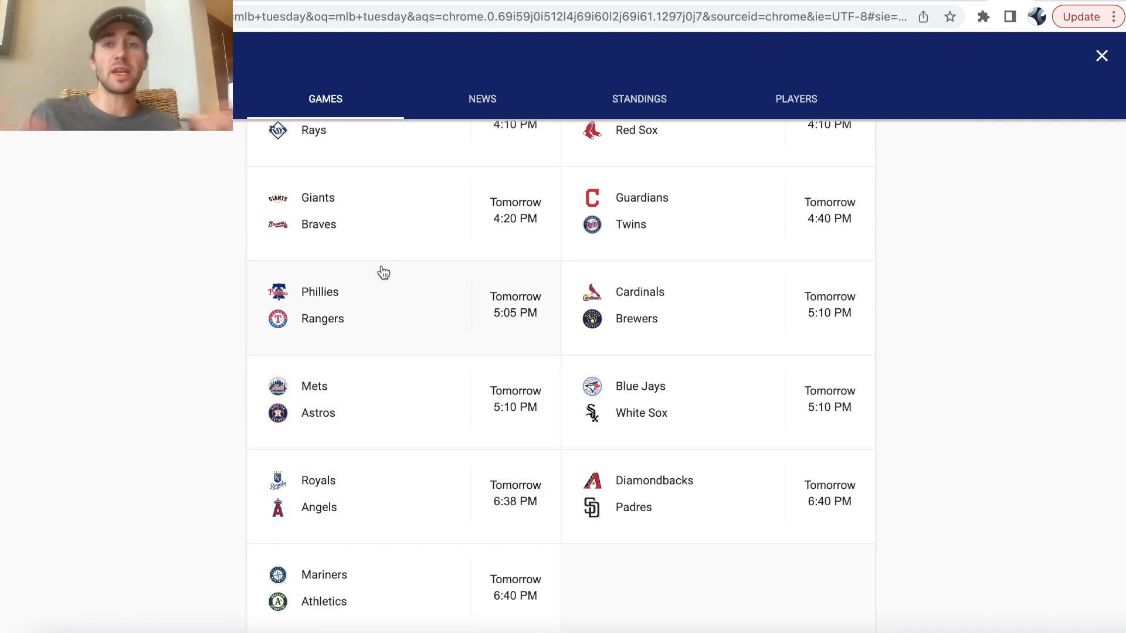
pyautogui.moveTo(760, 298)
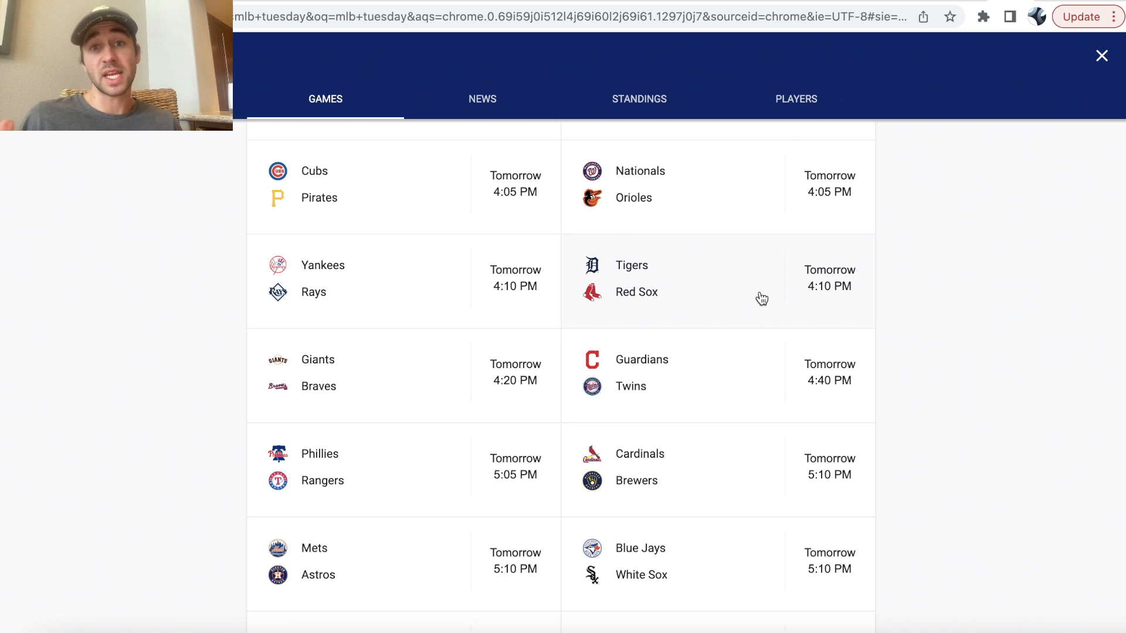
pyautogui.moveTo(795, 248)
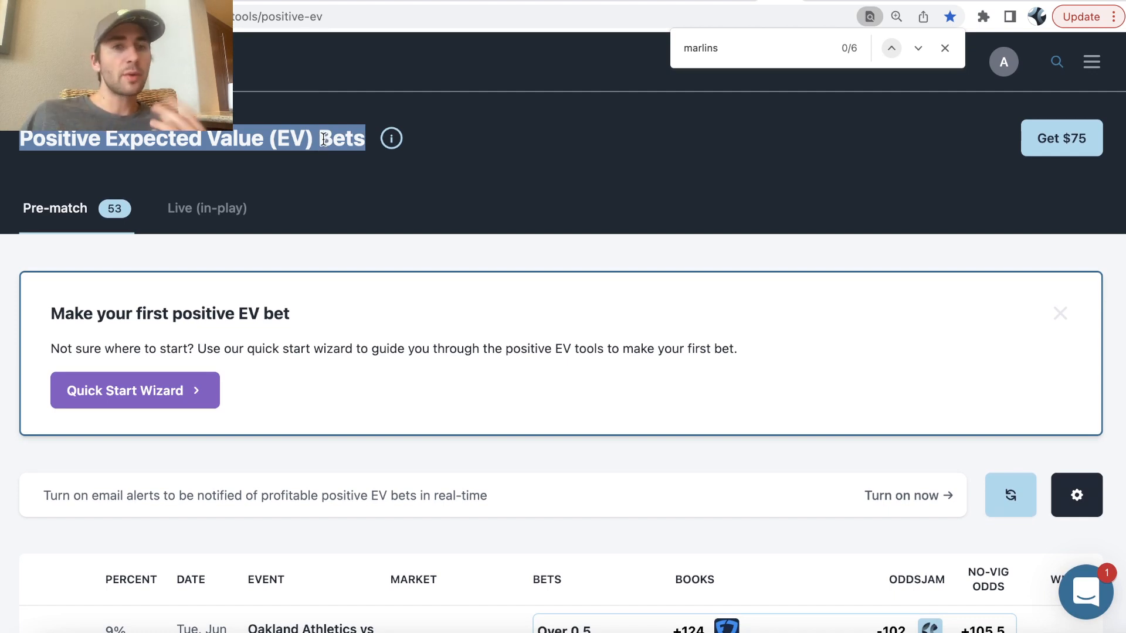
pyautogui.moveTo(560, 314)
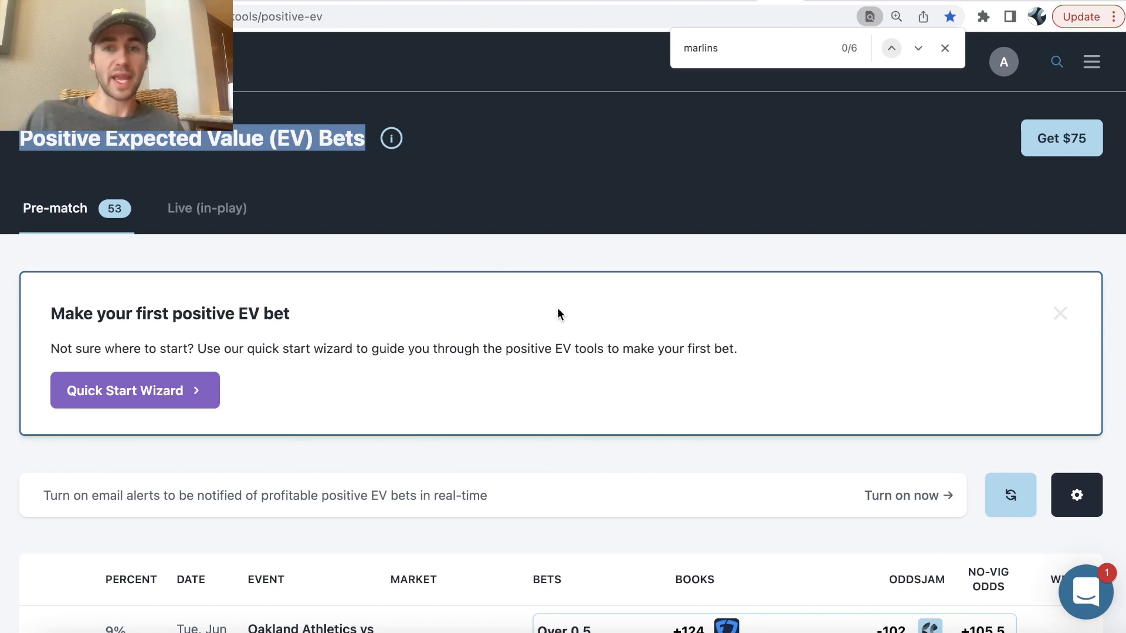
pyautogui.moveTo(807, 450)
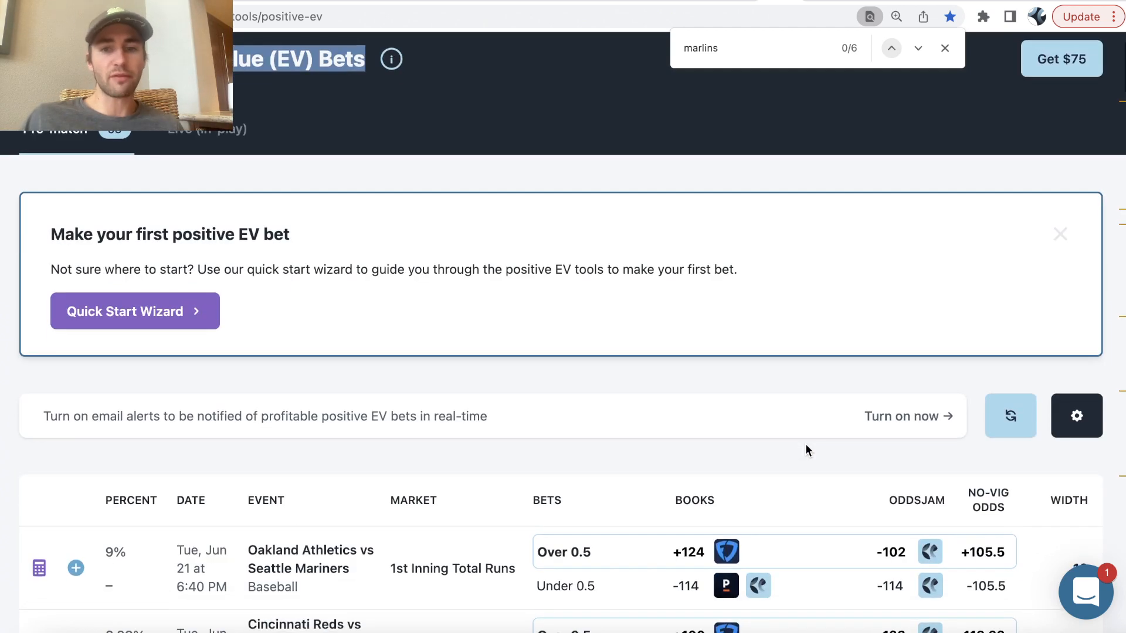
pyautogui.scroll(-3)
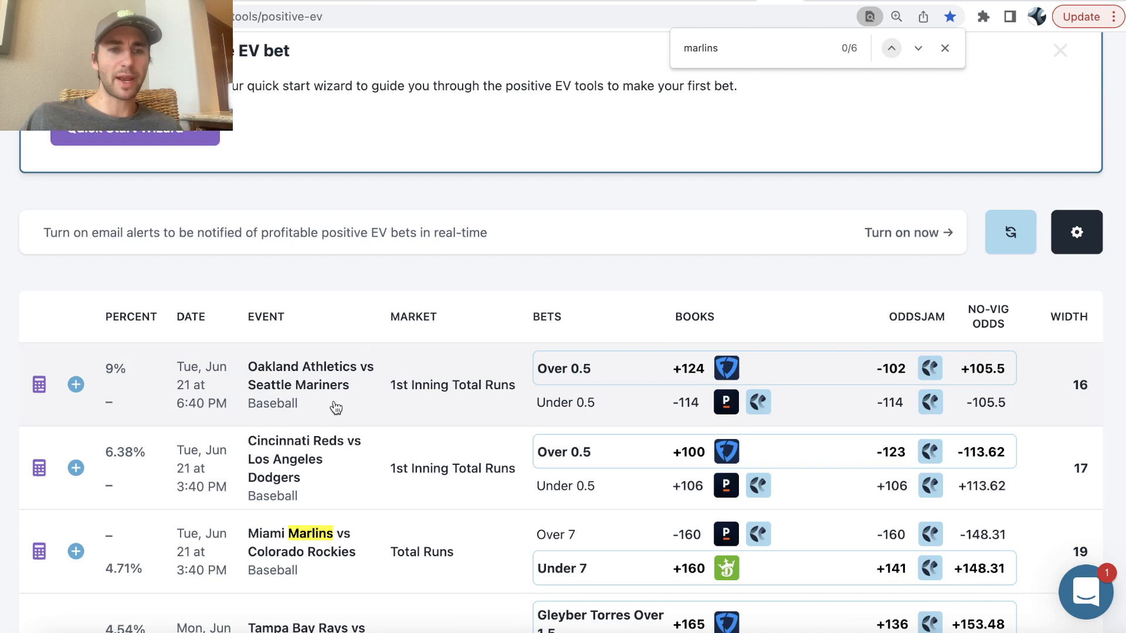
pyautogui.moveTo(111, 418)
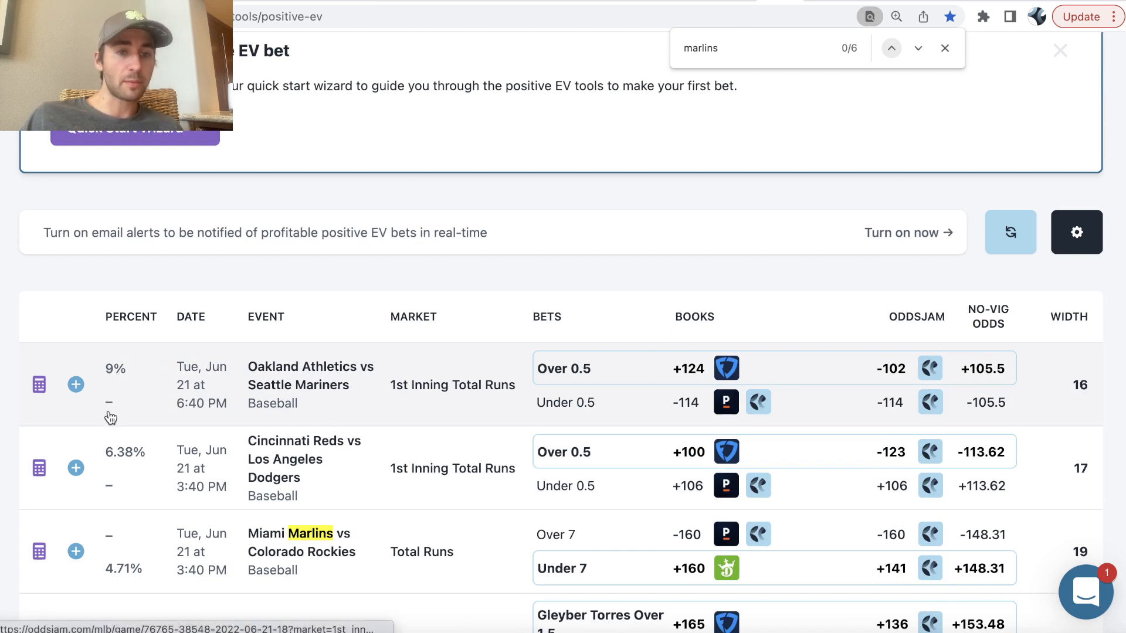
pyautogui.moveTo(676, 369)
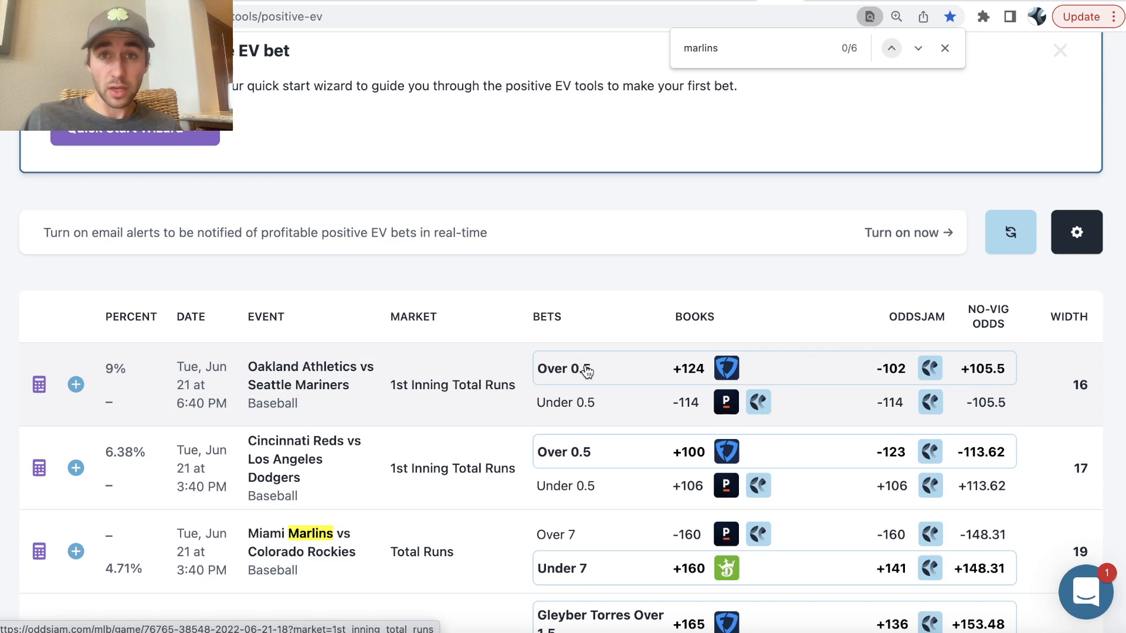
pyautogui.moveTo(726, 368)
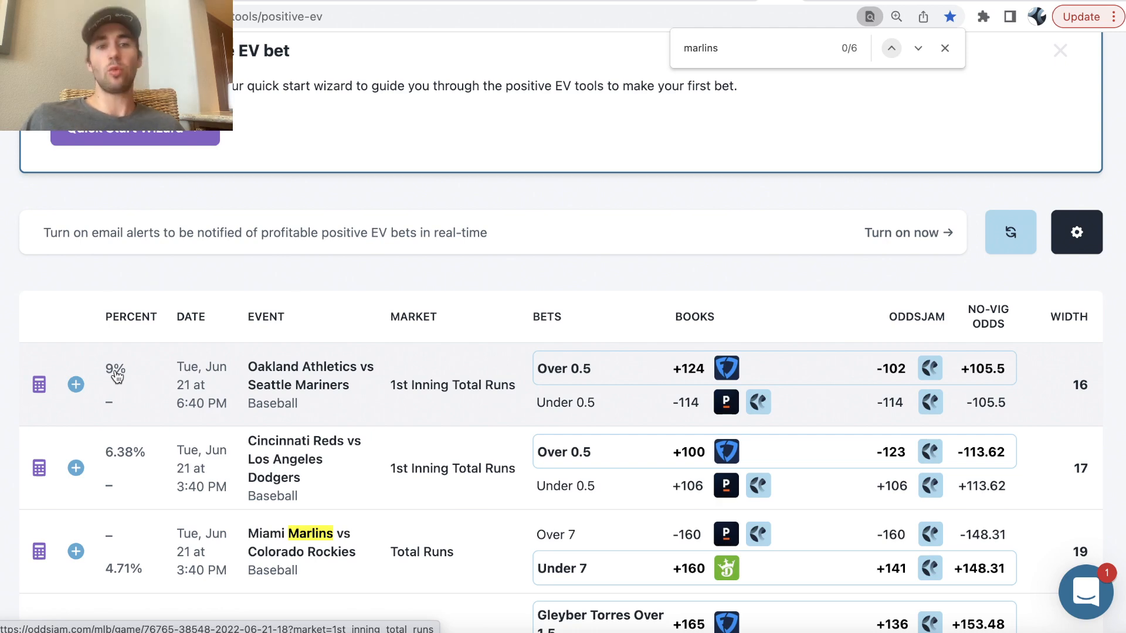
pyautogui.moveTo(801, 369)
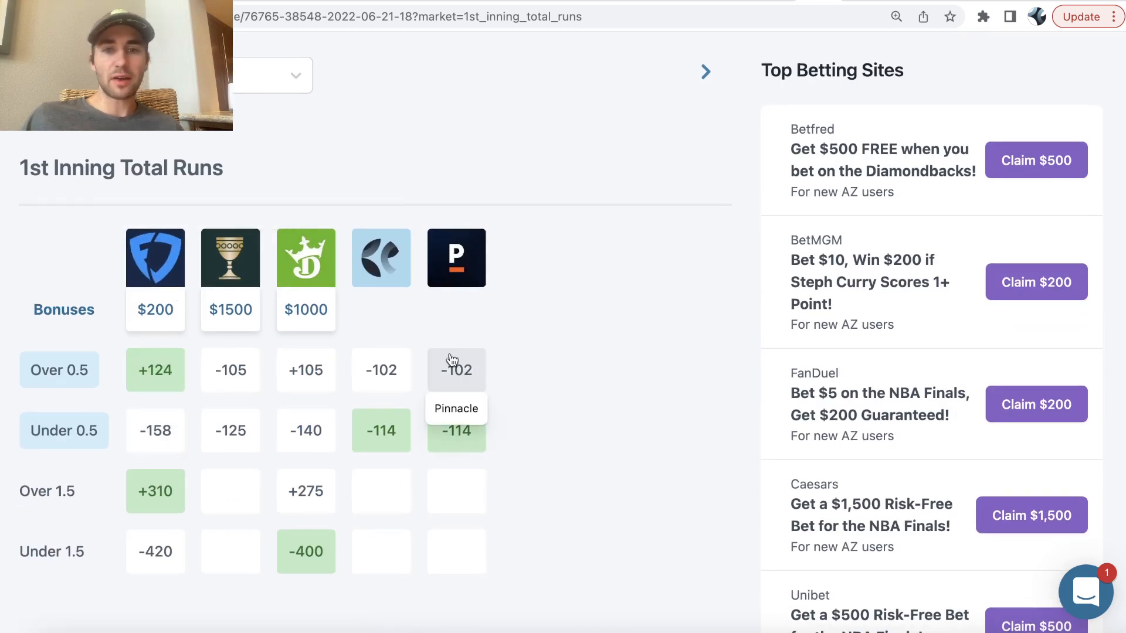
pyautogui.moveTo(504, 371)
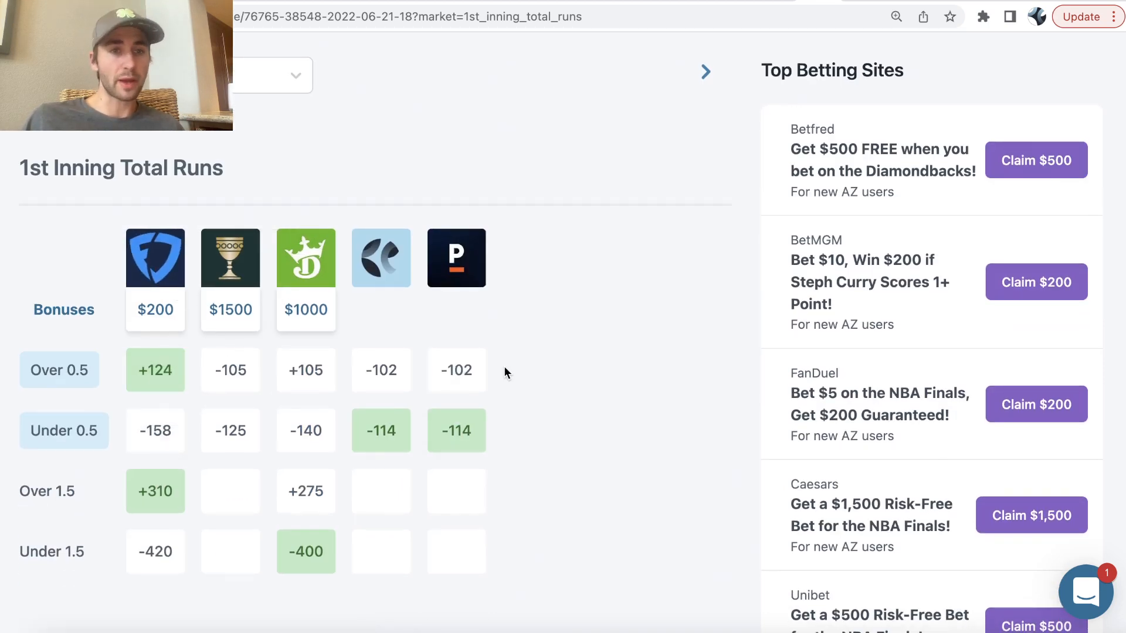
# Scroll through the Athletics vs Mariners 1st Inning Total Runs odds grid across five sportsbooks.
pyautogui.scroll(3)
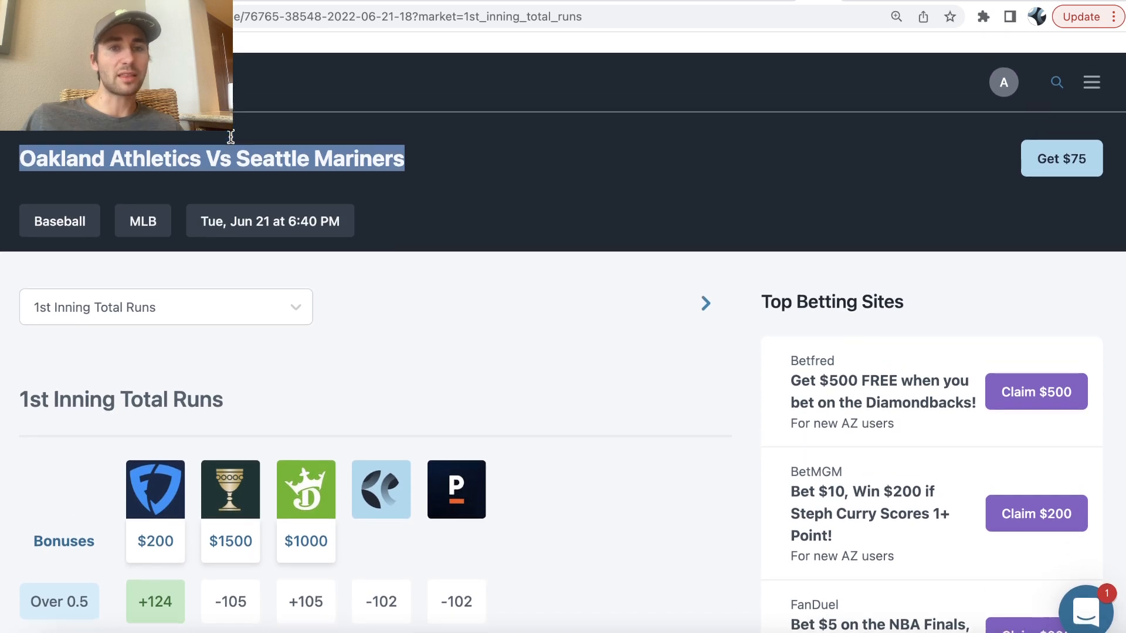
pyautogui.scroll(-3)
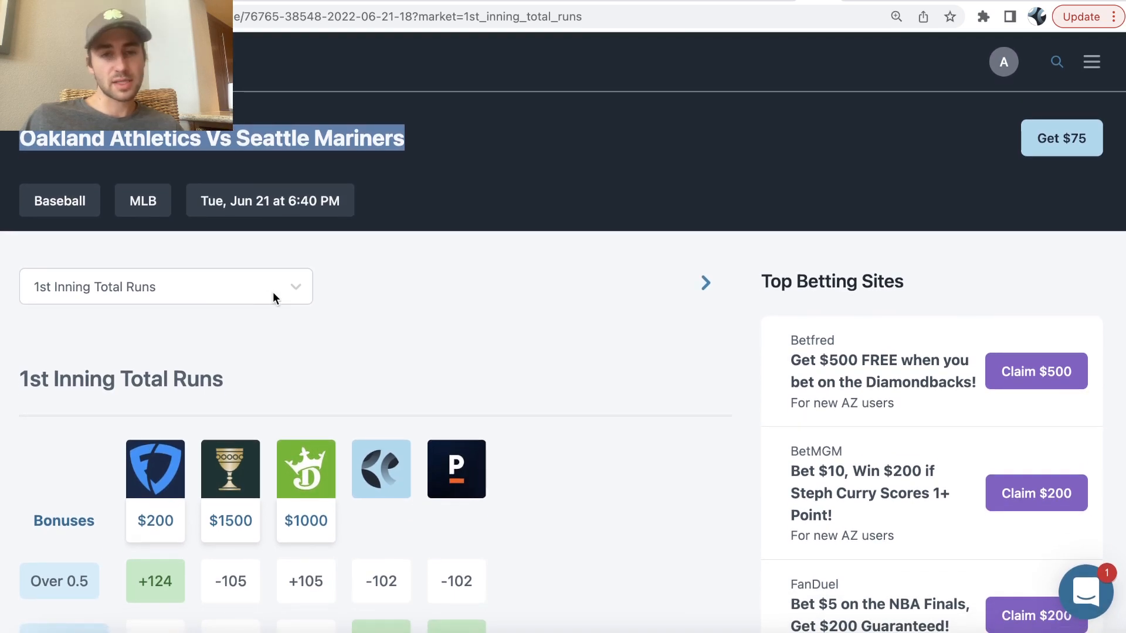
pyautogui.scroll(-3)
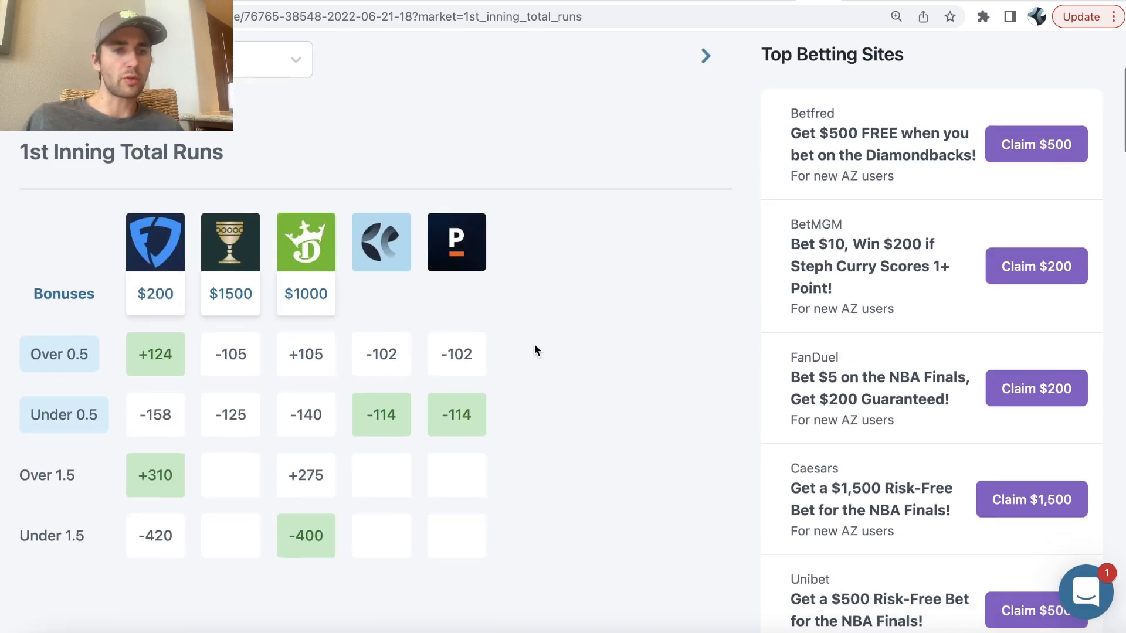
pyautogui.moveTo(155, 353)
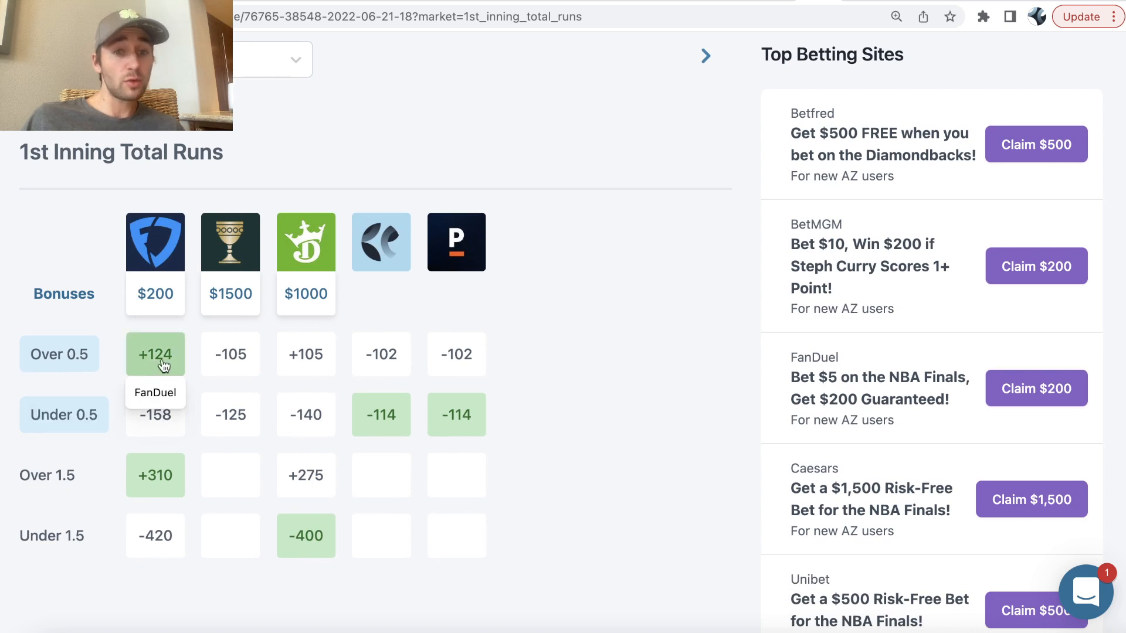
pyautogui.moveTo(230, 354)
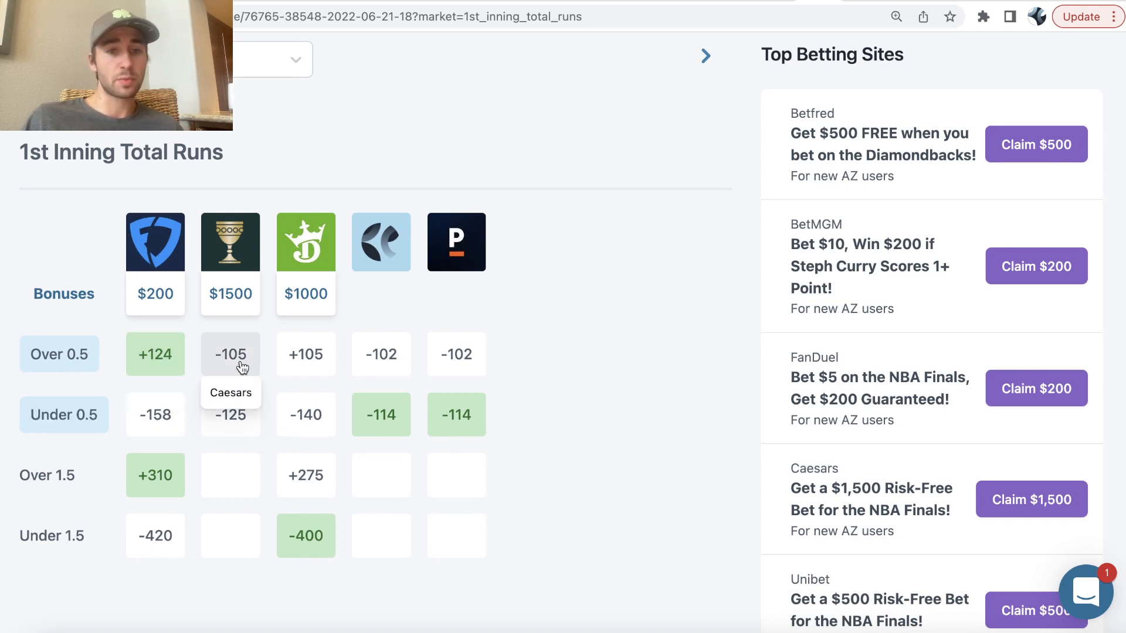
pyautogui.moveTo(472, 343)
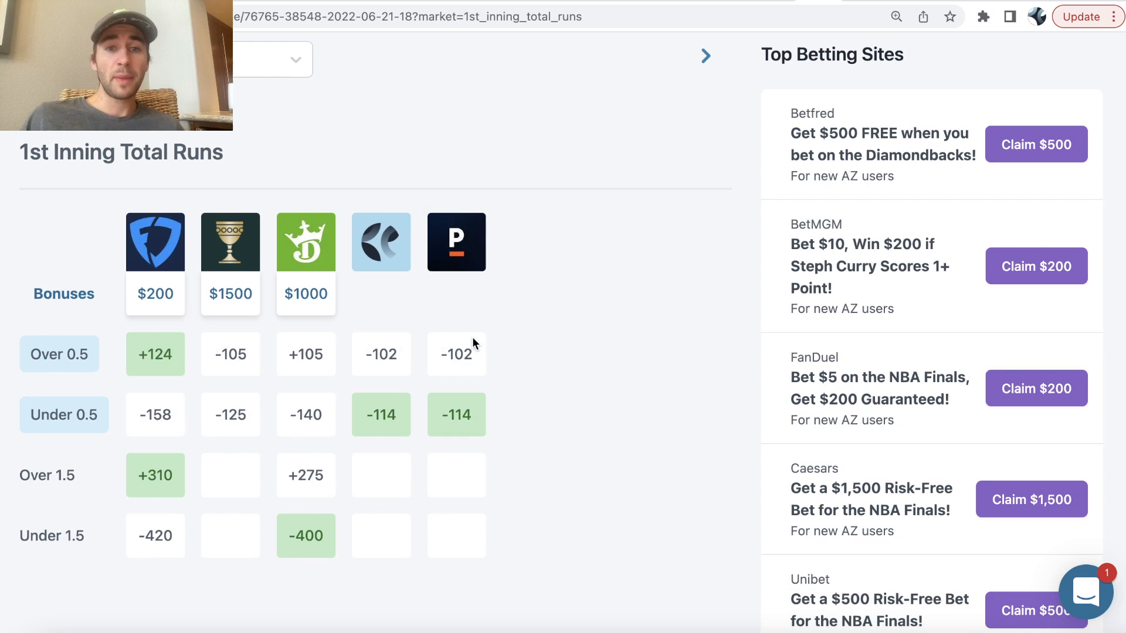
pyautogui.moveTo(456, 241)
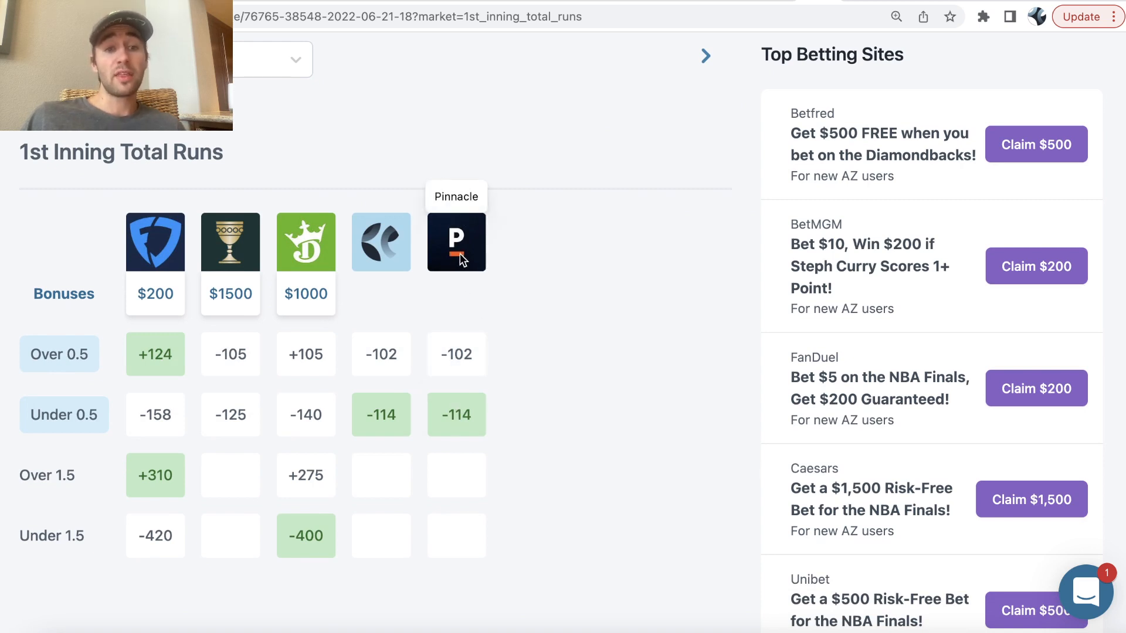
pyautogui.moveTo(456, 354)
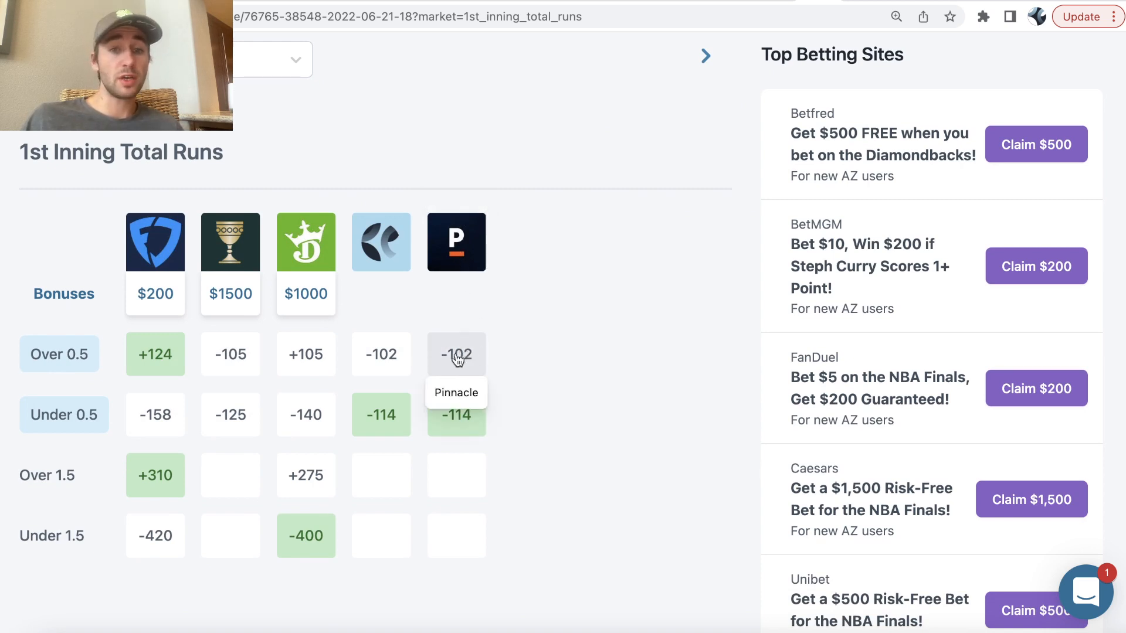
pyautogui.moveTo(230, 353)
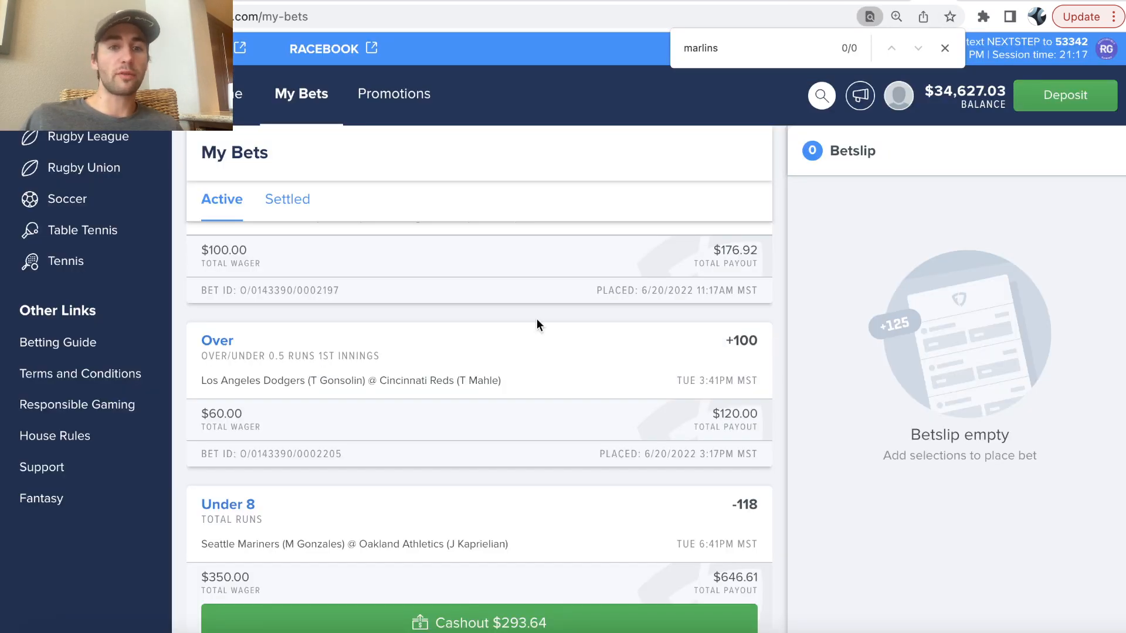
# Scroll through FanDuel My Bets to the Mariners @ Athletics 1st-innings Over 0.5 bet at +124.
pyautogui.scroll(-3)
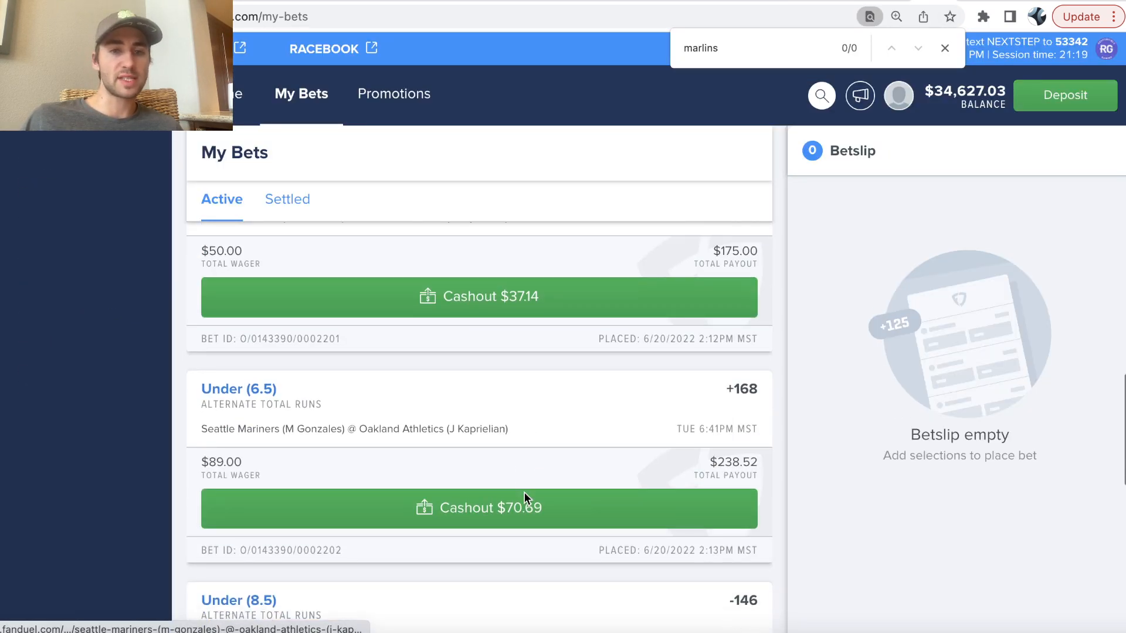
pyautogui.scroll(-3)
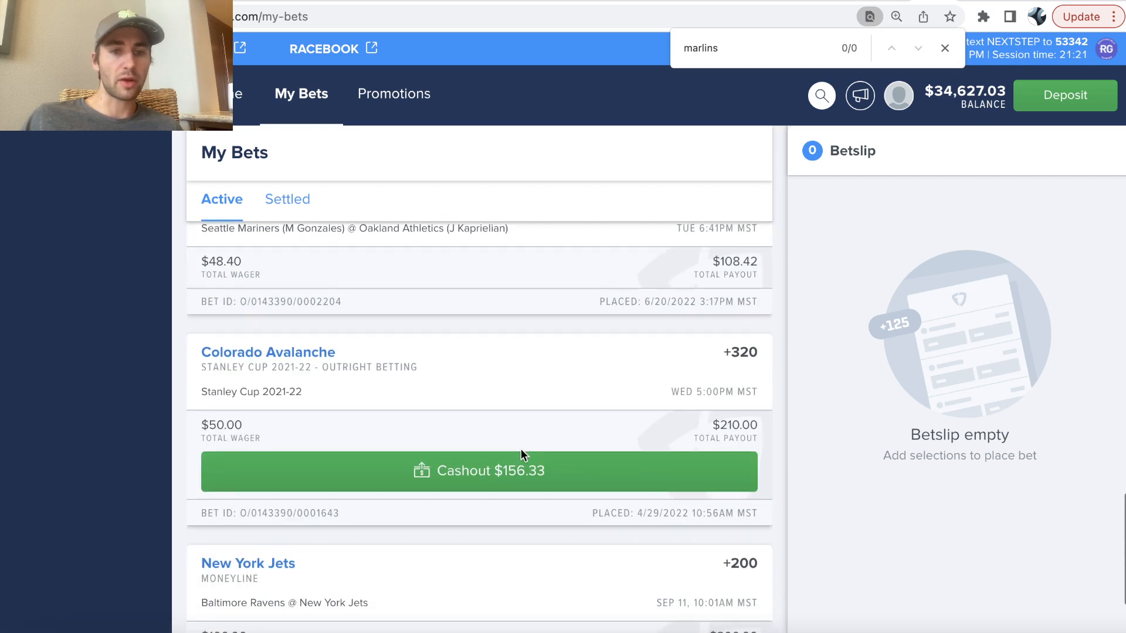
pyautogui.scroll(3)
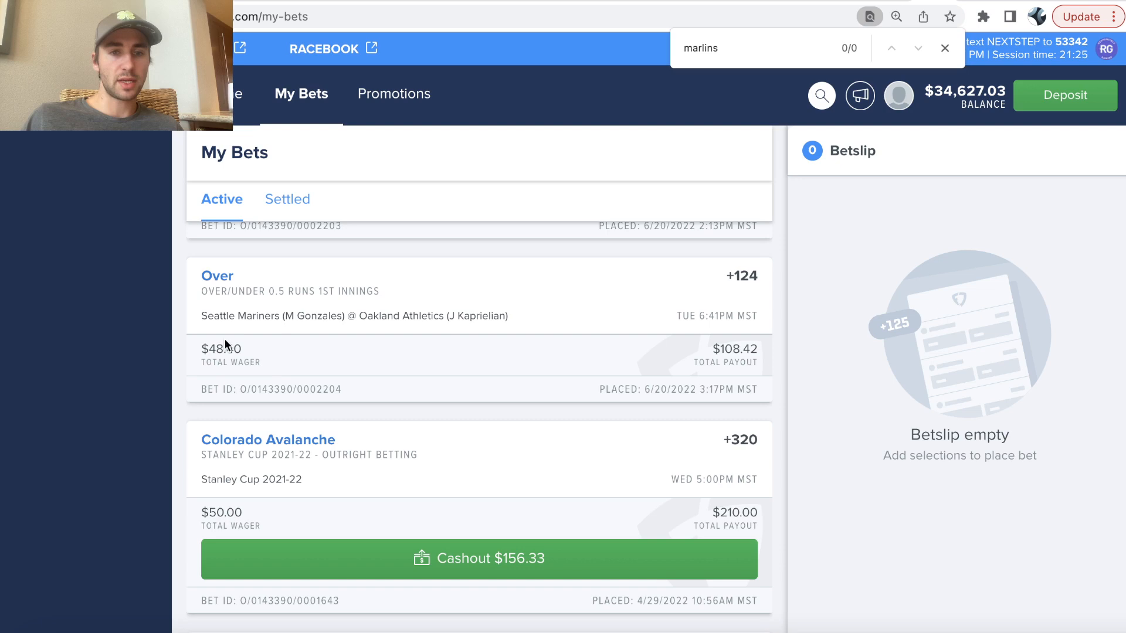
pyautogui.moveTo(486, 381)
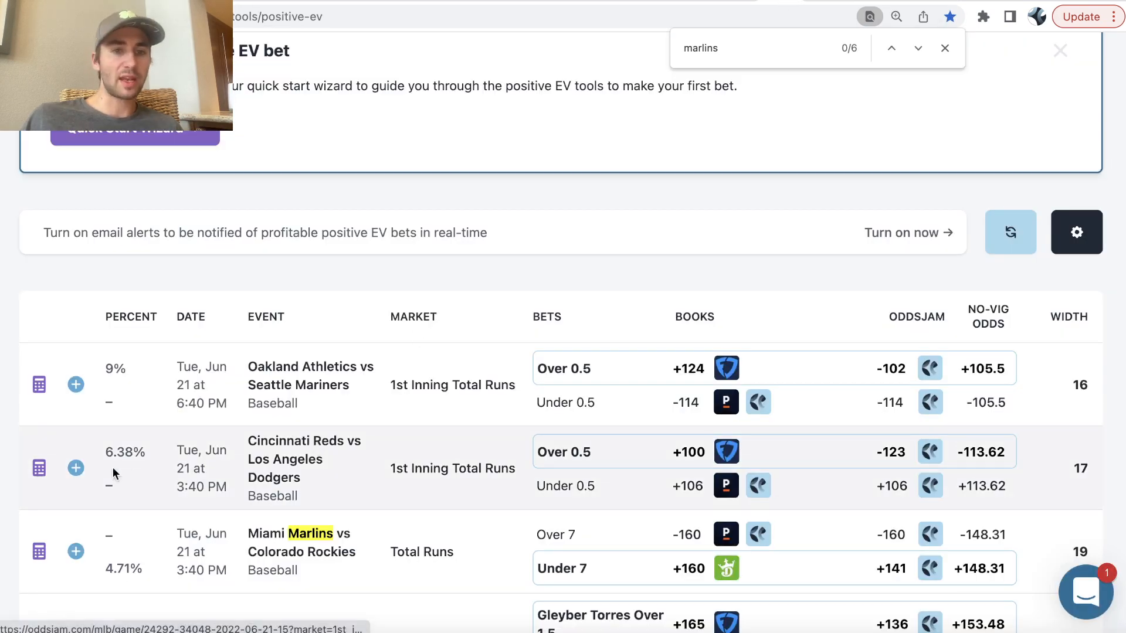
# Start a bet tracker entry for the Athletics–Mariners Over 0.5, then dismiss it unsaved.
pyautogui.click(75, 385)
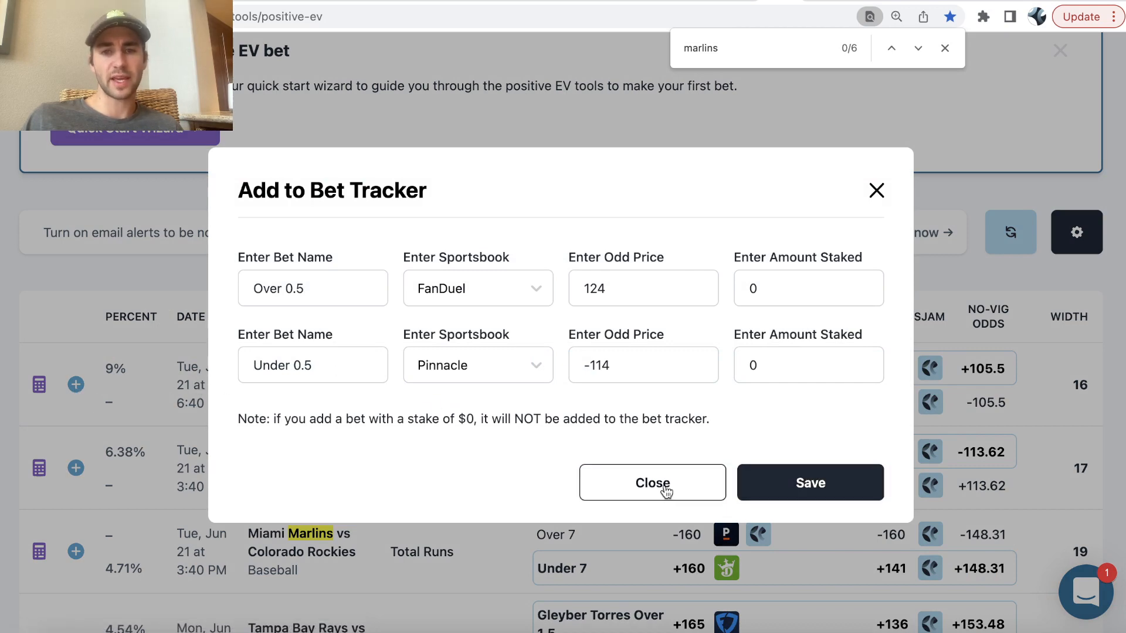
pyautogui.click(652, 482)
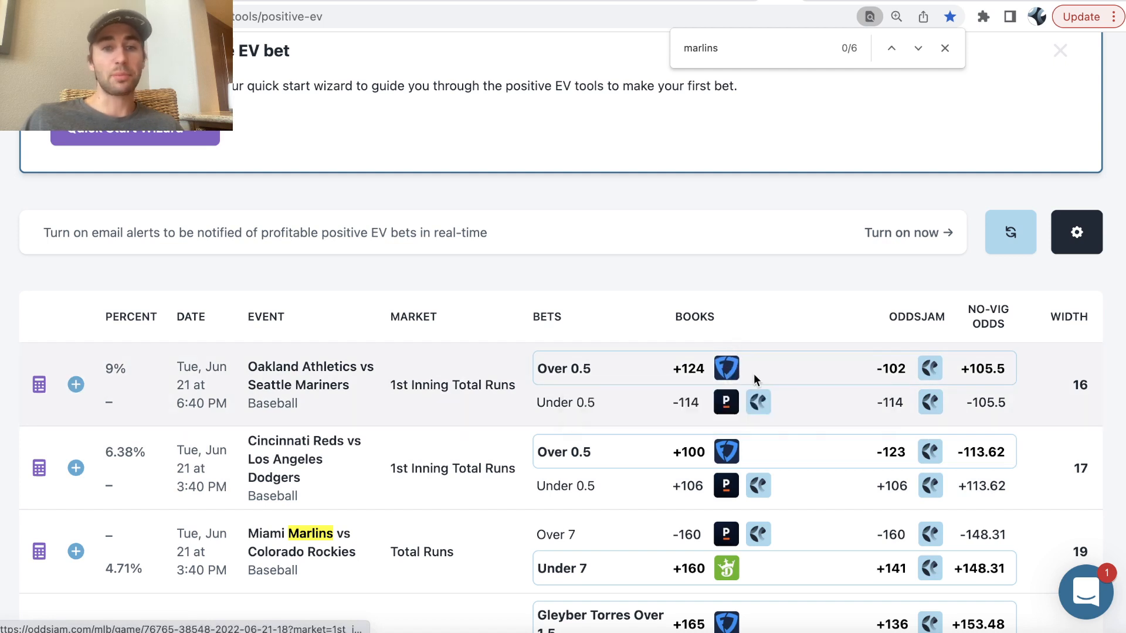
pyautogui.moveTo(413, 371)
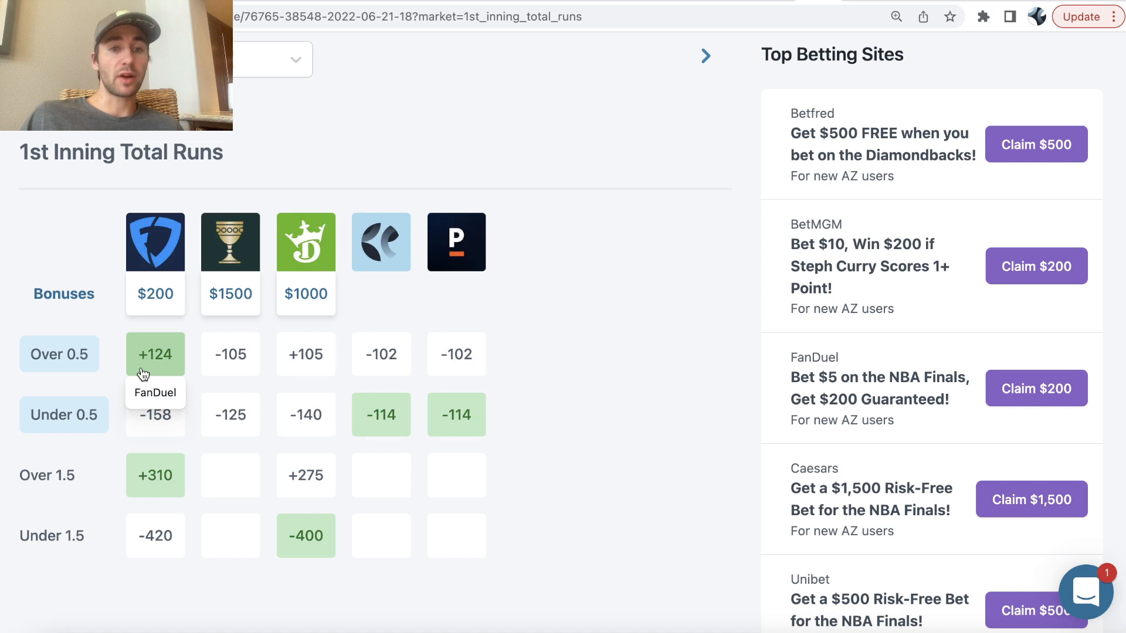
pyautogui.moveTo(493, 363)
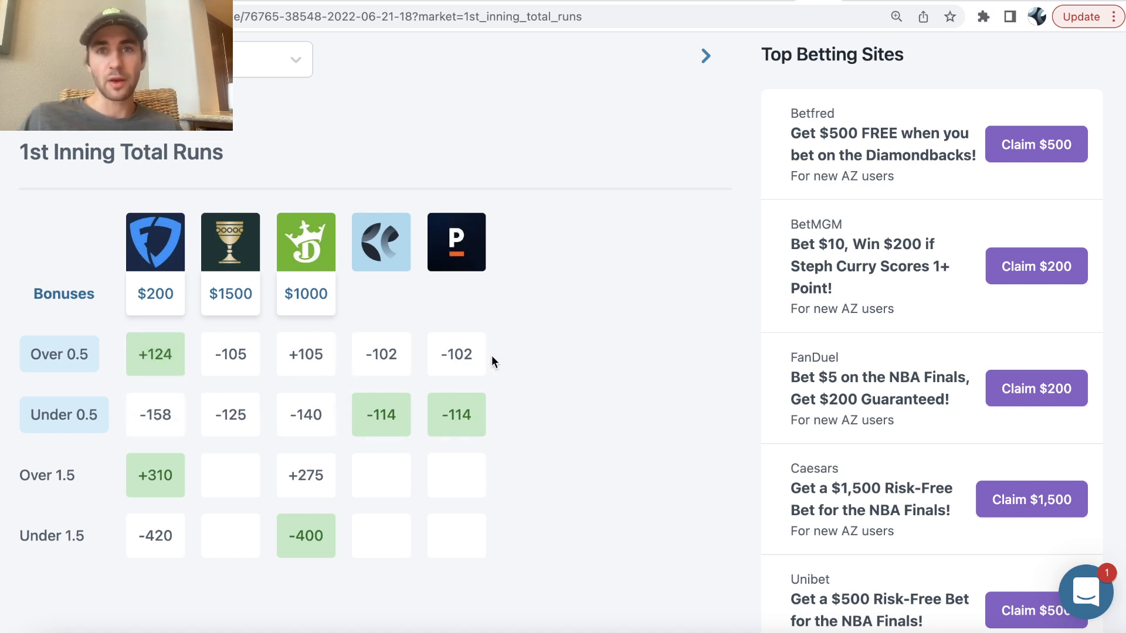
pyautogui.moveTo(552, 301)
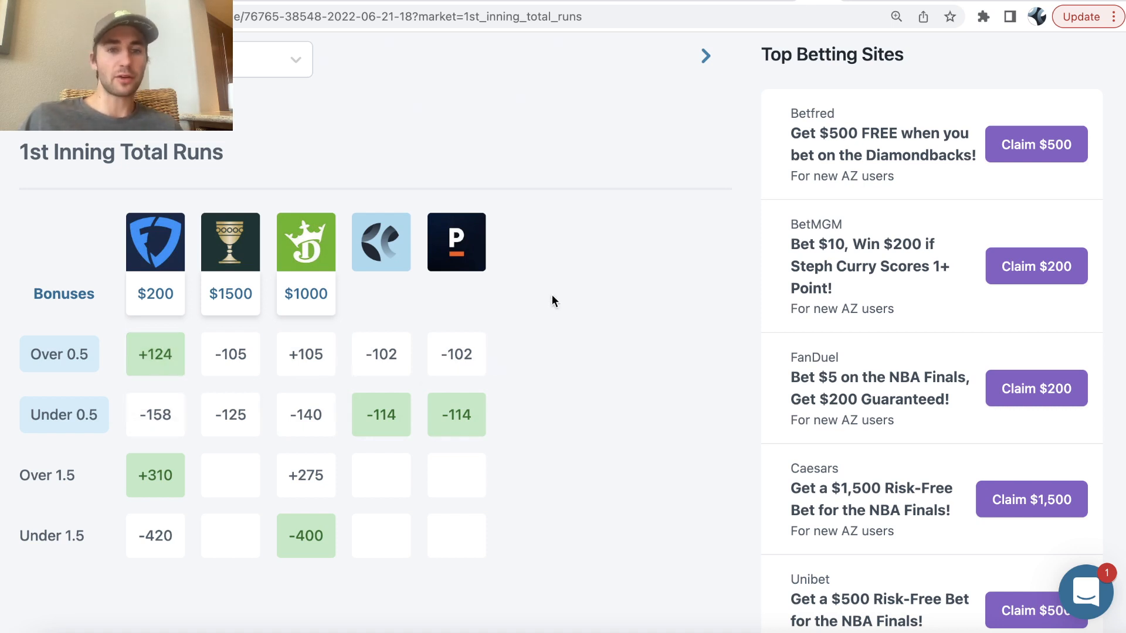
pyautogui.moveTo(155, 301)
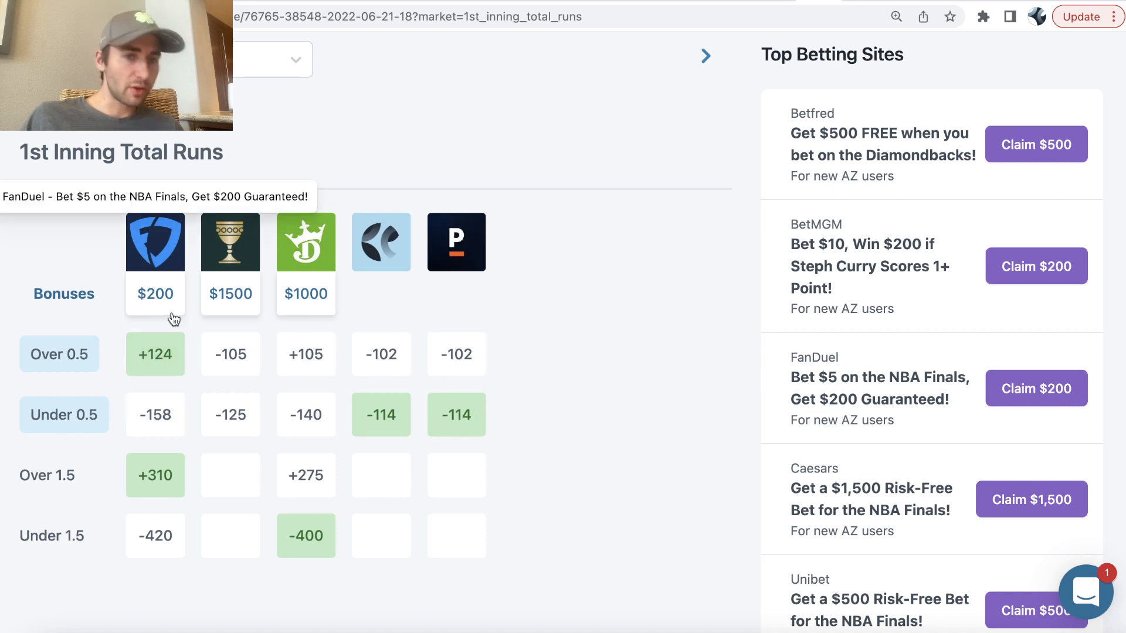
pyautogui.moveTo(154, 354)
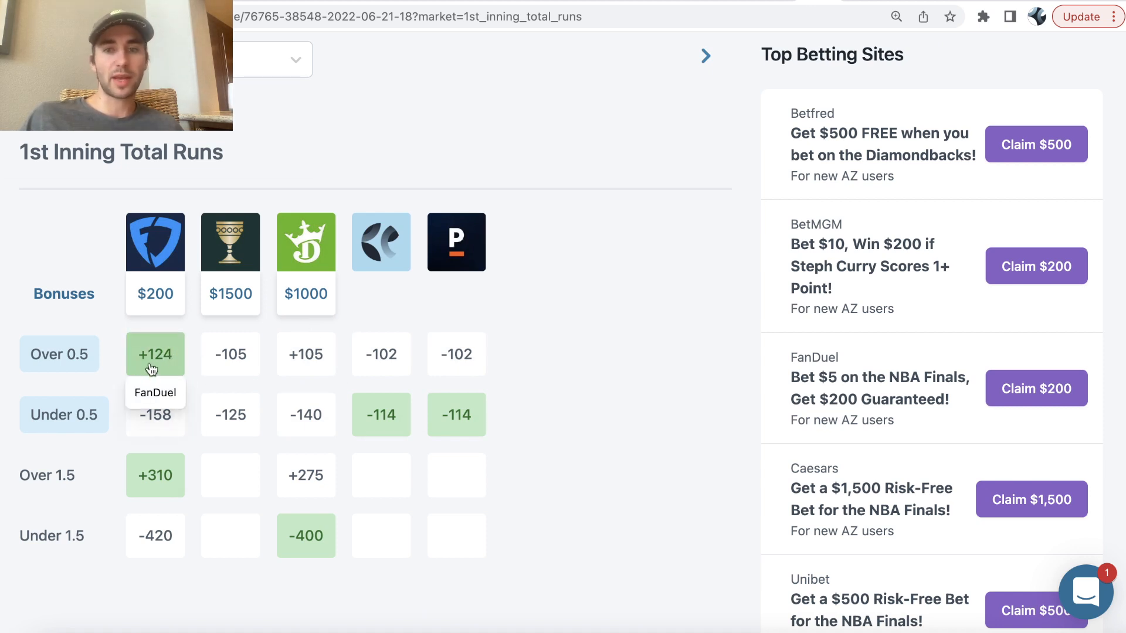
pyautogui.click(896, 17)
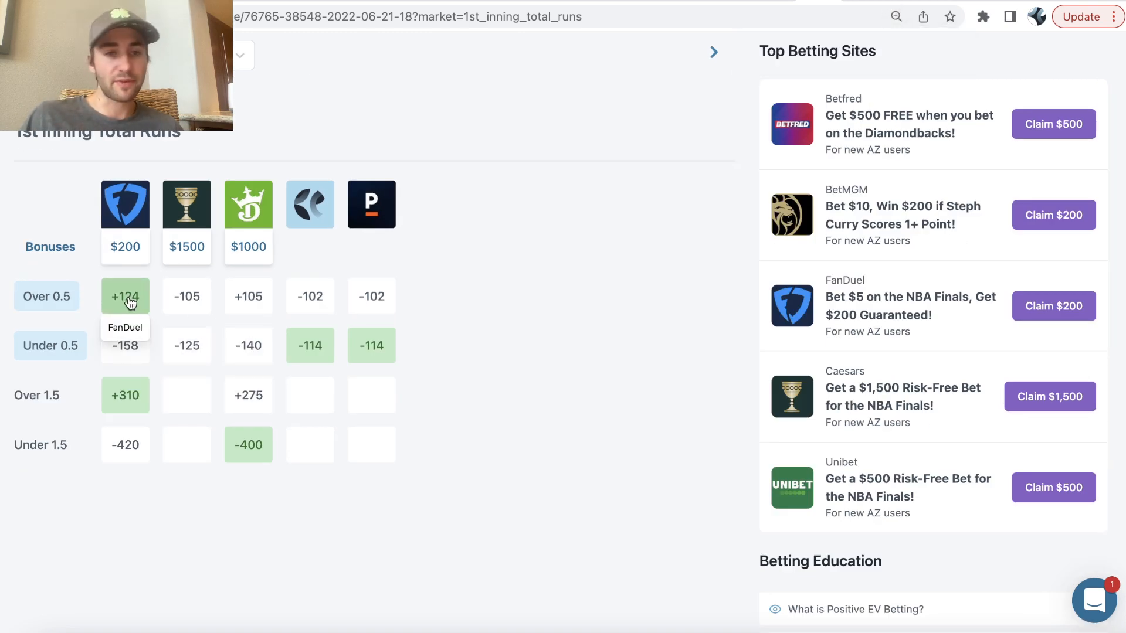
pyautogui.moveTo(371, 295)
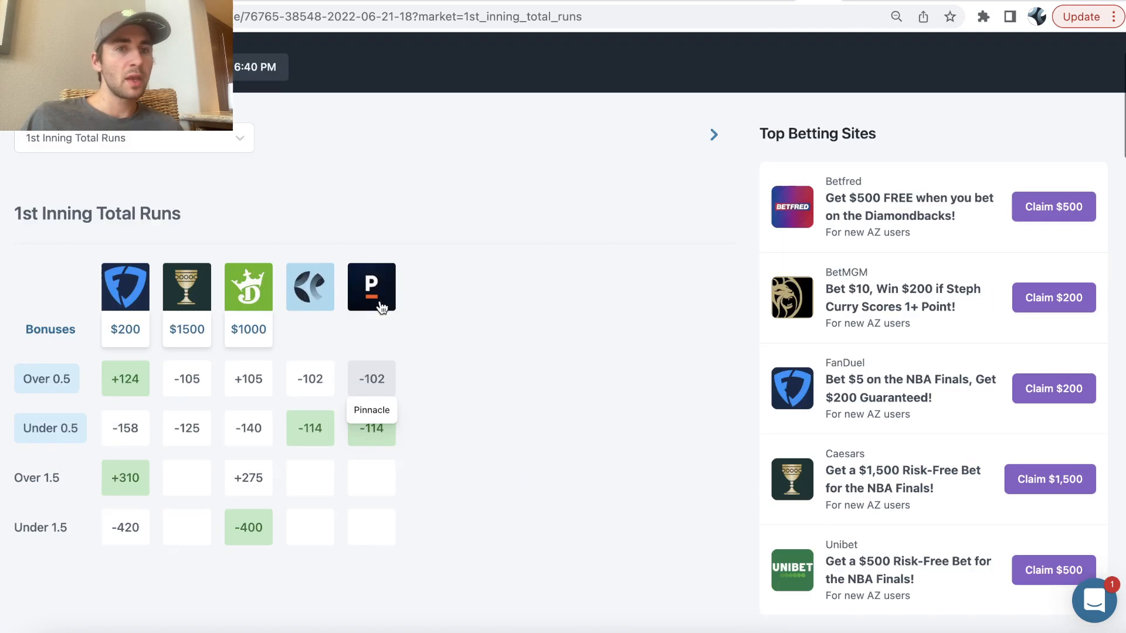
pyautogui.scroll(3)
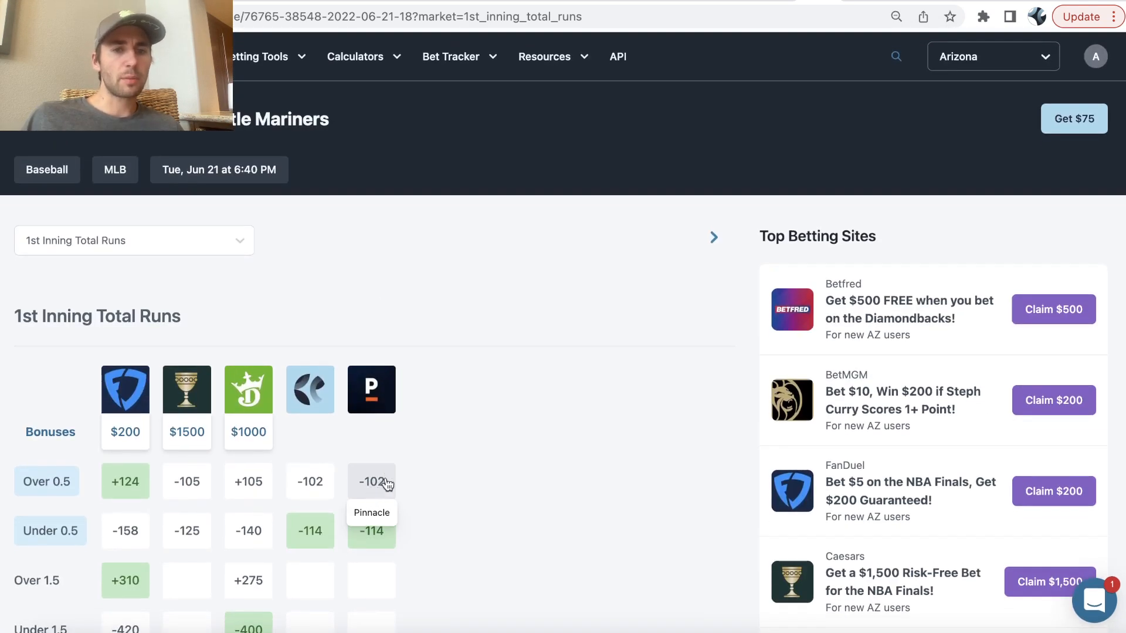
pyautogui.moveTo(125, 481)
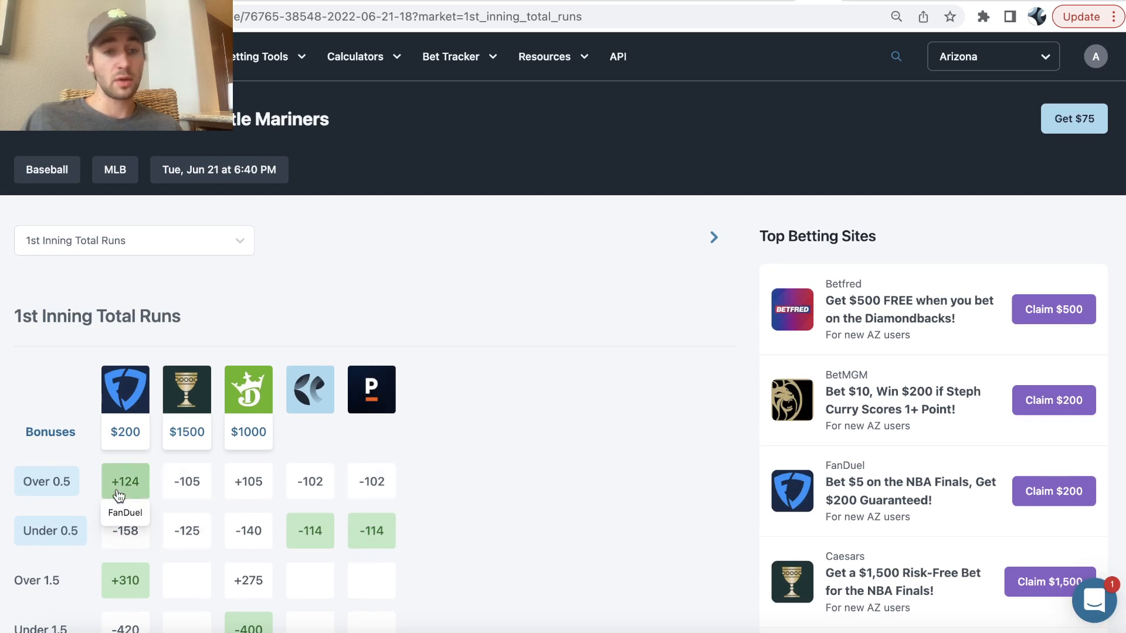
pyautogui.moveTo(372, 481)
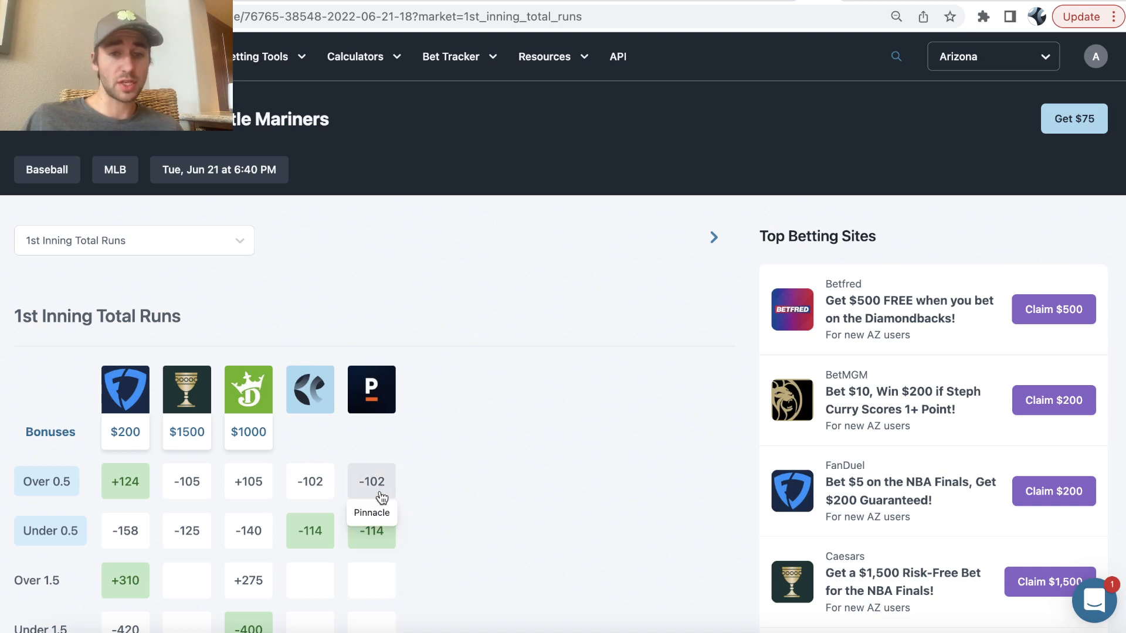
pyautogui.moveTo(371, 531)
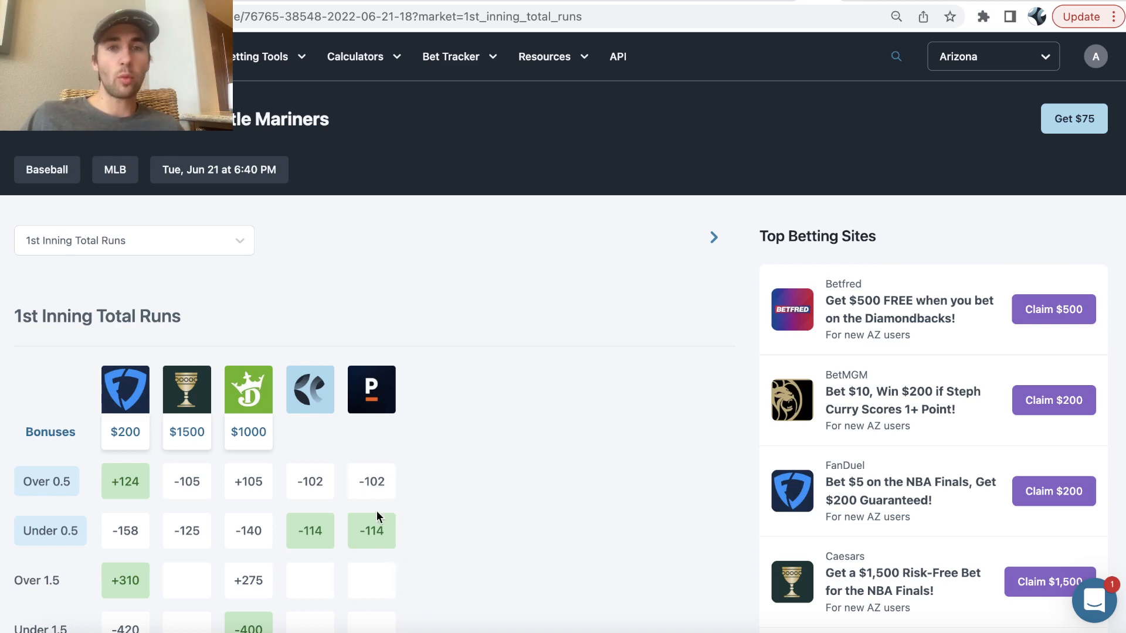
pyautogui.click(360, 369)
pyautogui.write('-114')
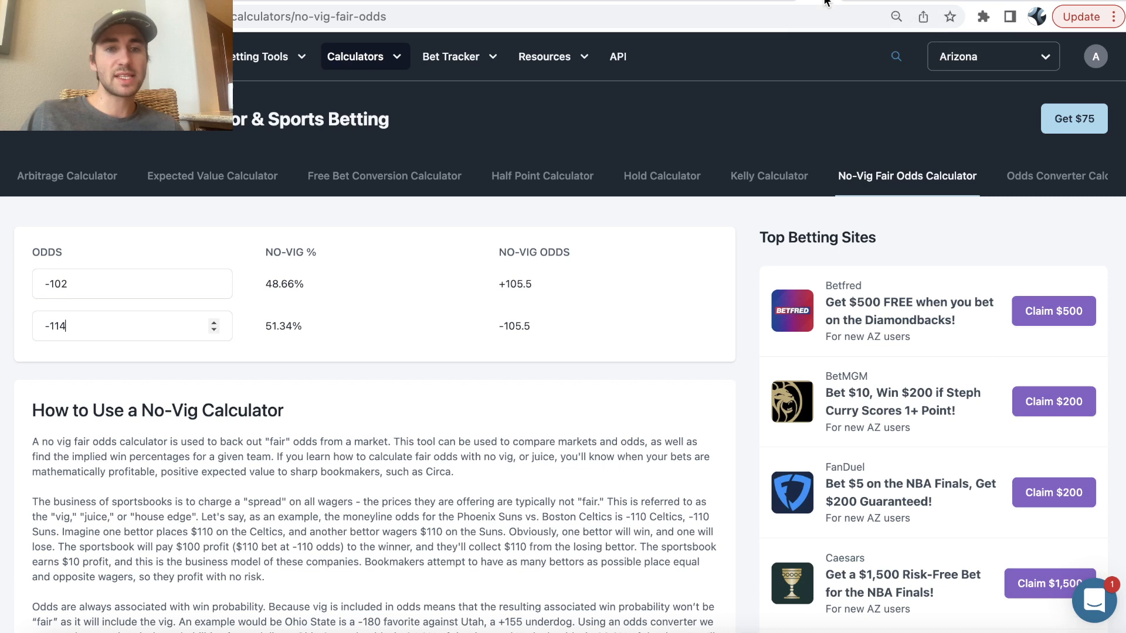
pyautogui.moveTo(190, 357)
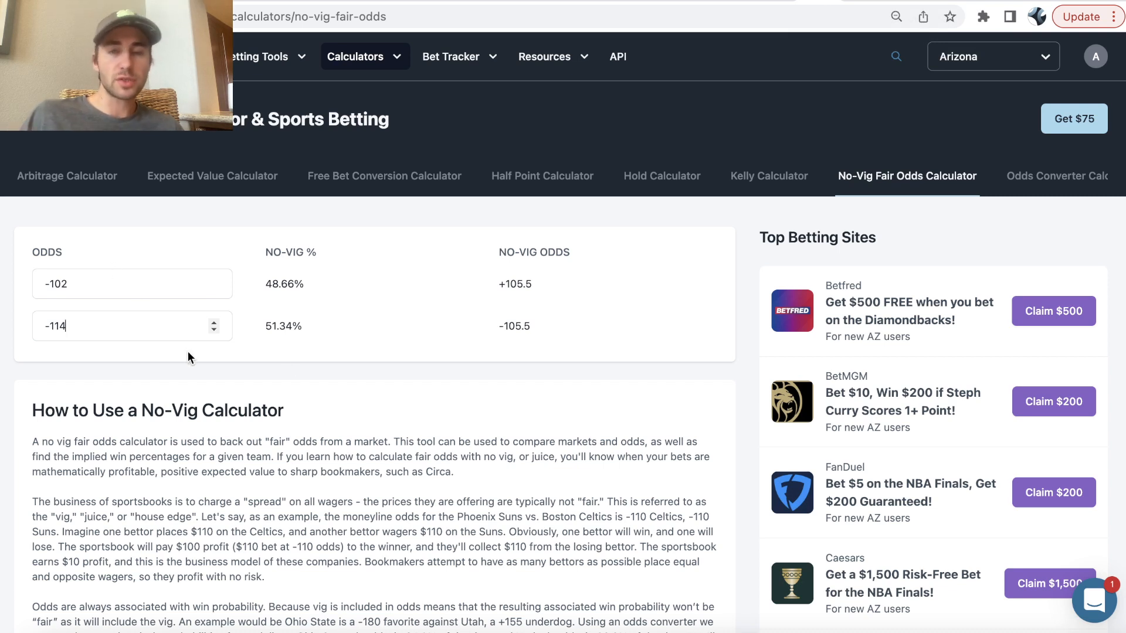
# Highlight the 48.66% no-vig win probability result for the -102 side.
pyautogui.doubleClick(283, 284)
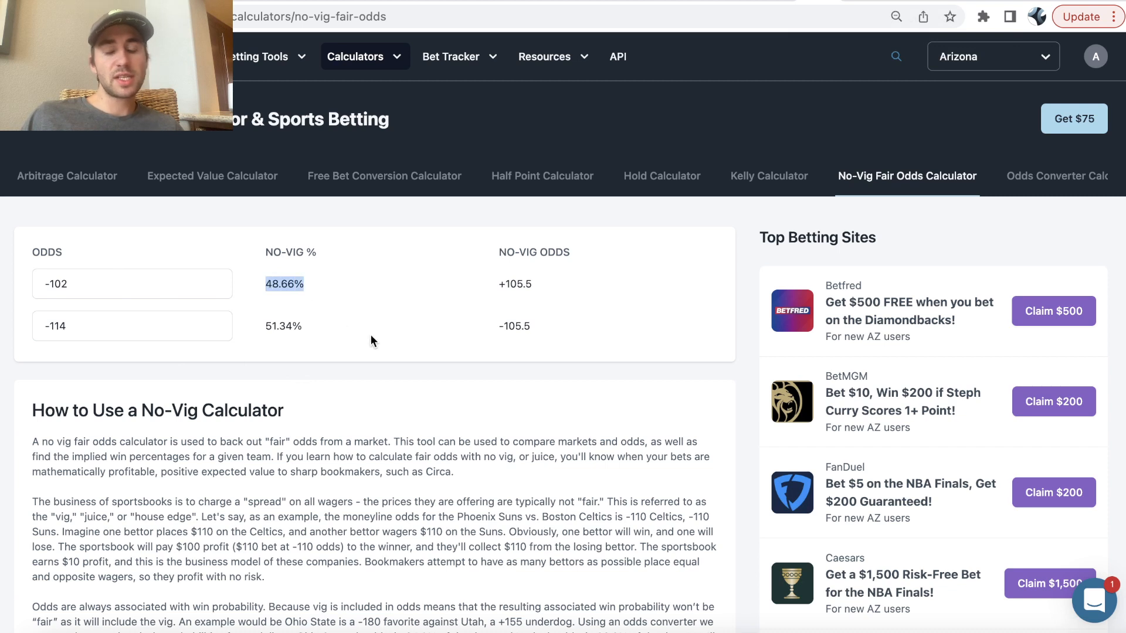
pyautogui.moveTo(325, 316)
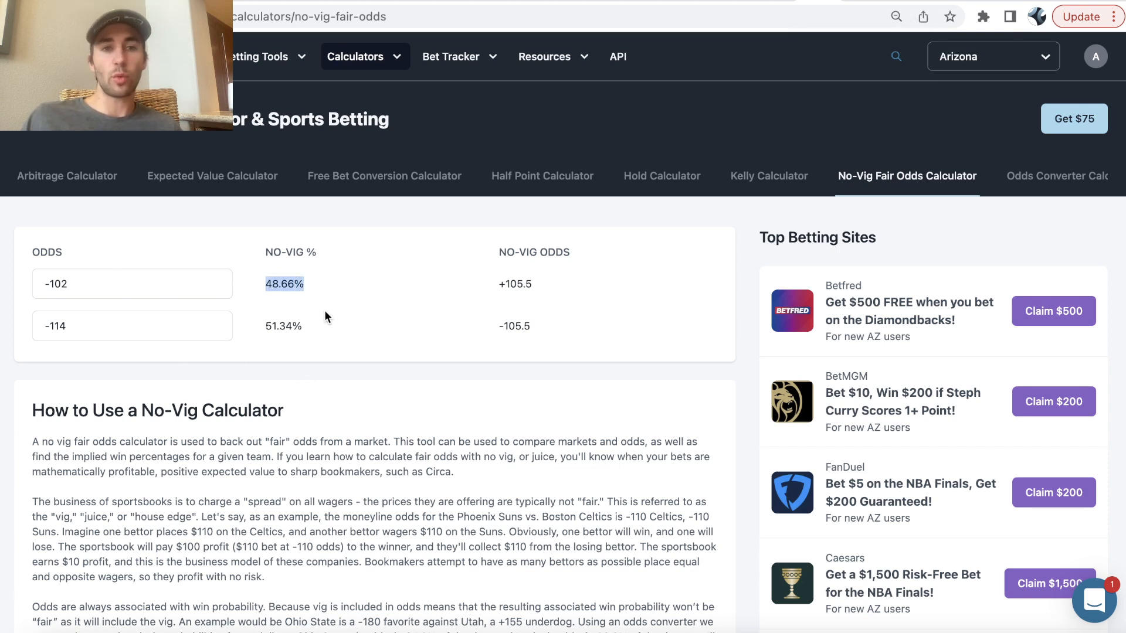
pyautogui.moveTo(358, 274)
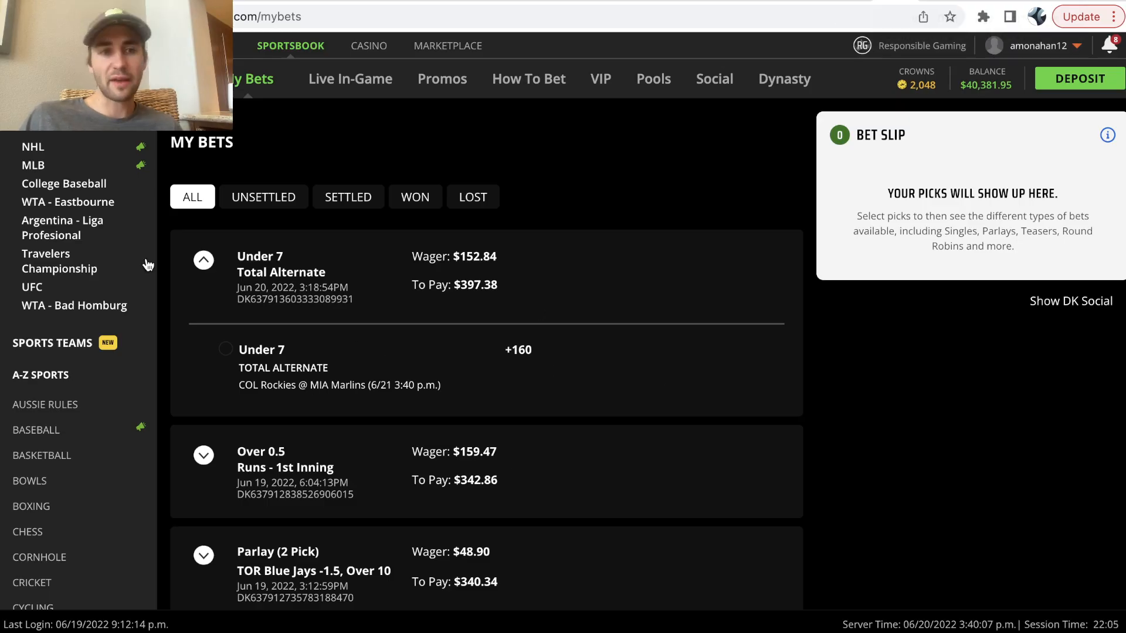
pyautogui.moveTo(564, 347)
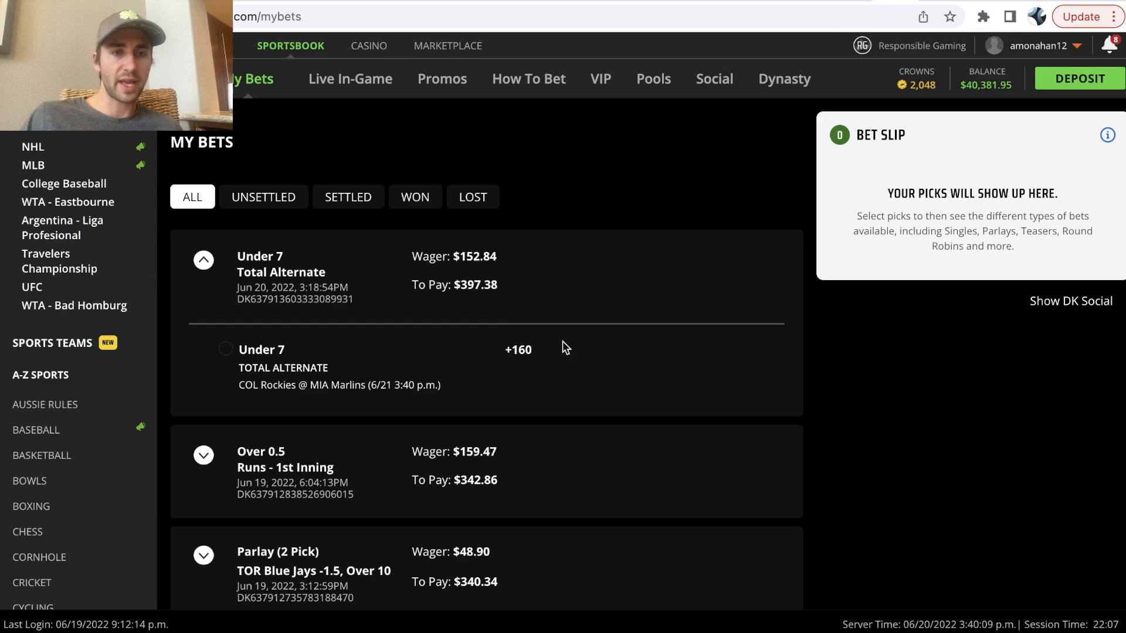
# In DraftKings MLB game lines, put the Cubs -1.5 then Pirates +1.5 run line on the bet slip.
pyautogui.click(32, 166)
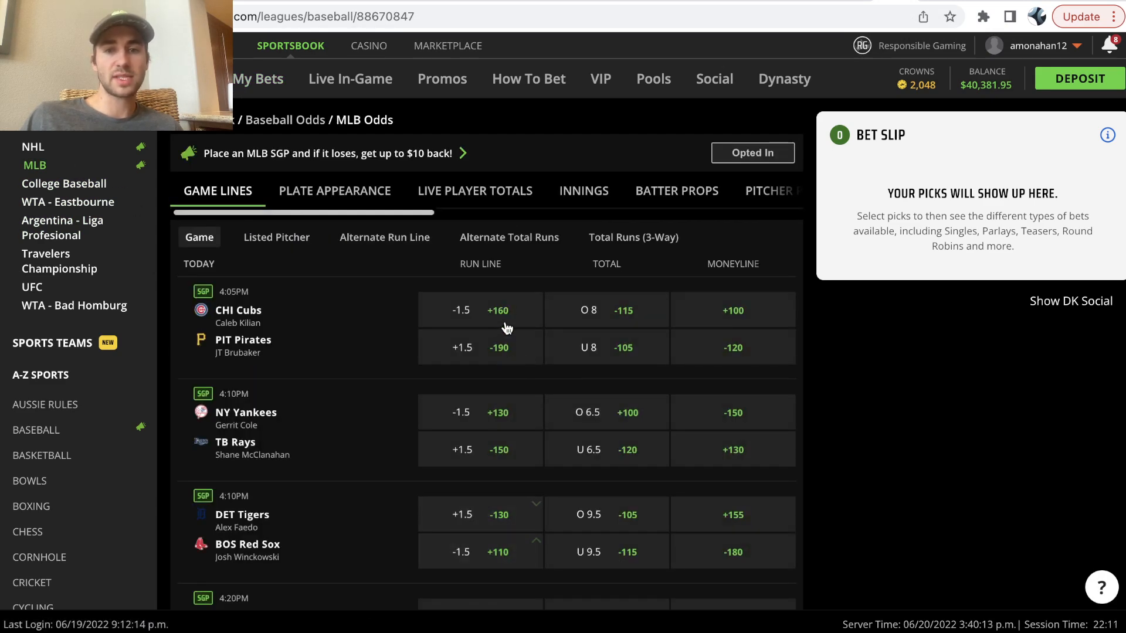
pyautogui.moveTo(521, 353)
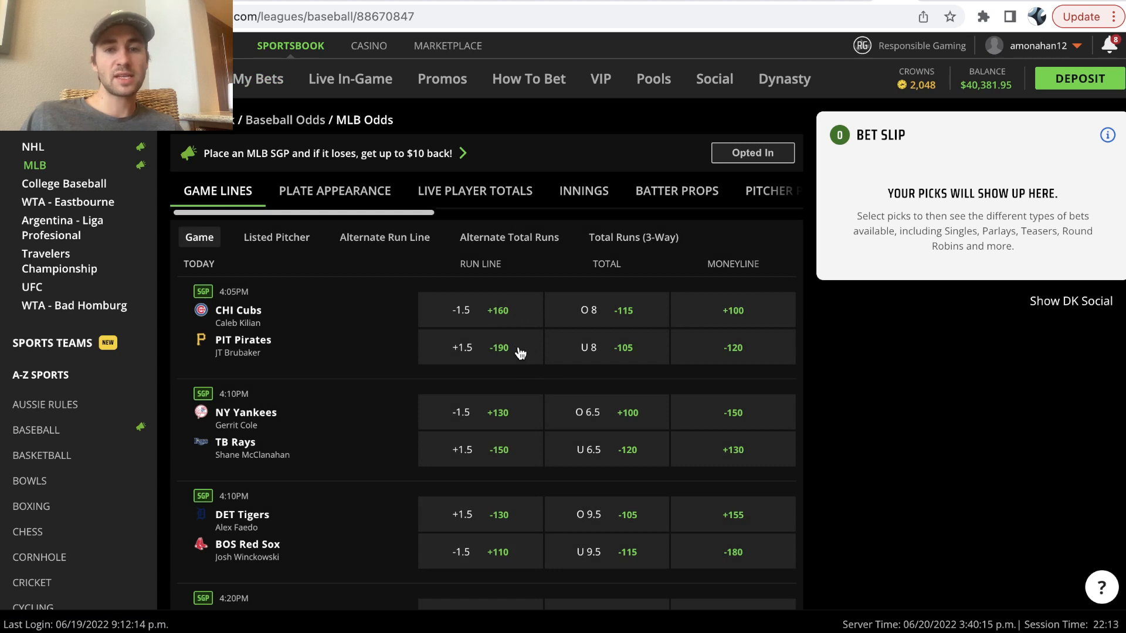
pyautogui.moveTo(514, 314)
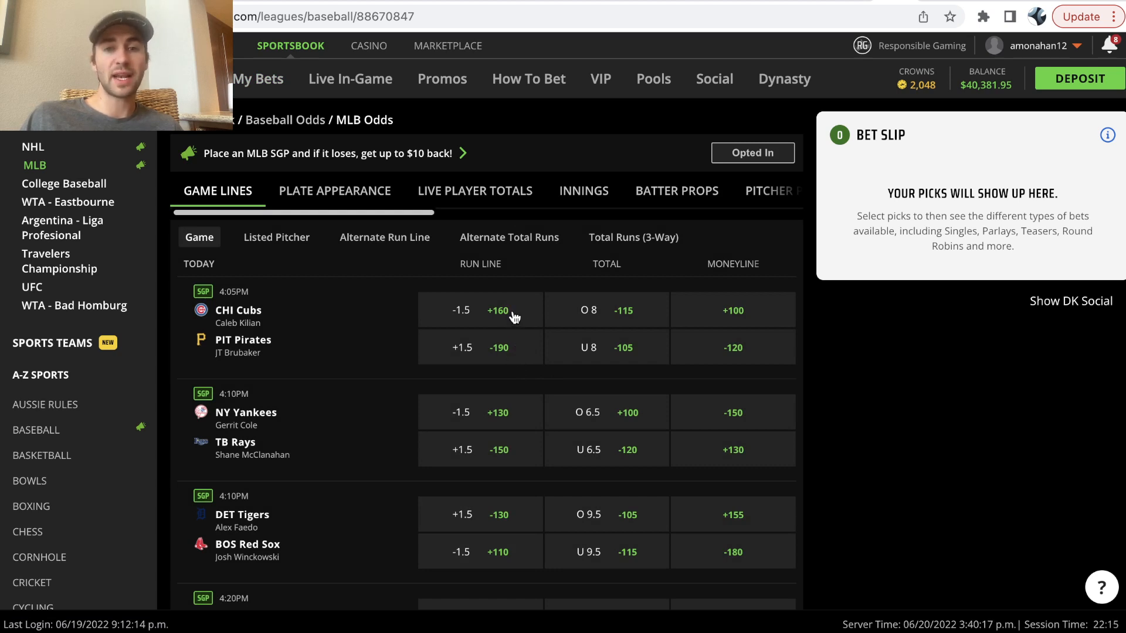
pyautogui.moveTo(502, 318)
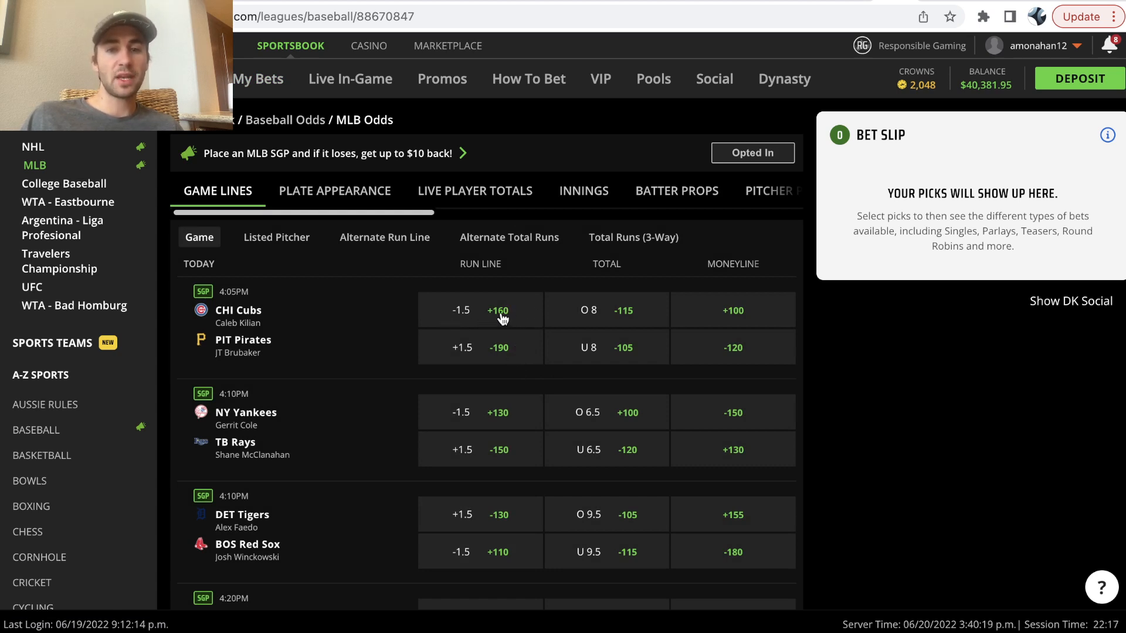
pyautogui.click(480, 310)
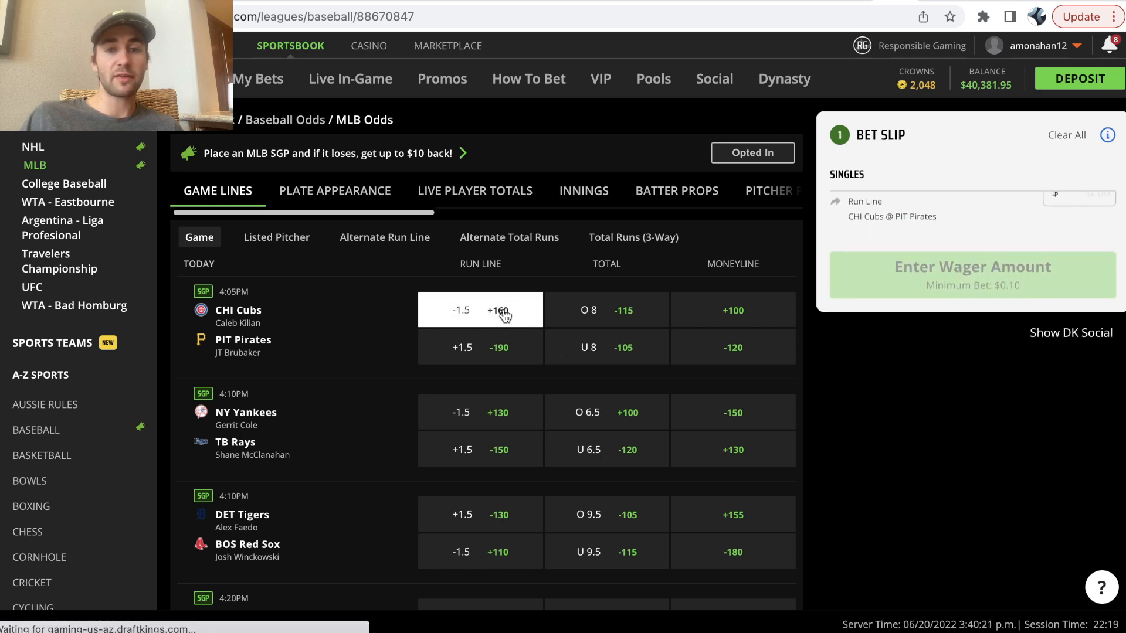
pyautogui.click(479, 347)
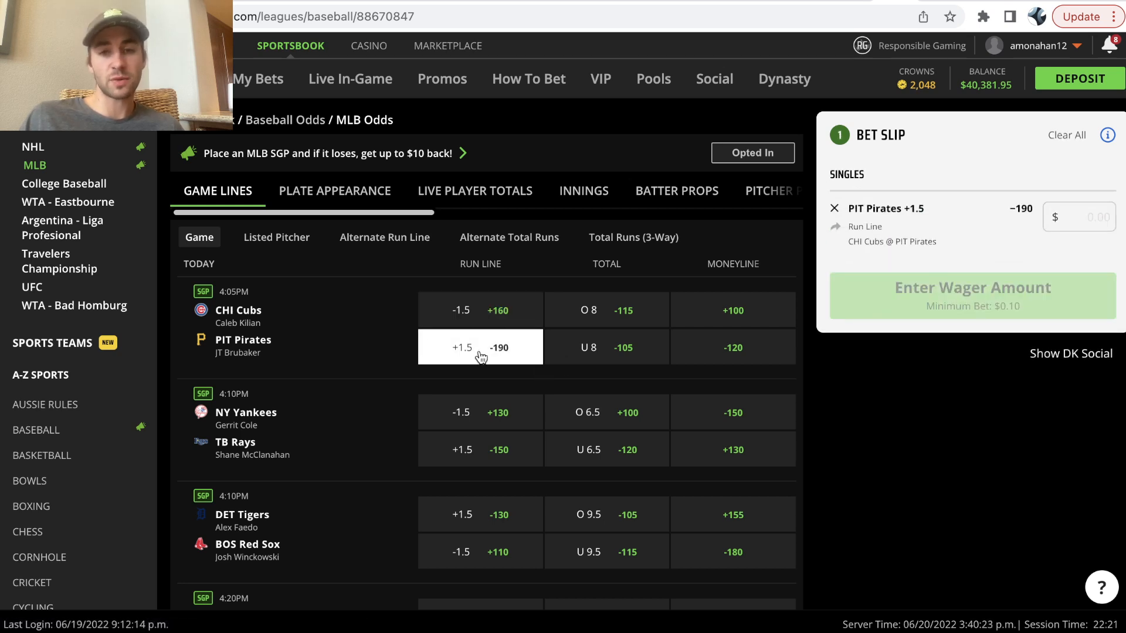
pyautogui.click(834, 209)
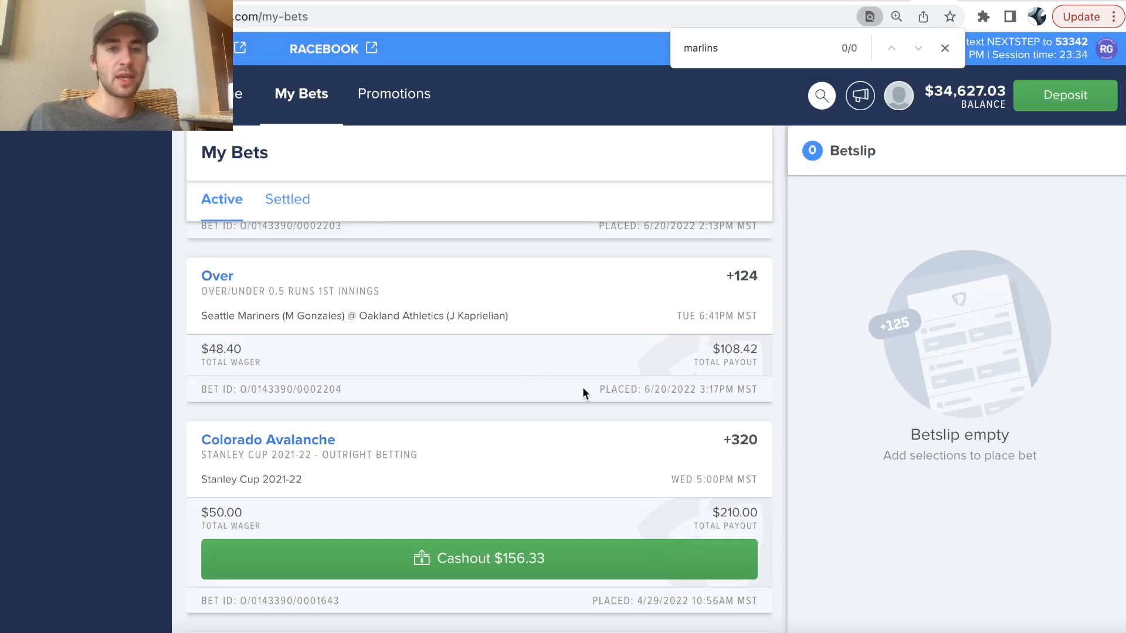
pyautogui.moveTo(740, 393)
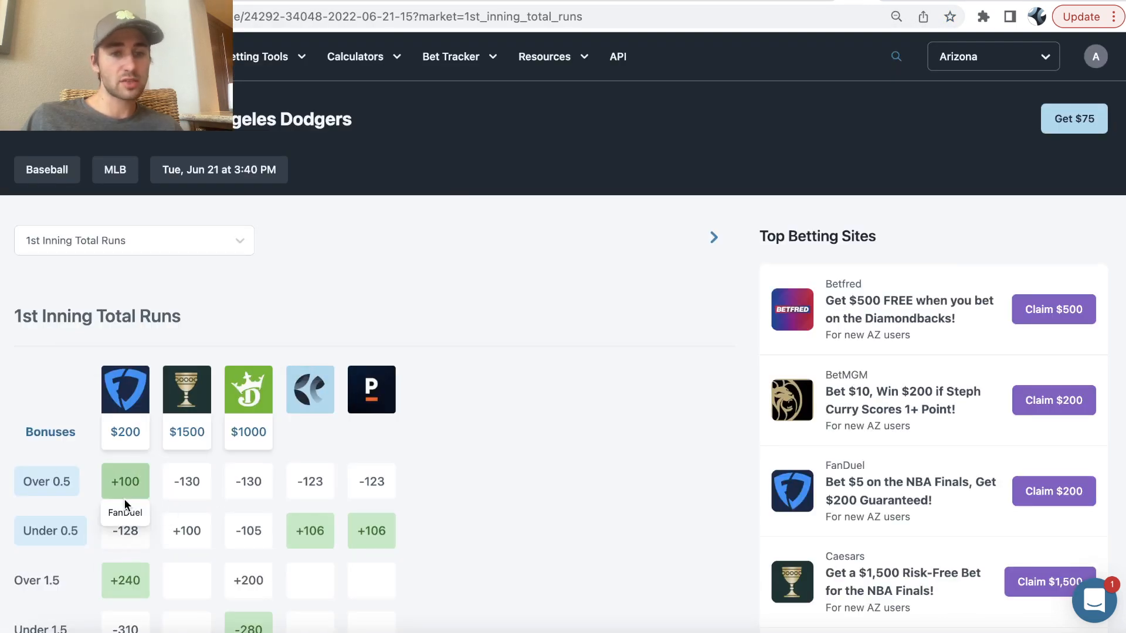
pyautogui.moveTo(125, 494)
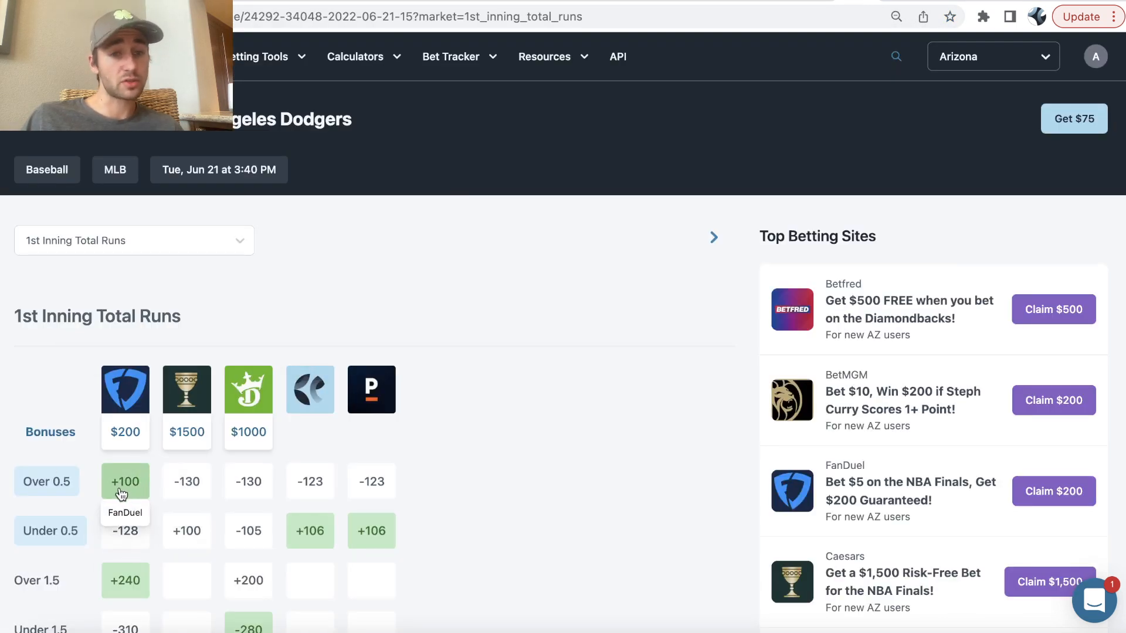
pyautogui.moveTo(371, 481)
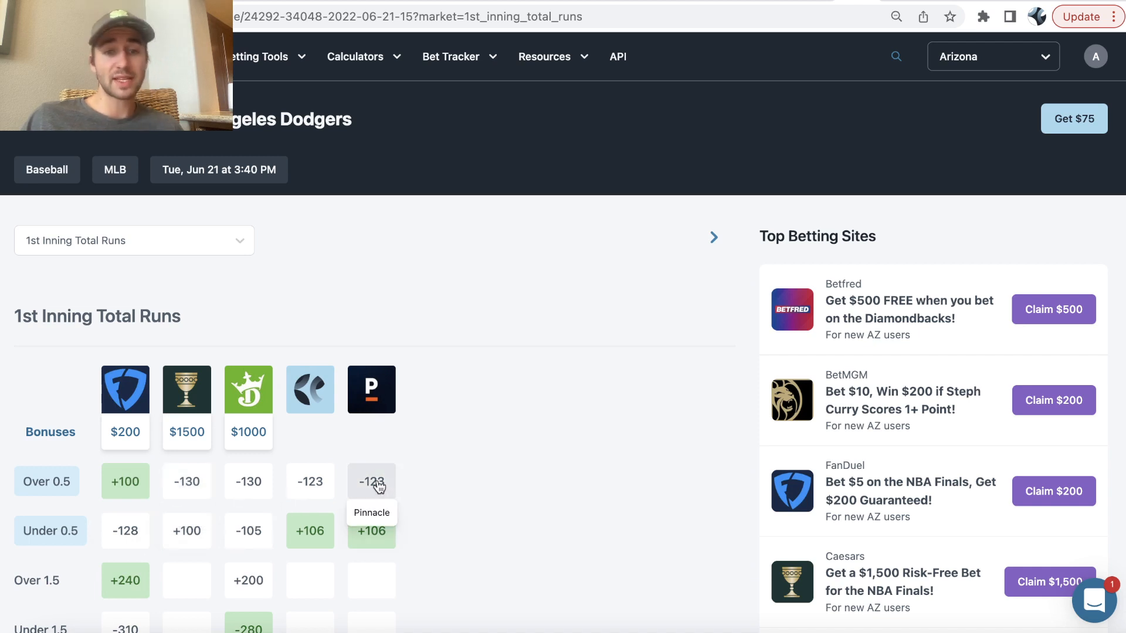
pyautogui.moveTo(249, 481)
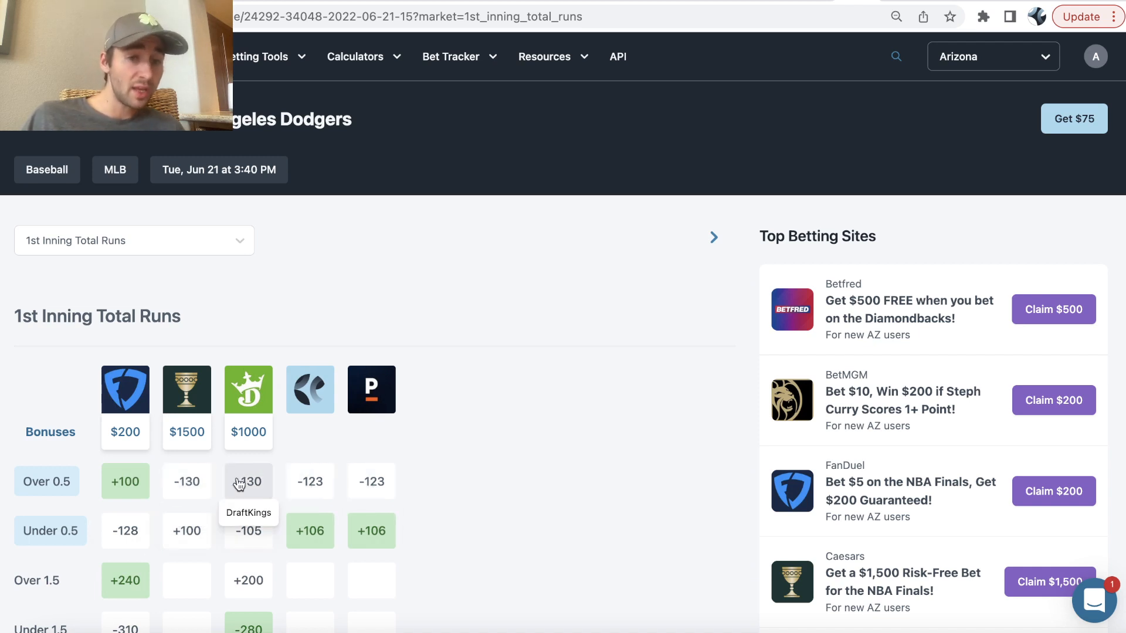
pyautogui.moveTo(125, 480)
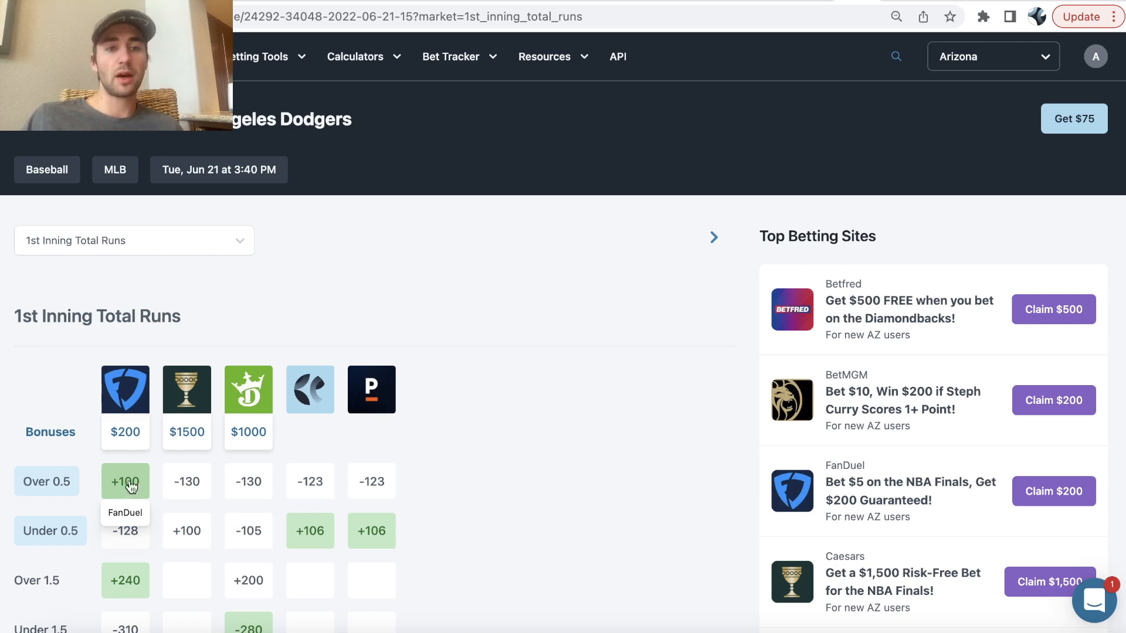
pyautogui.moveTo(187, 480)
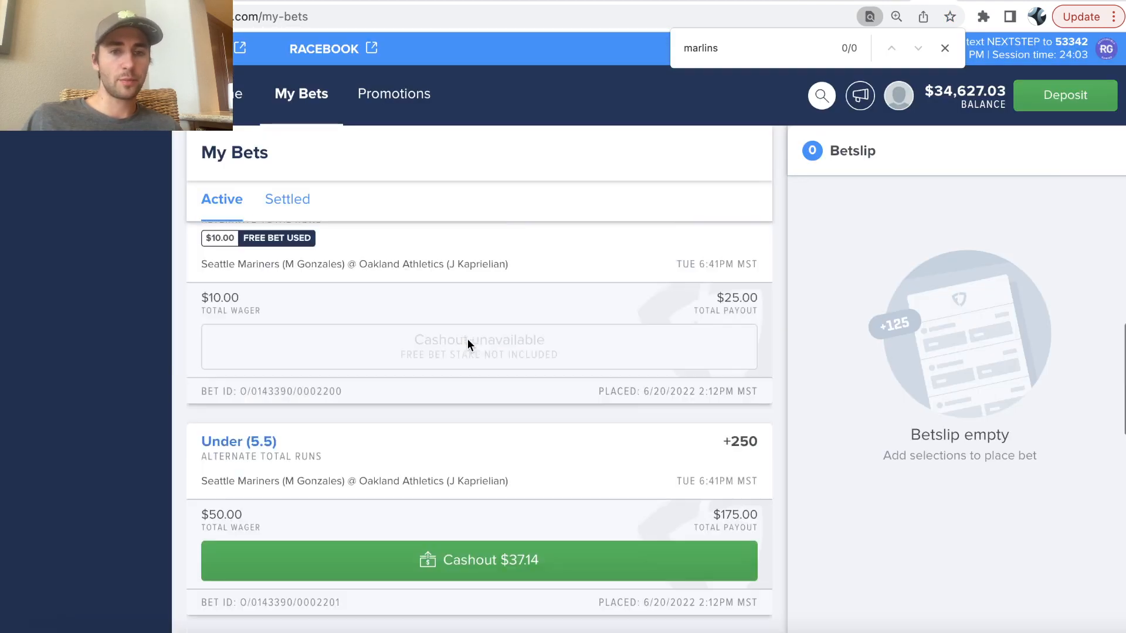
# Review the $60 Dodgers @ Reds first-inning Over 0.5 bet, then go to the MLB games listing.
pyautogui.scroll(3)
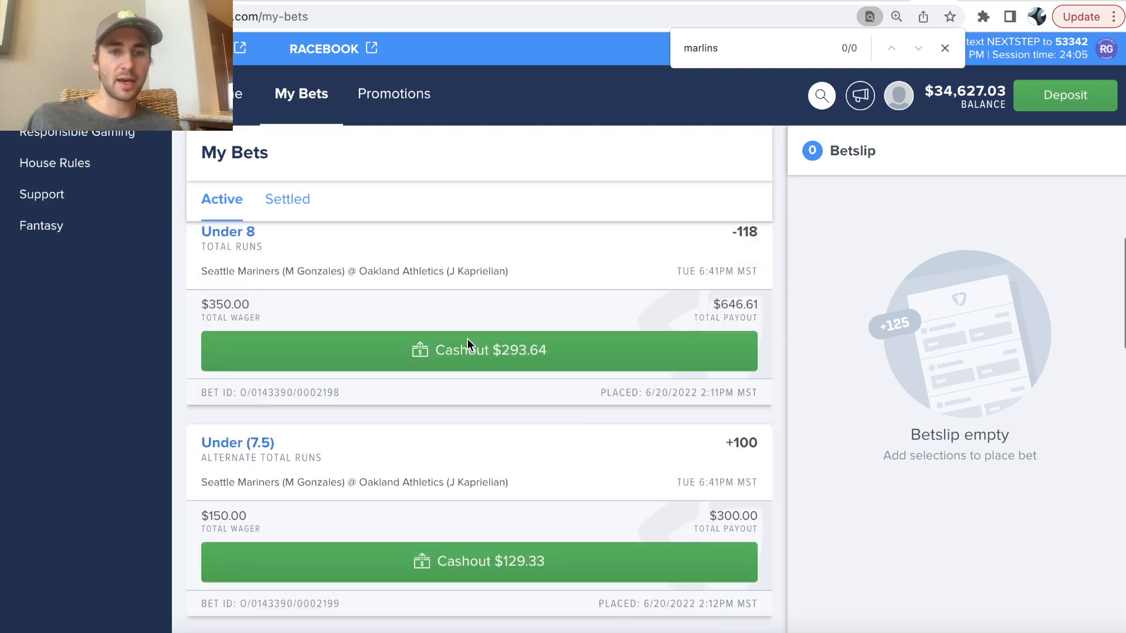
pyautogui.scroll(-3)
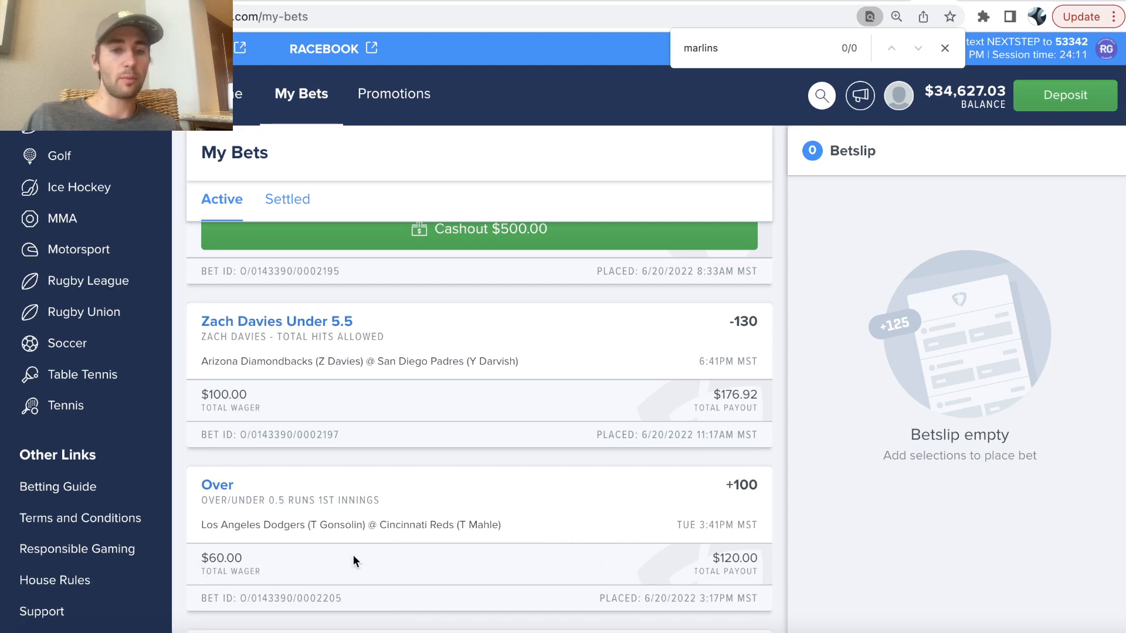
pyautogui.moveTo(680, 564)
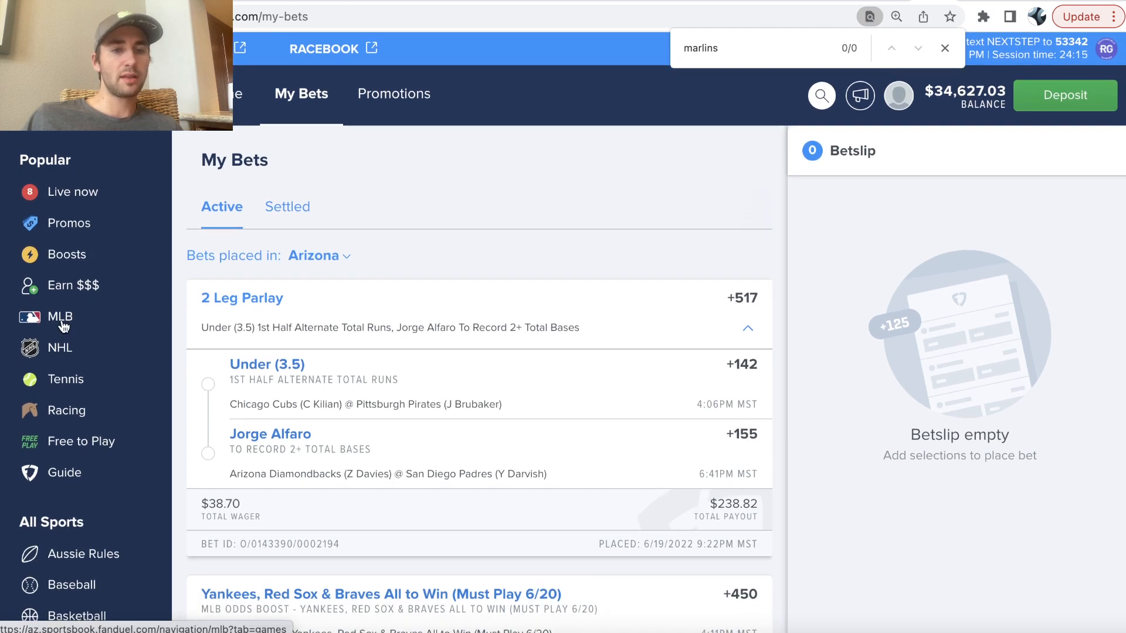
pyautogui.click(60, 317)
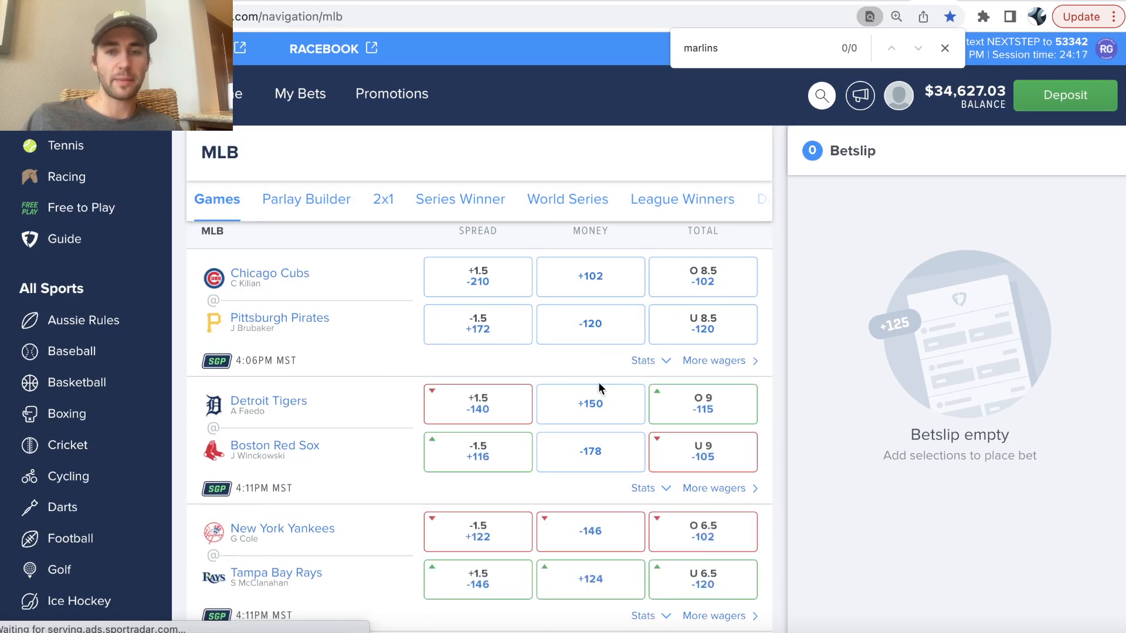
pyautogui.click(590, 328)
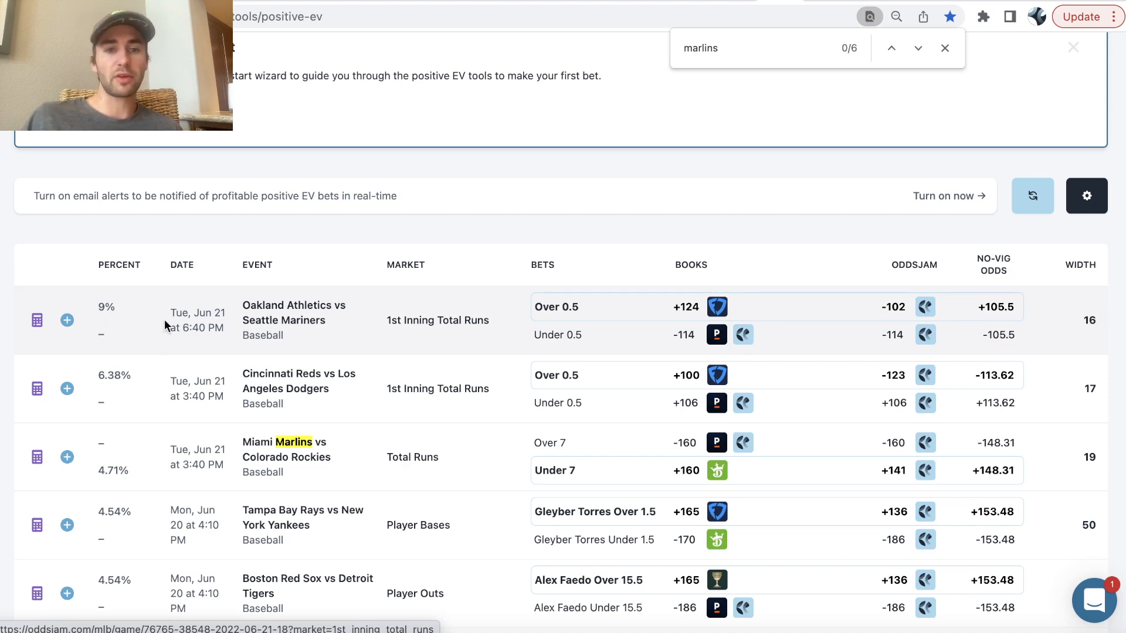
# From the OddsJam positive EV list, follow the DraftKings link for the Marlins vs Rockies Under 7 bet.
pyautogui.click(896, 15)
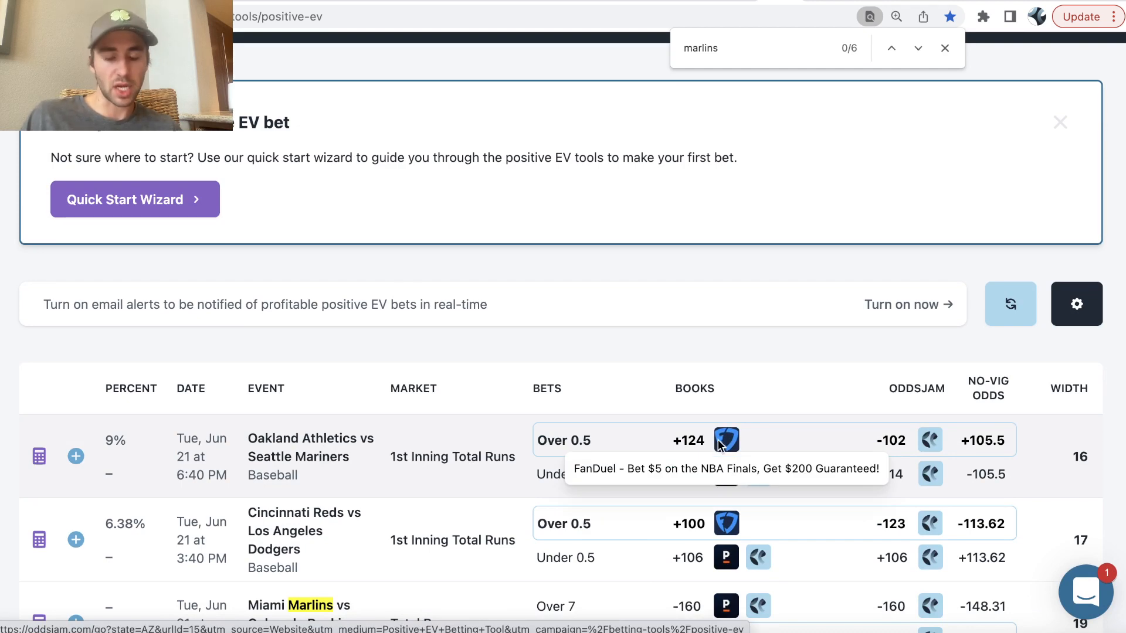
pyautogui.scroll(-3)
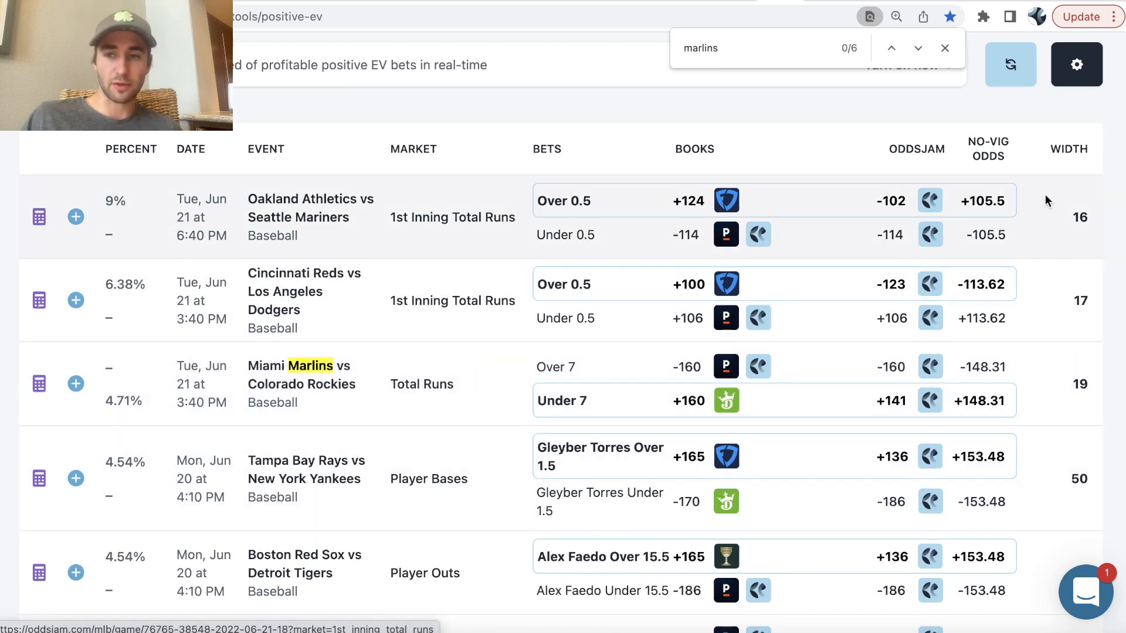
pyautogui.moveTo(725, 400)
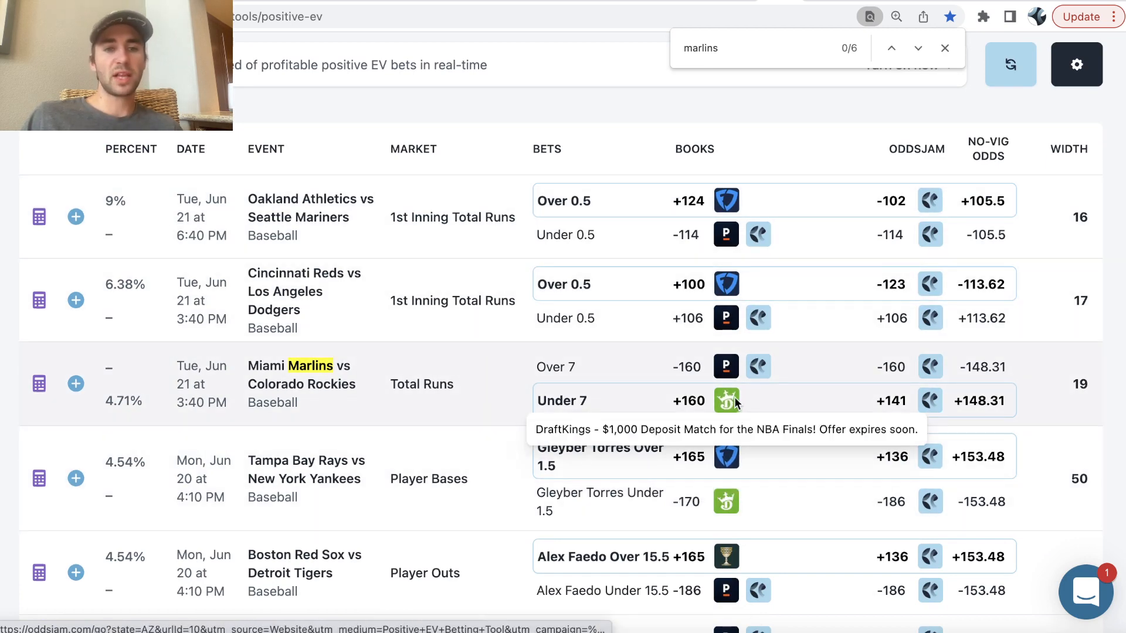
pyautogui.click(725, 399)
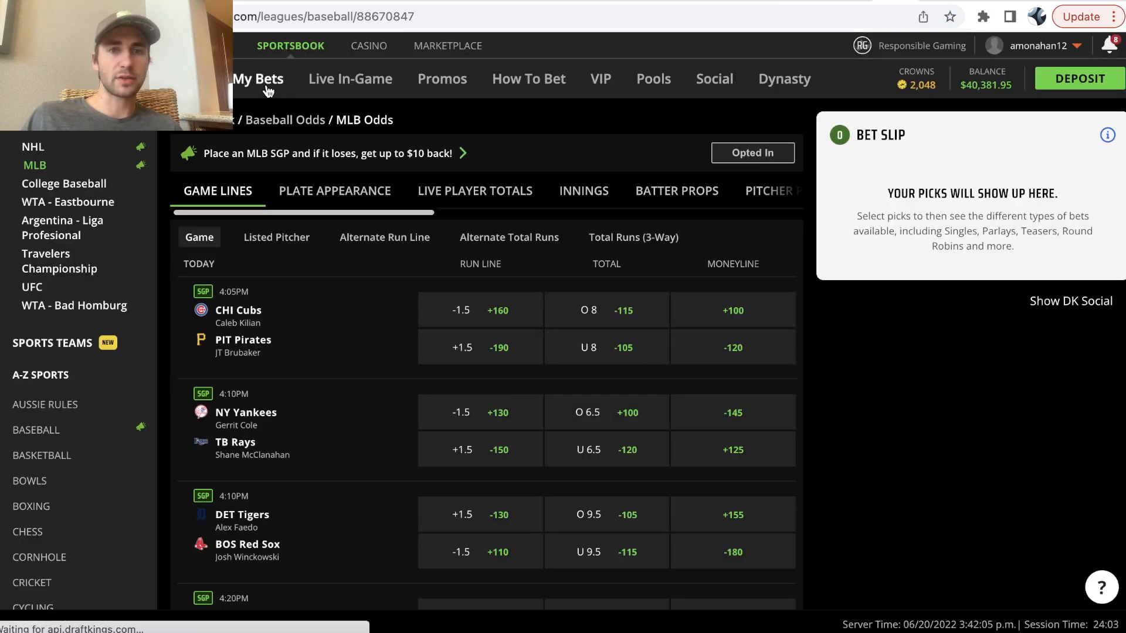
# View the DraftKings My Bets page, then return to the OddsJam positive EV list.
pyautogui.click(258, 78)
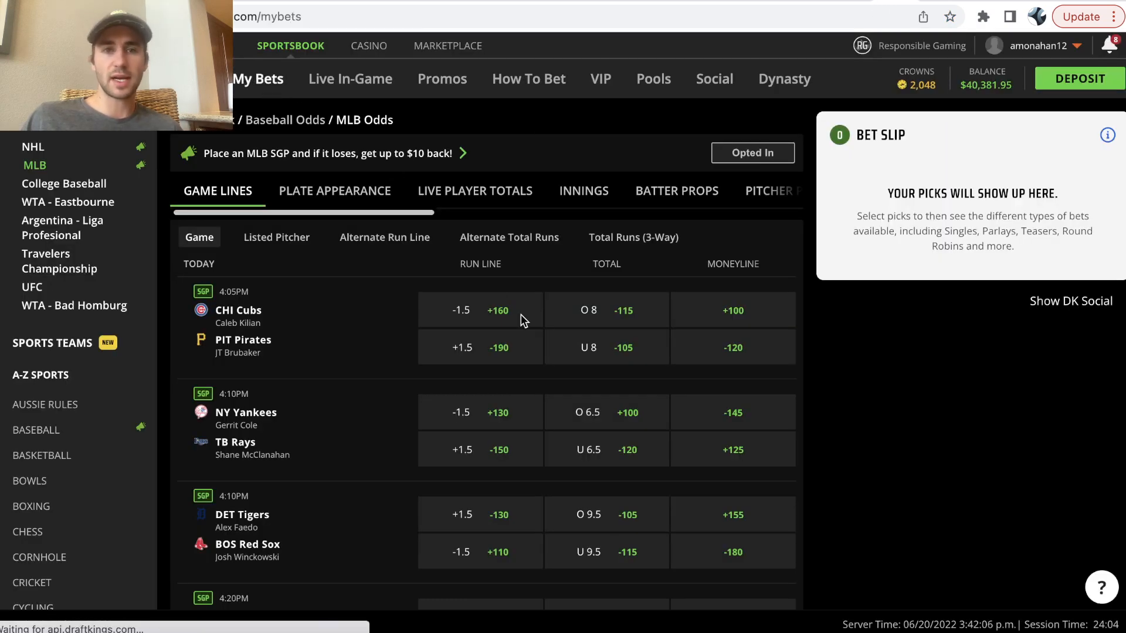
pyautogui.click(257, 78)
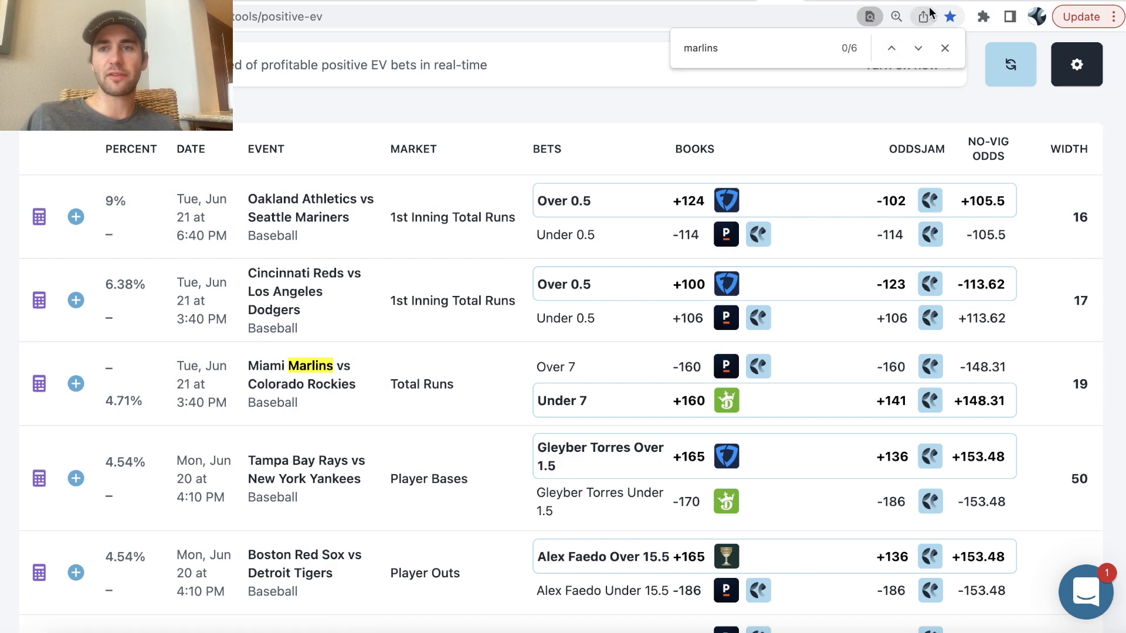
pyautogui.moveTo(725, 401)
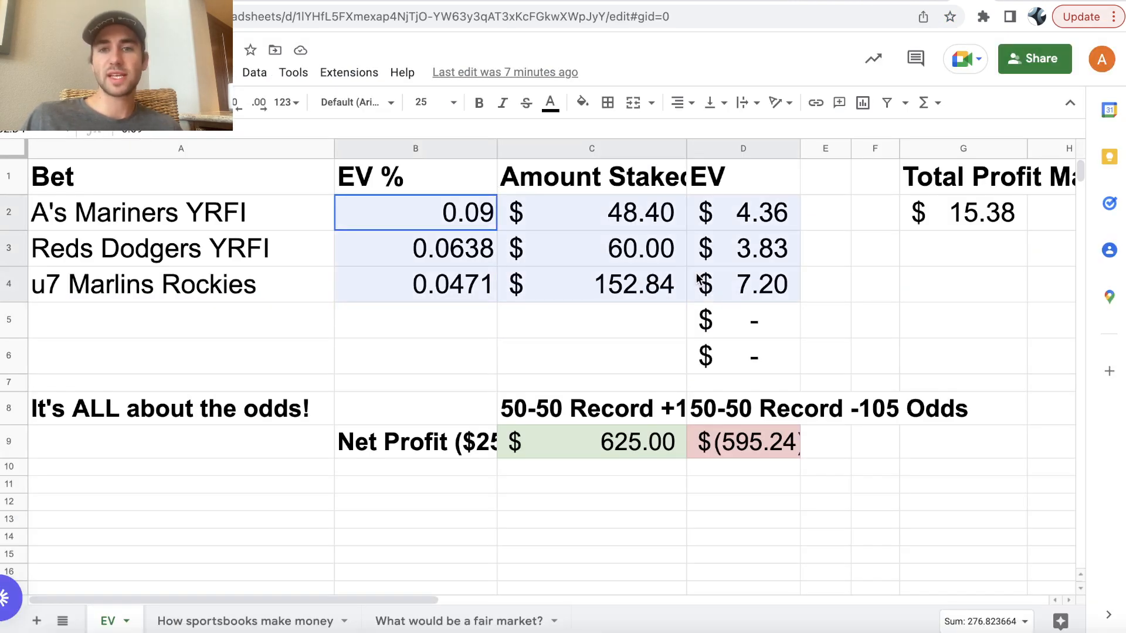
# Check the total profit formula and the A's–Mariners EV percentage, amount staked and EV value cells.
pyautogui.click(961, 212)
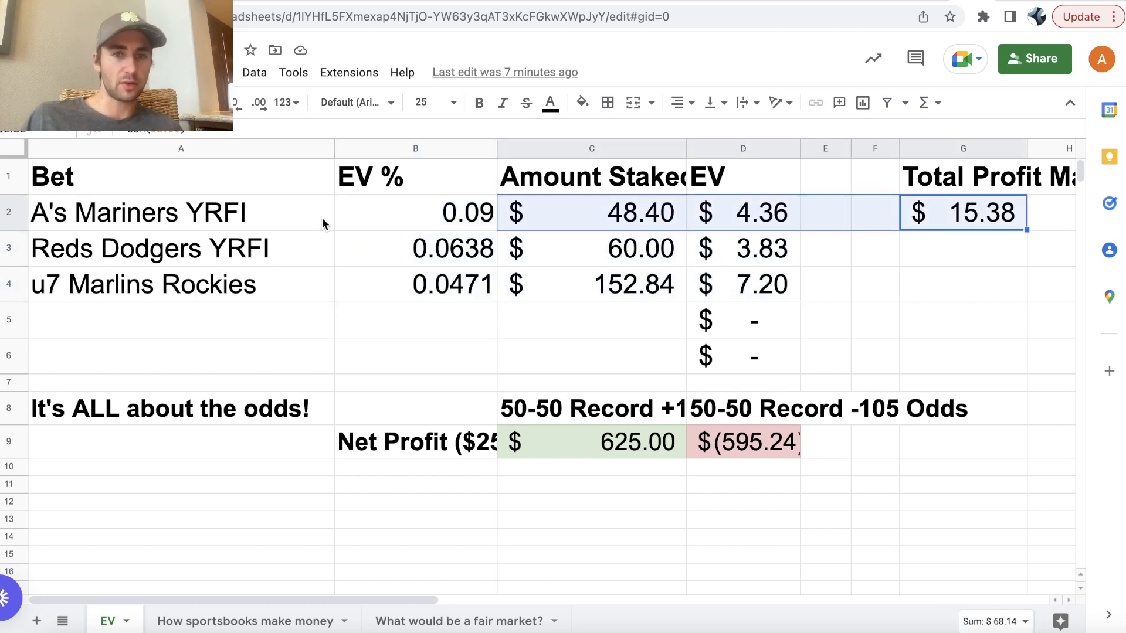
pyautogui.click(415, 212)
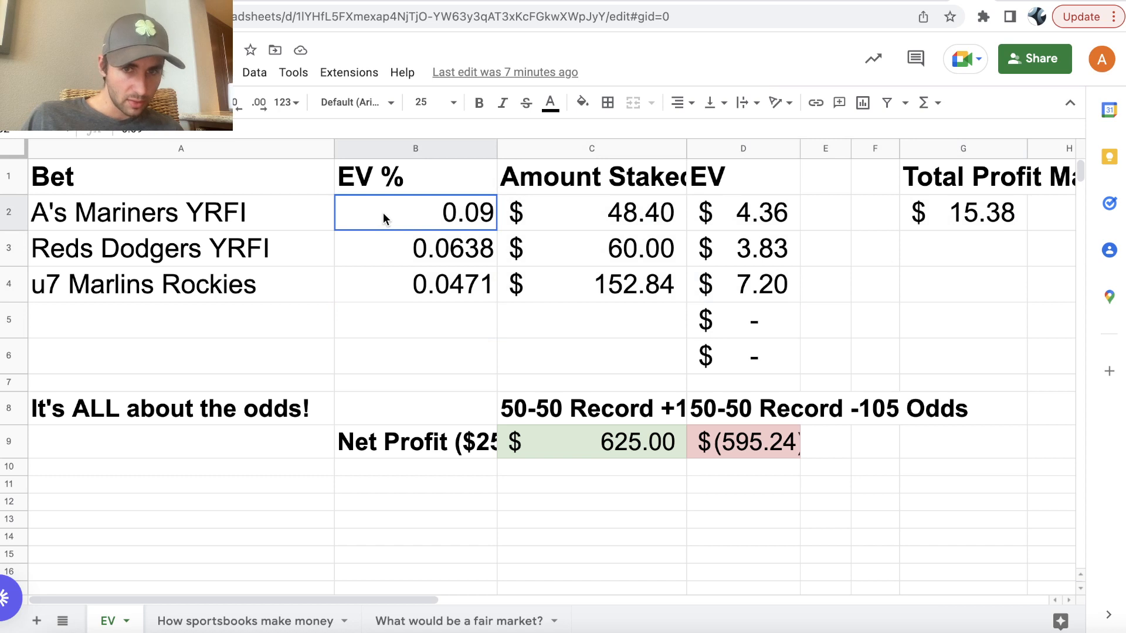
pyautogui.click(591, 212)
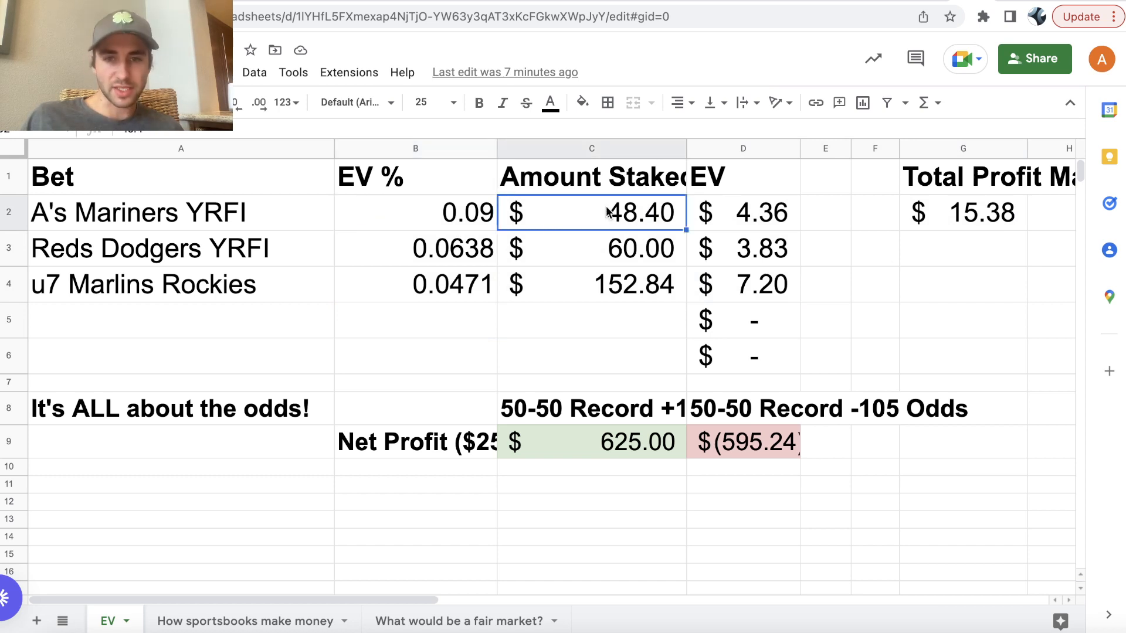
pyautogui.click(743, 212)
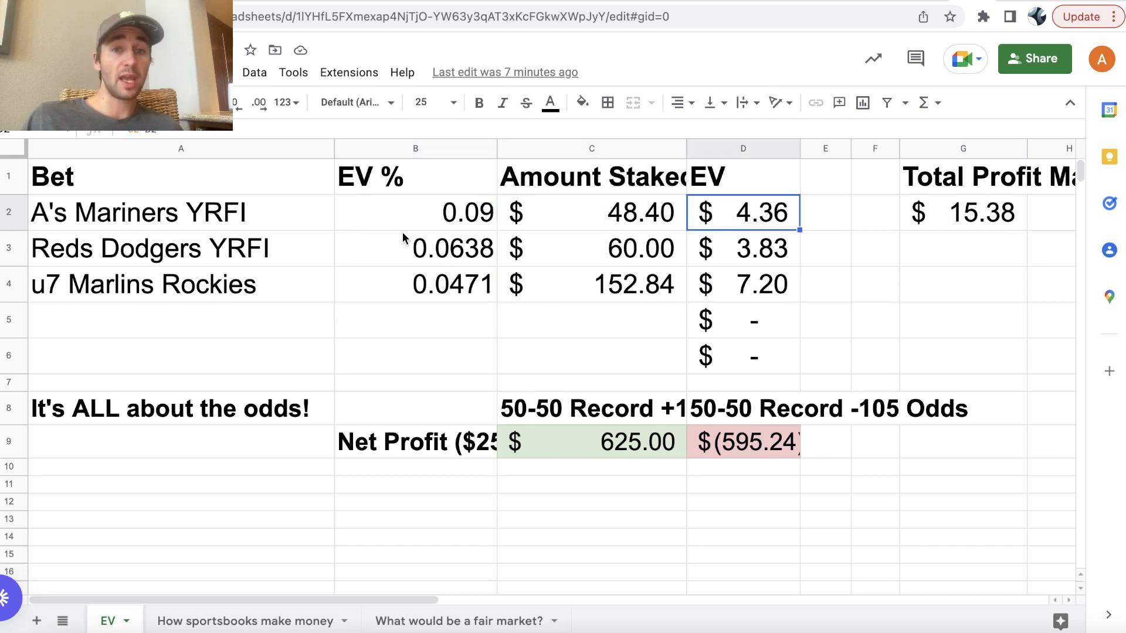
pyautogui.click(591, 213)
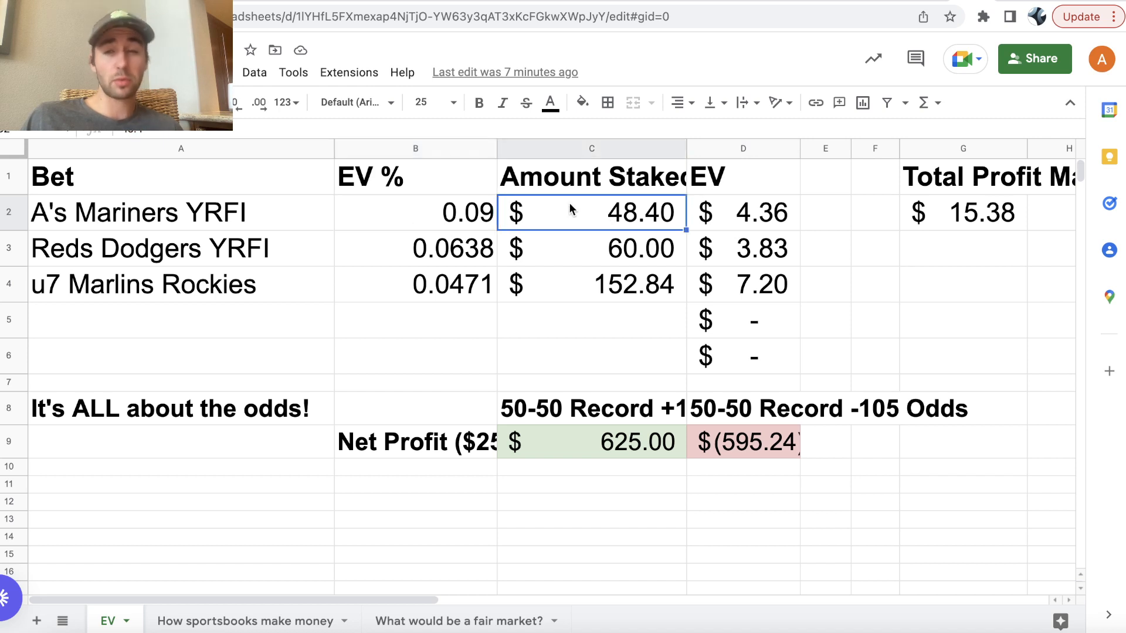
pyautogui.moveTo(700, 231)
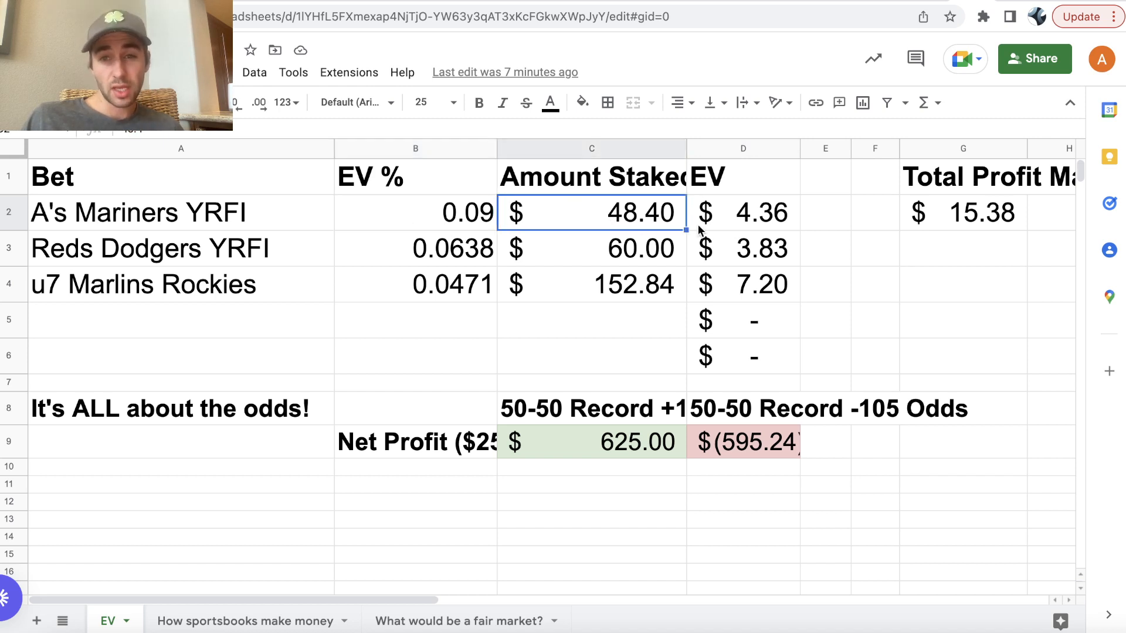
pyautogui.click(743, 212)
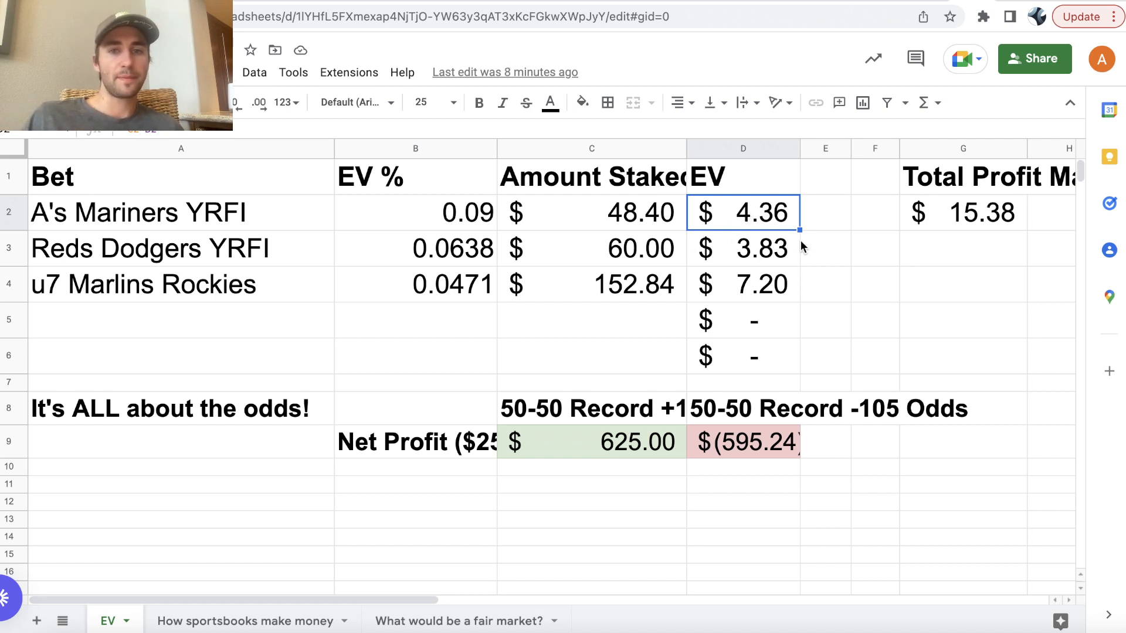
# Check the Reds–Dodgers EV value and cross-check against the OddsJam positive EV bets list.
pyautogui.click(742, 284)
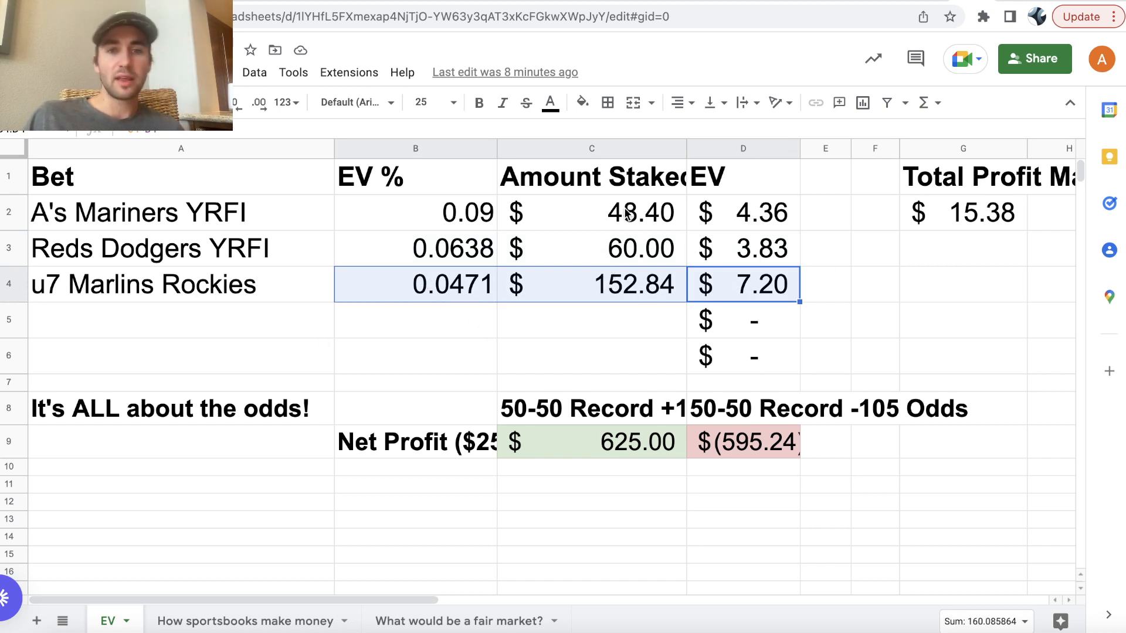
pyautogui.moveTo(645, 266)
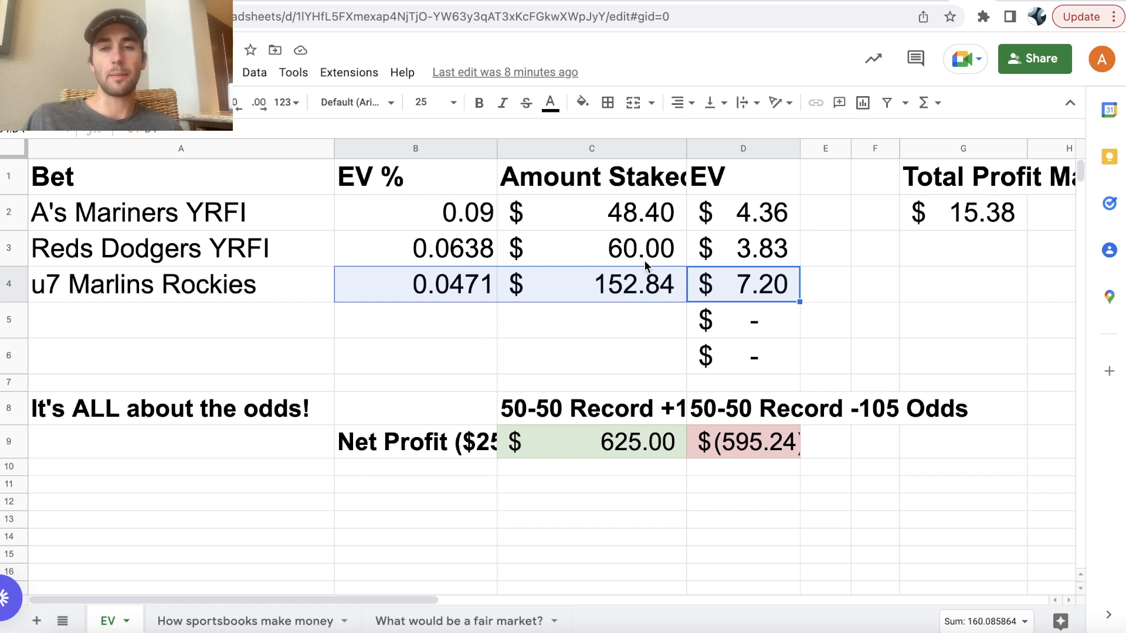
pyautogui.click(591, 408)
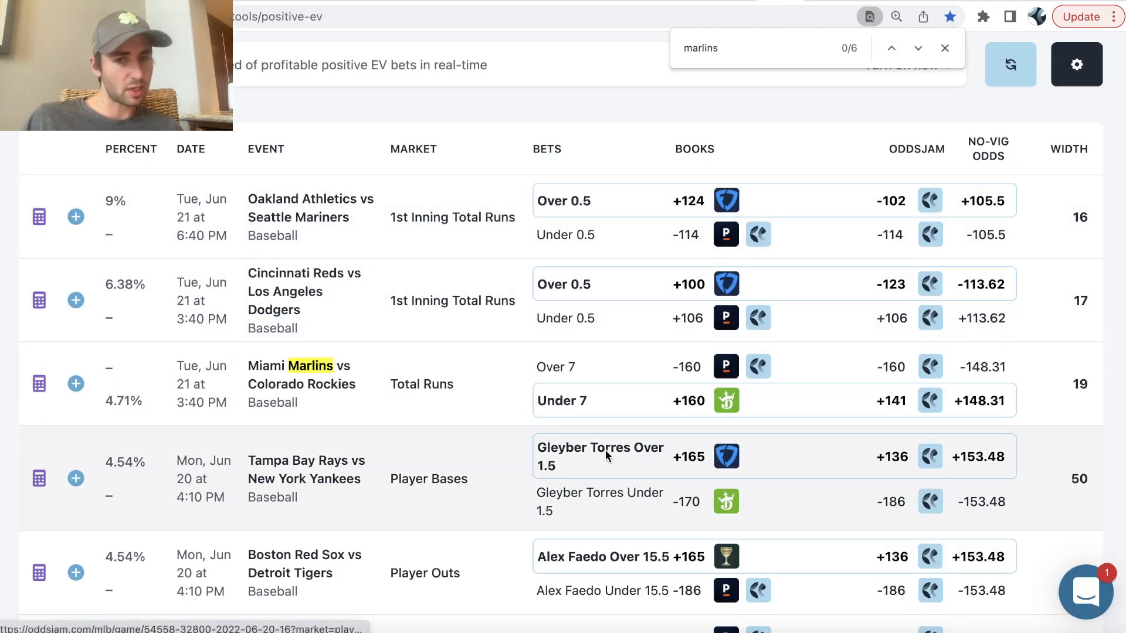
pyautogui.scroll(-3)
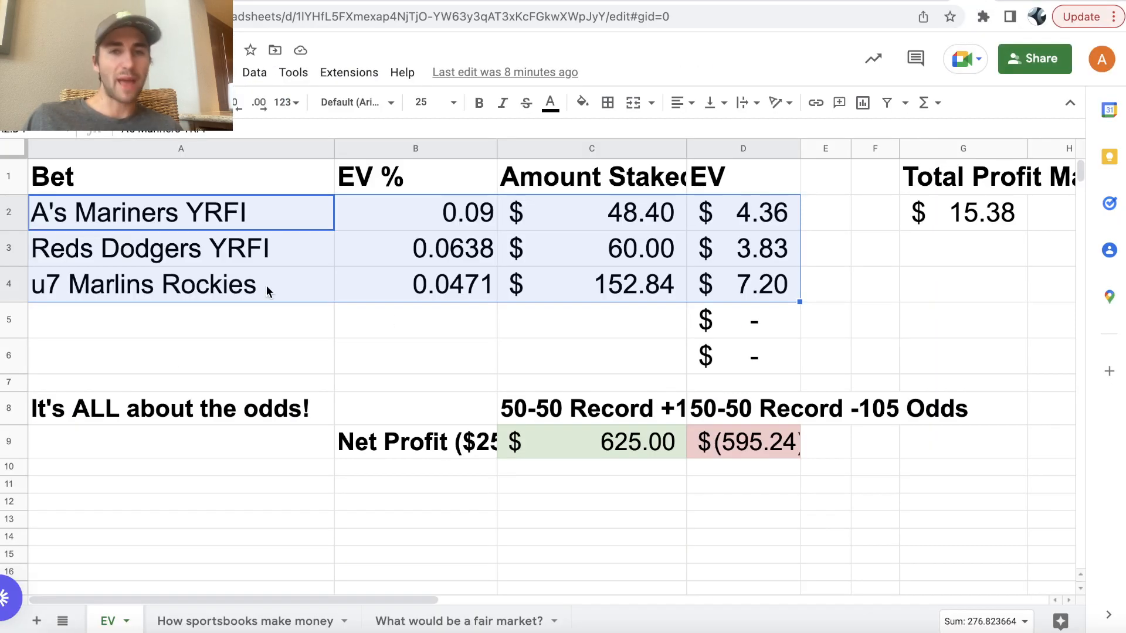
pyautogui.moveTo(459, 341)
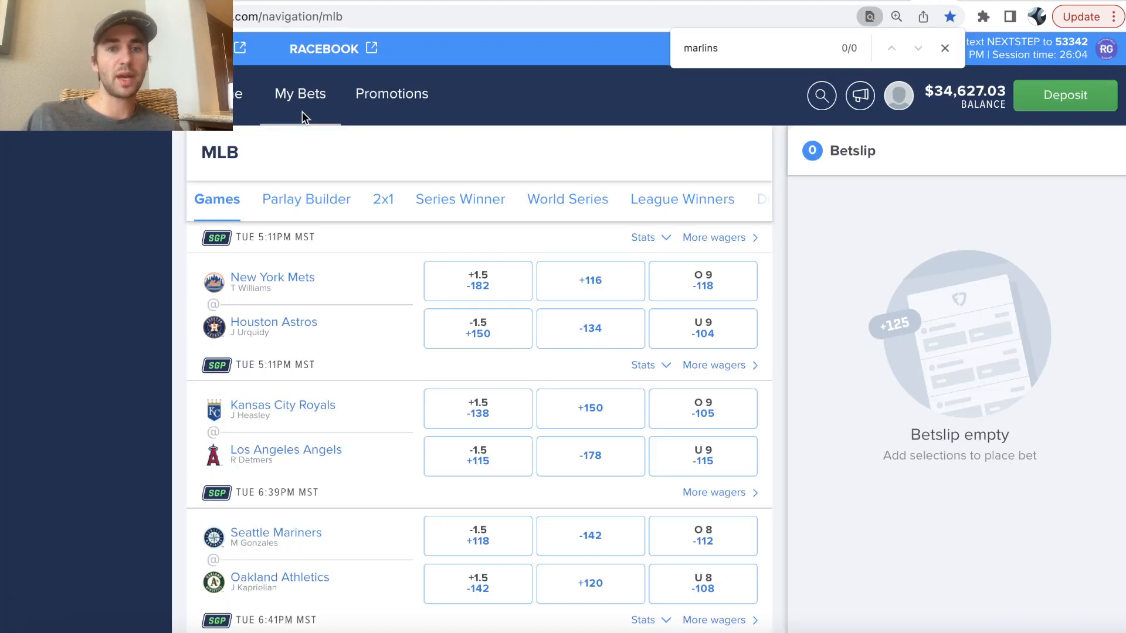
# View My Bets active wagers, scrolling to the Mariners–Athletics Under 8 bet.
pyautogui.click(300, 93)
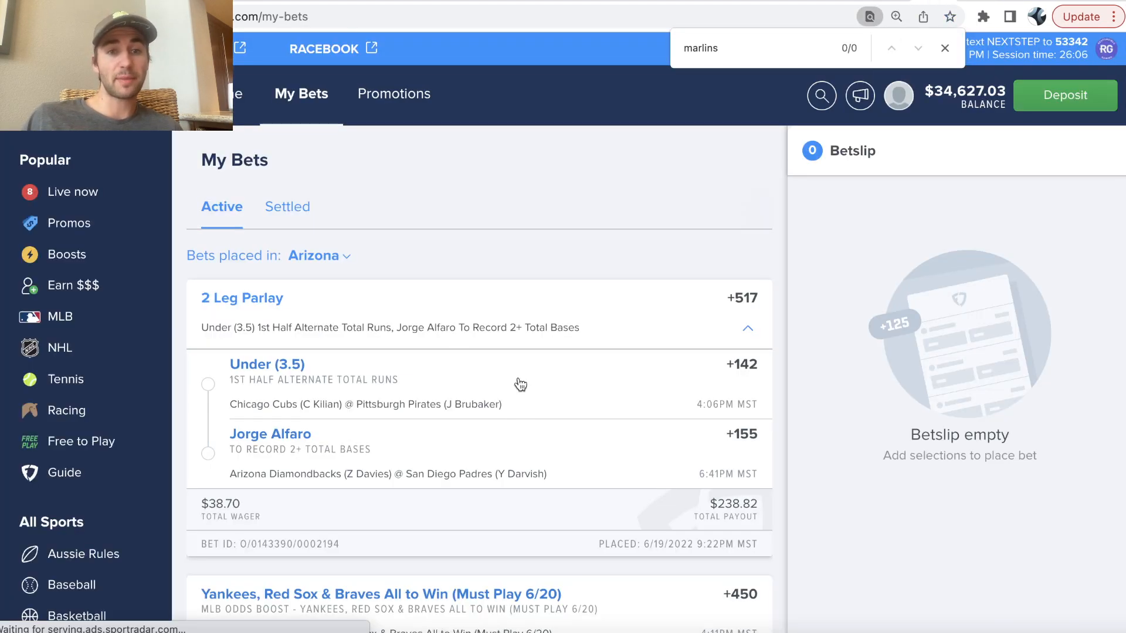
pyautogui.scroll(-3)
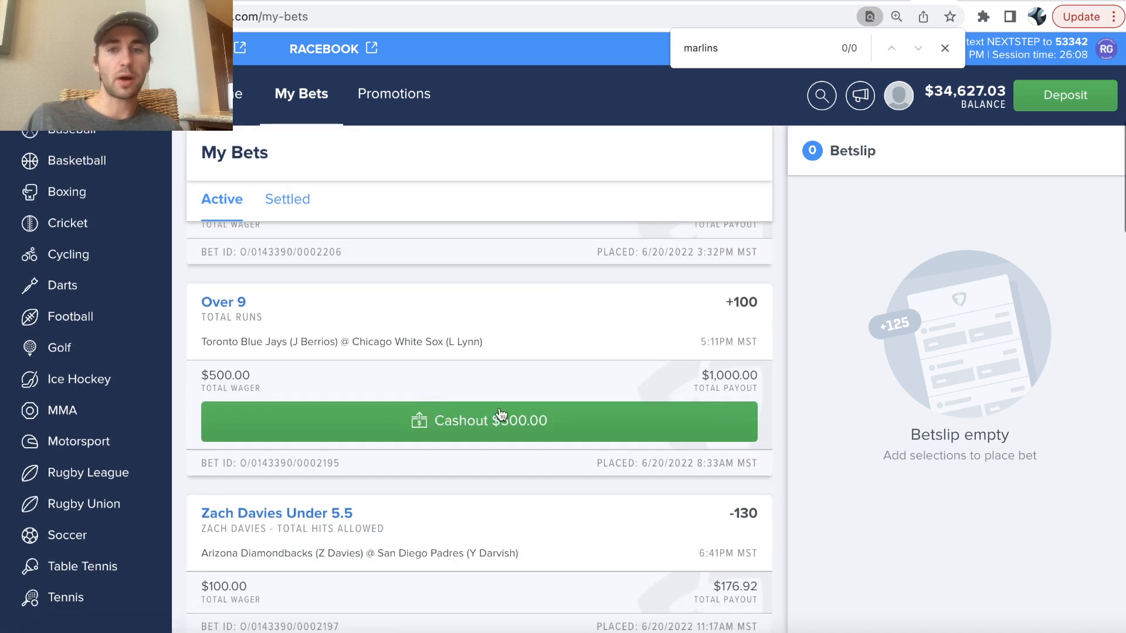
pyautogui.scroll(-3)
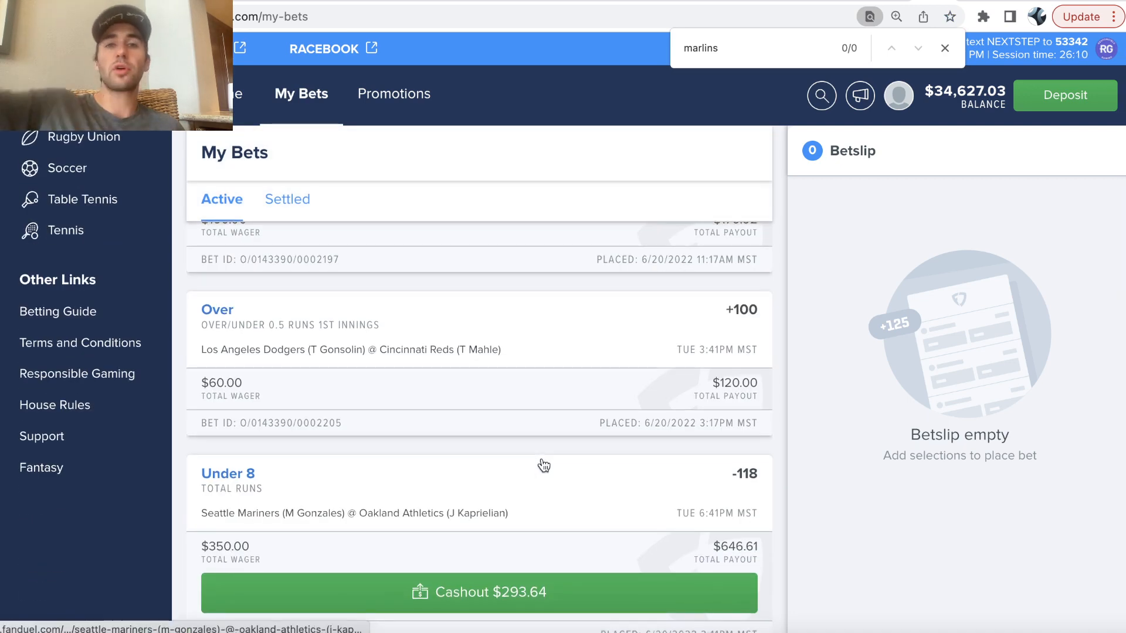
pyautogui.moveTo(543, 465)
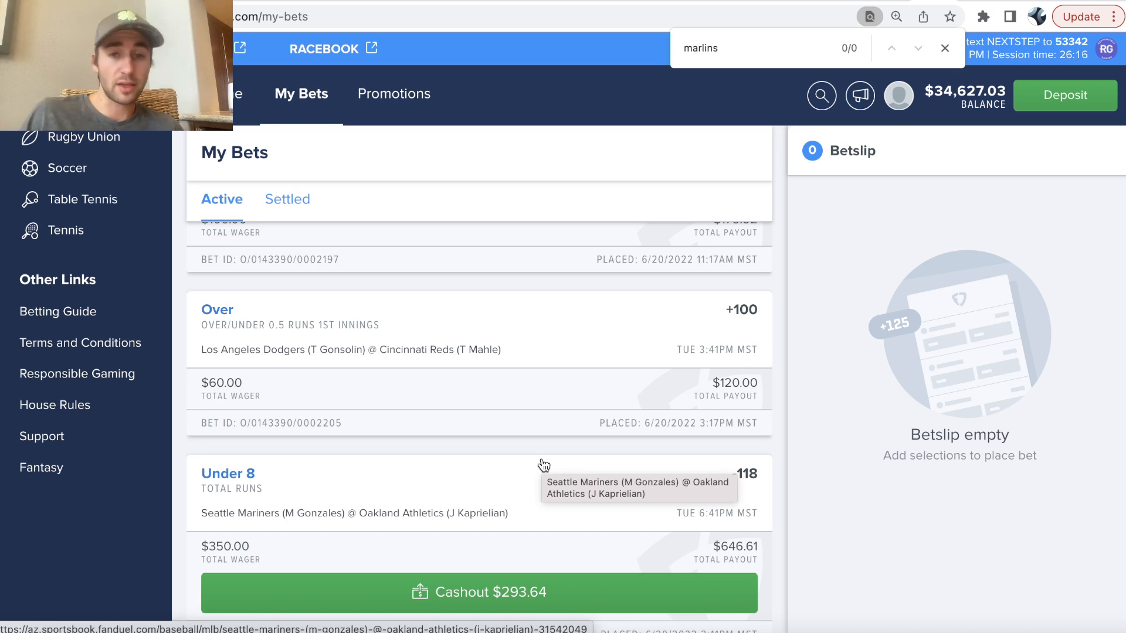
pyautogui.scroll(-3)
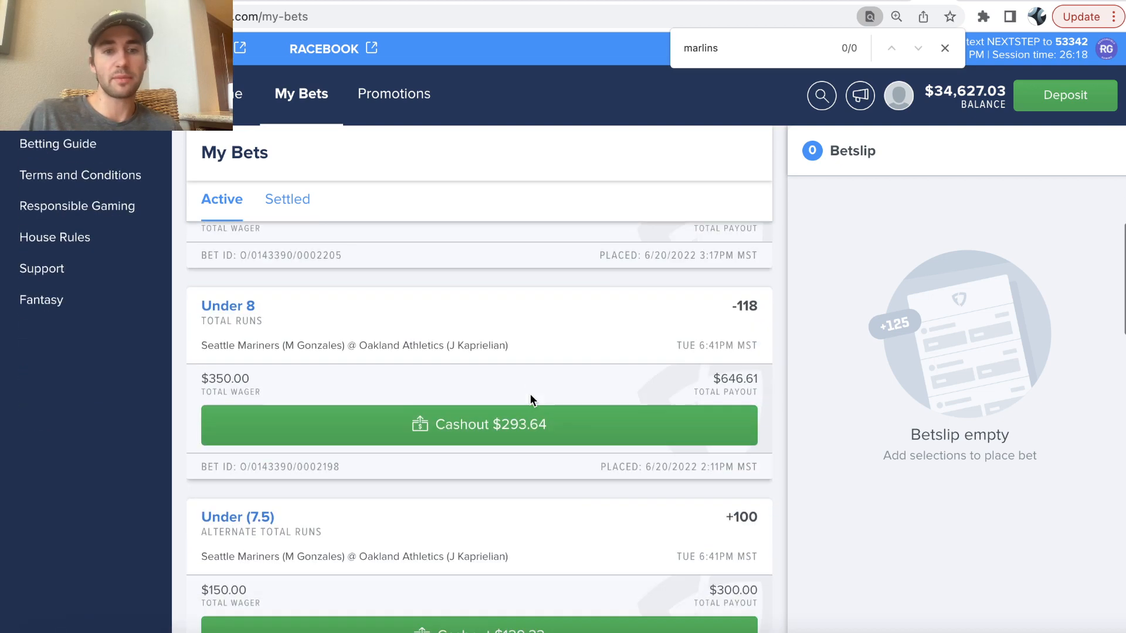
pyautogui.scroll(-3)
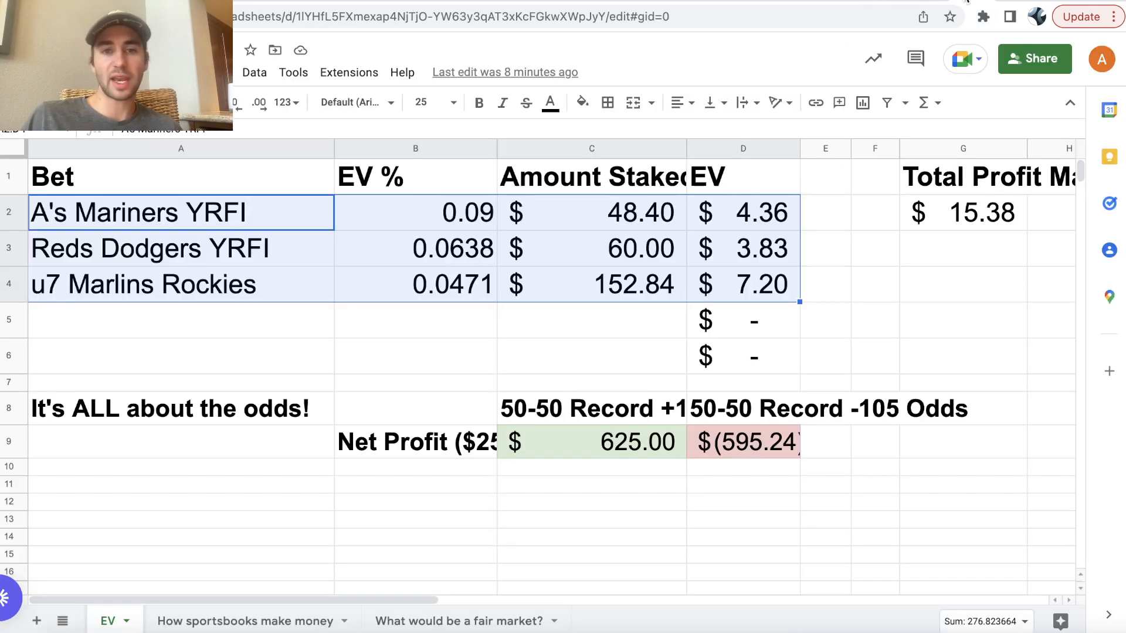
pyautogui.moveTo(596, 318)
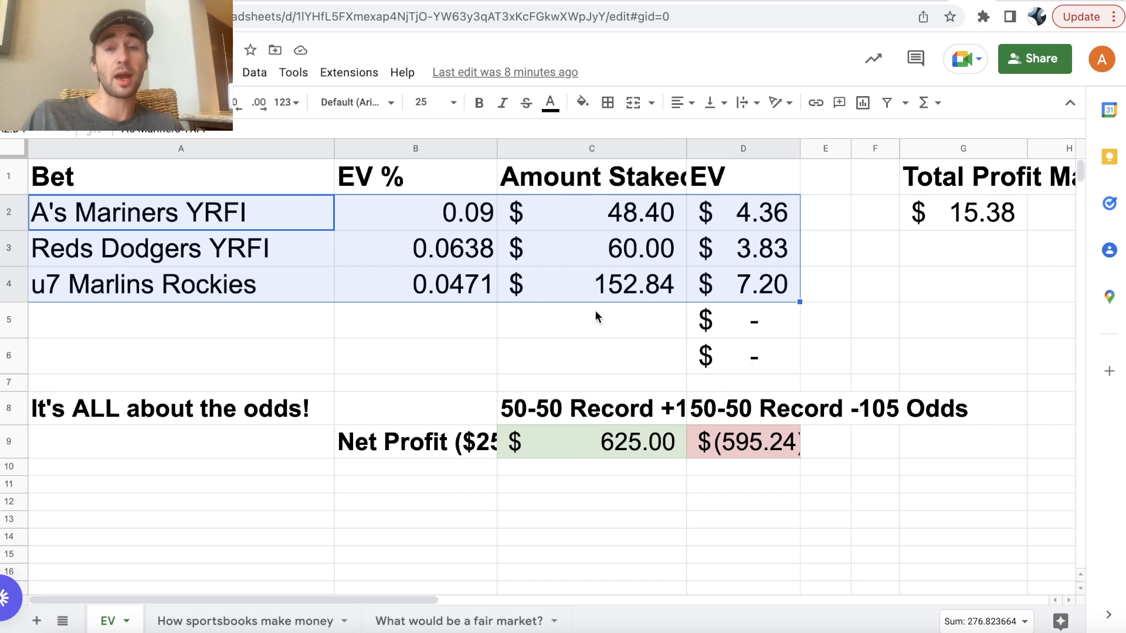
pyautogui.moveTo(453, 299)
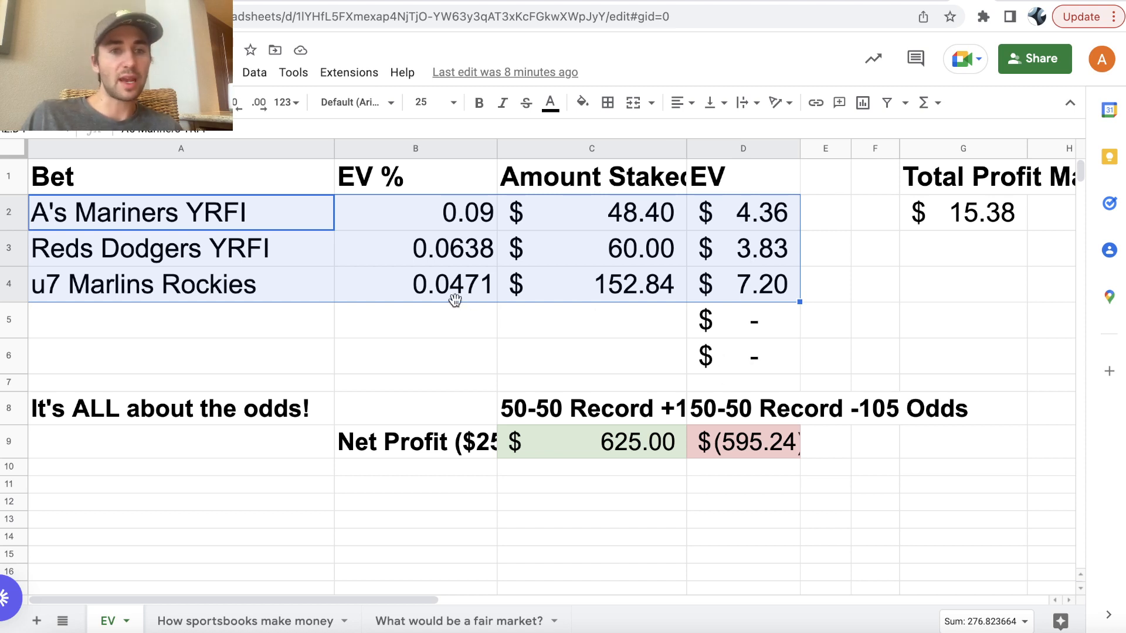
# Highlight the 50-50 record at plus odds heading and its $625.00 net profit.
pyautogui.click(591, 408)
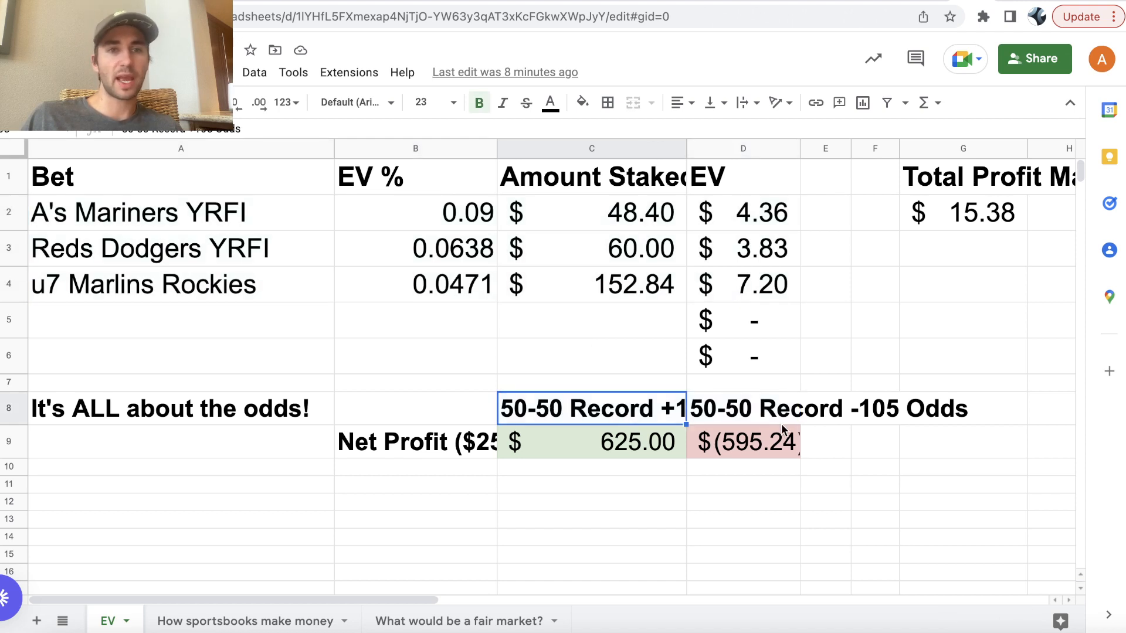
pyautogui.click(415, 441)
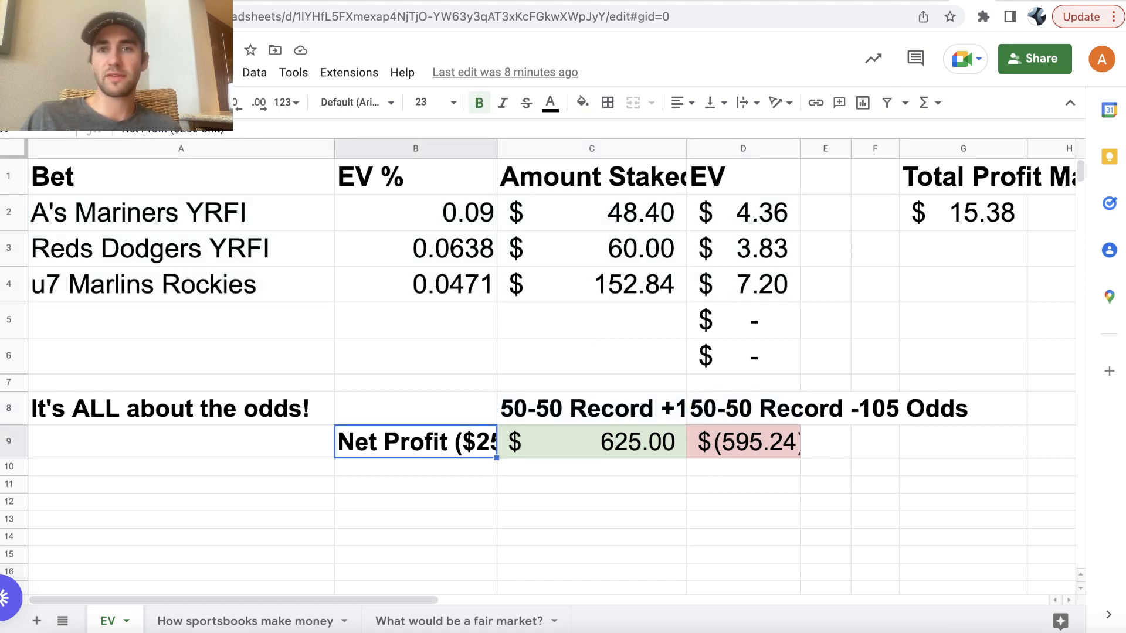
pyautogui.click(591, 442)
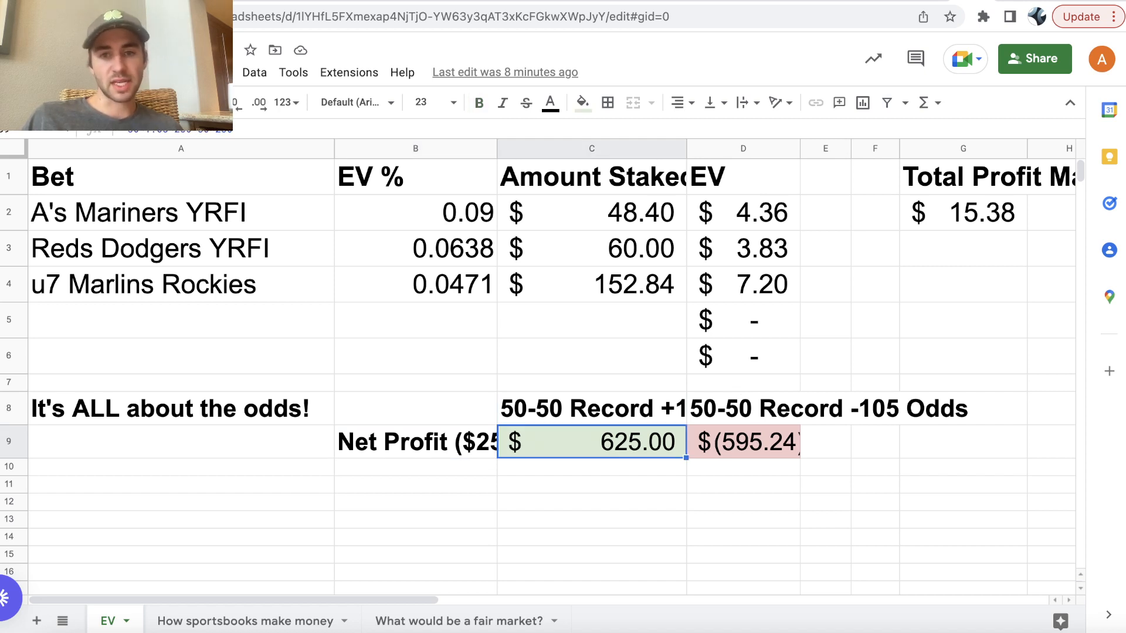
pyautogui.click(415, 408)
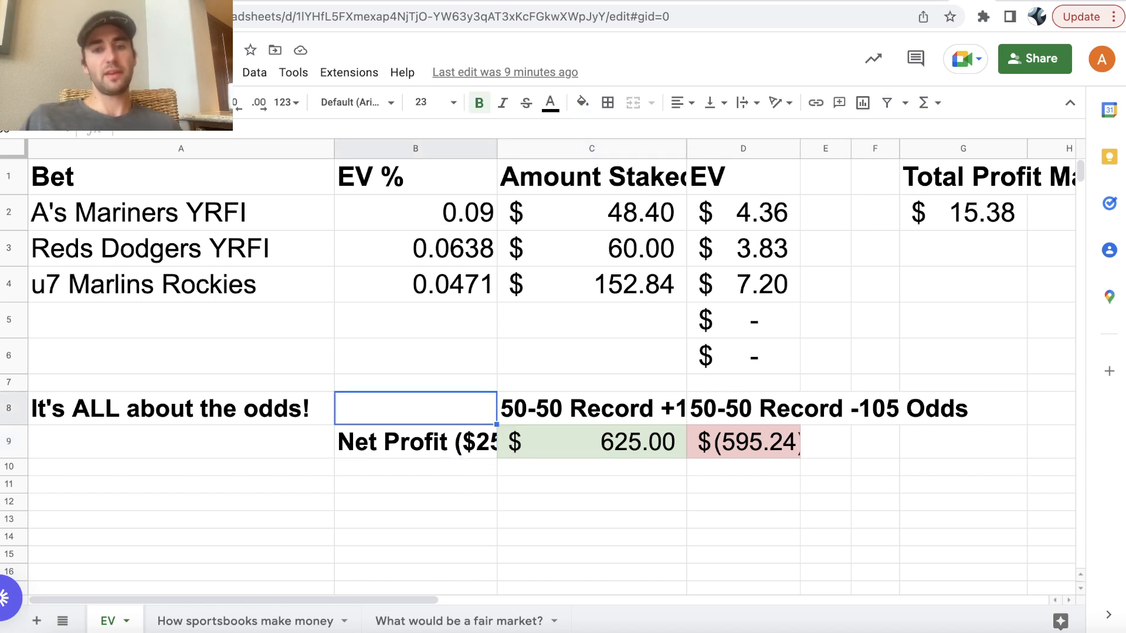
pyautogui.click(591, 408)
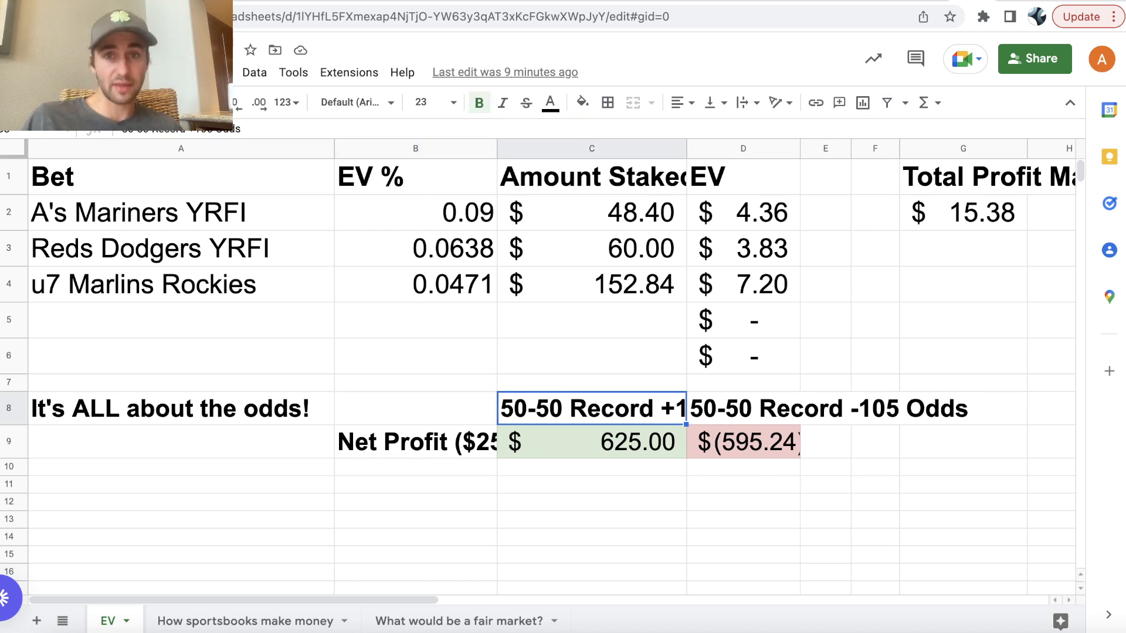
# Compare the $625.00 profit formula against the $595.24 loss at -105 odds.
pyautogui.click(589, 442)
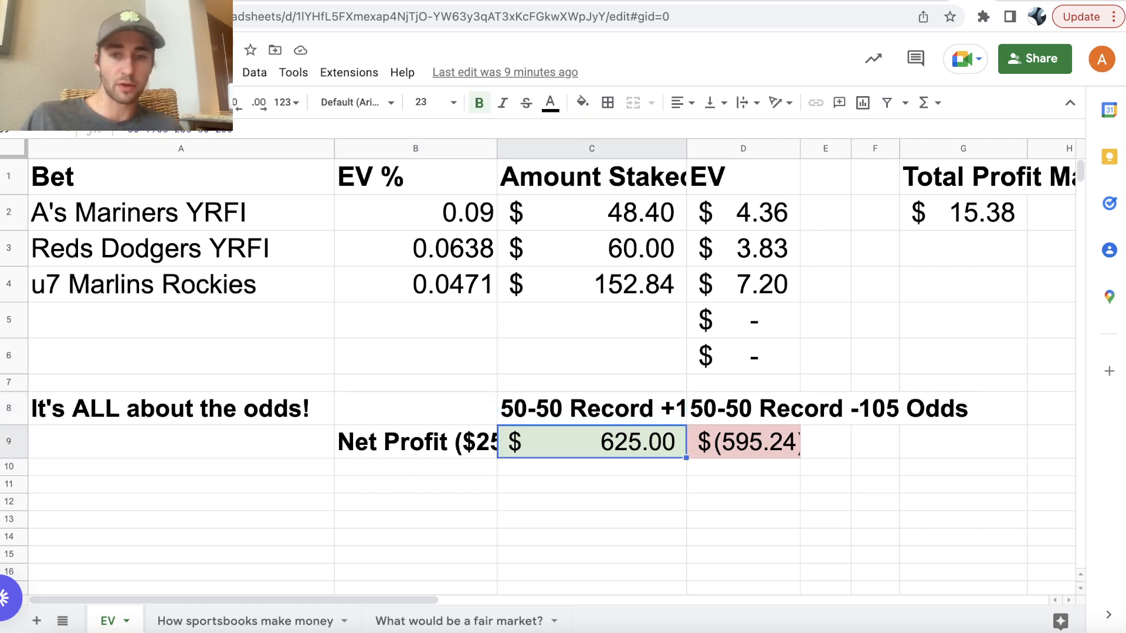
pyautogui.click(743, 442)
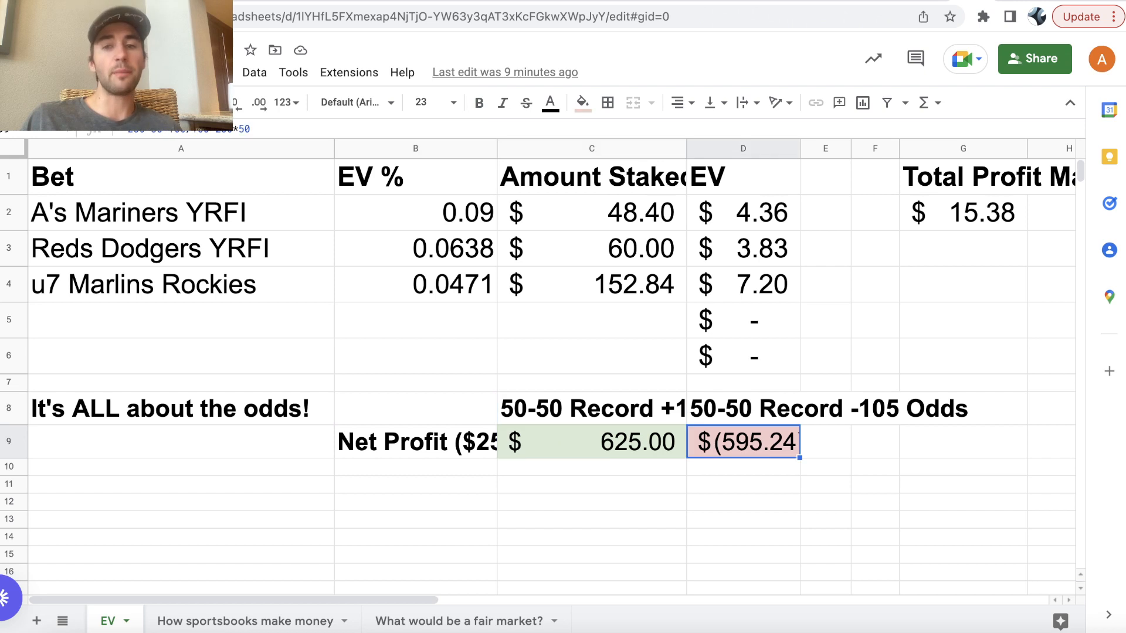
pyautogui.click(744, 408)
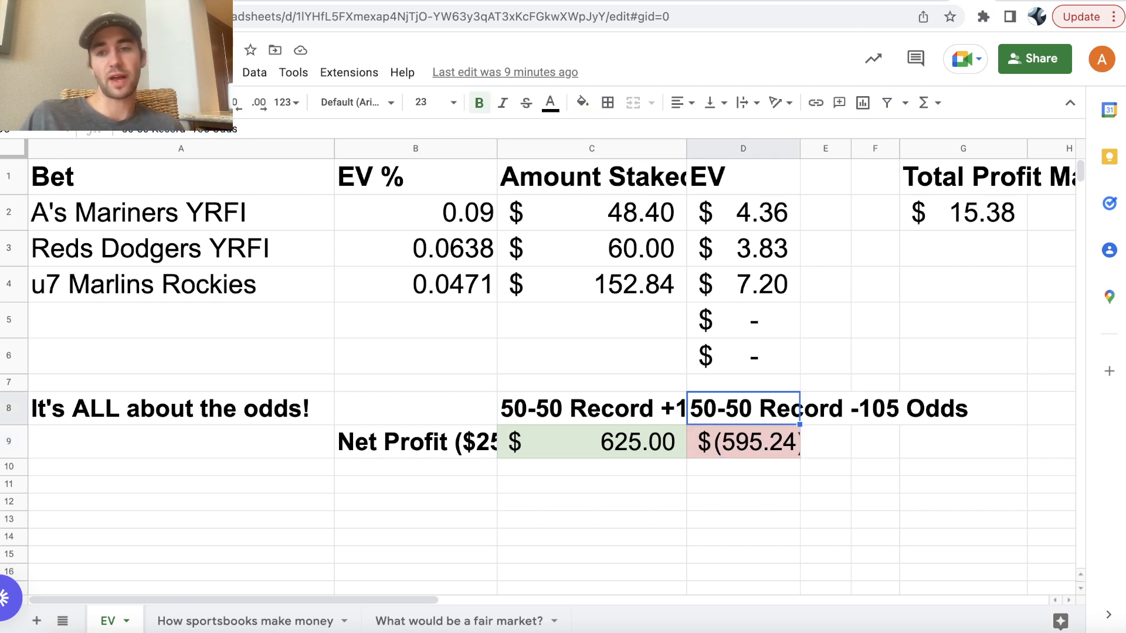
pyautogui.click(589, 408)
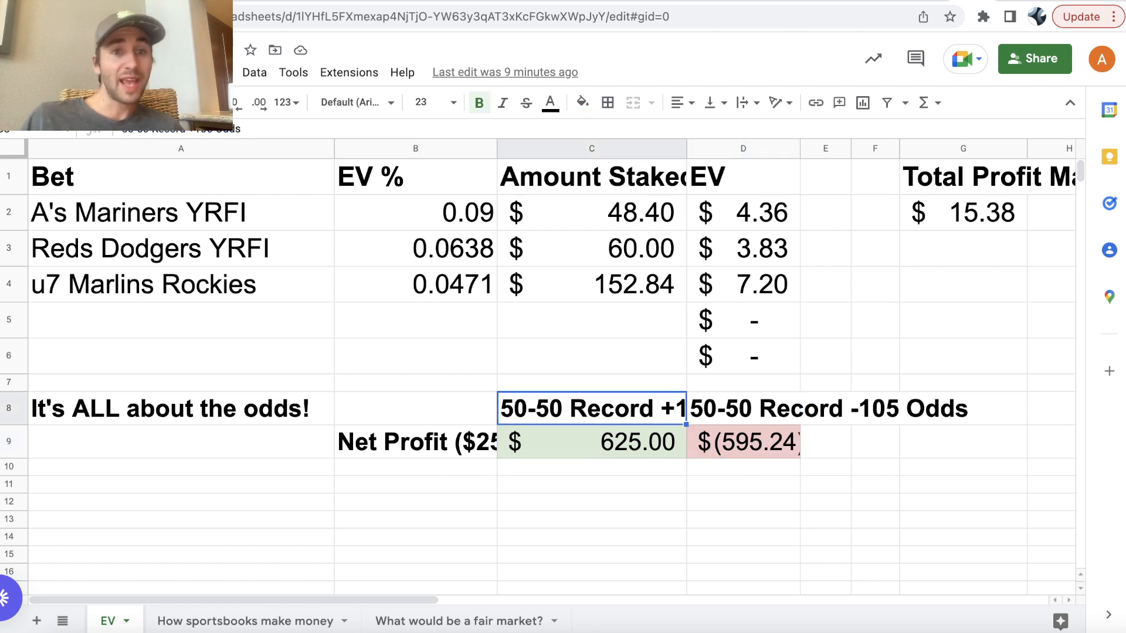
pyautogui.click(743, 408)
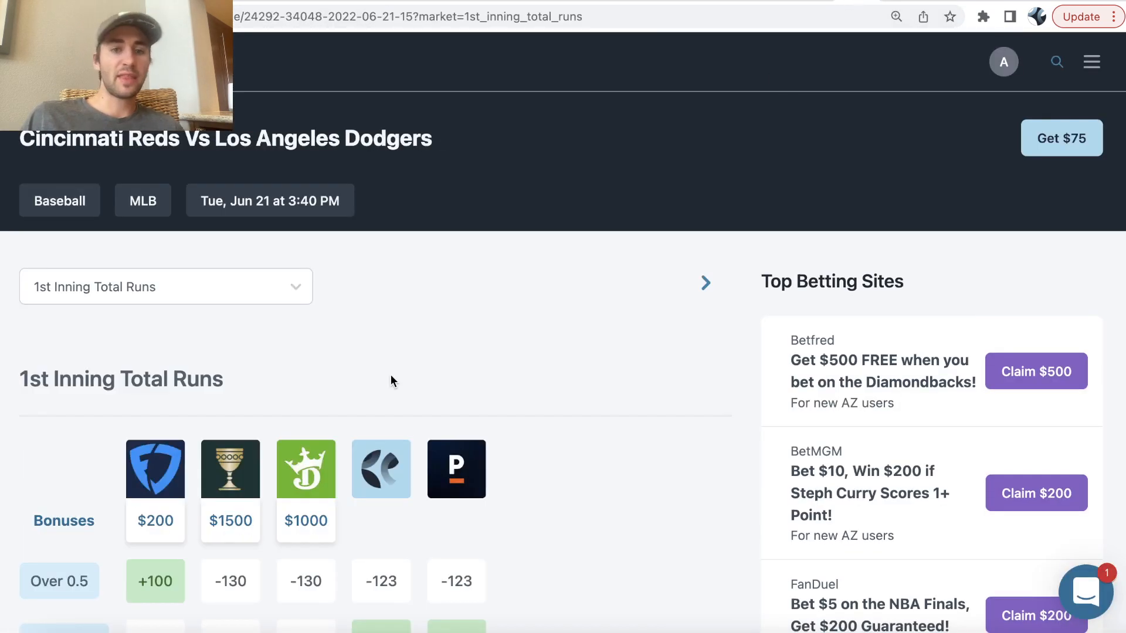
# Scroll the Reds vs Dodgers page to the 1st Inning Total Runs odds grid.
pyautogui.scroll(-3)
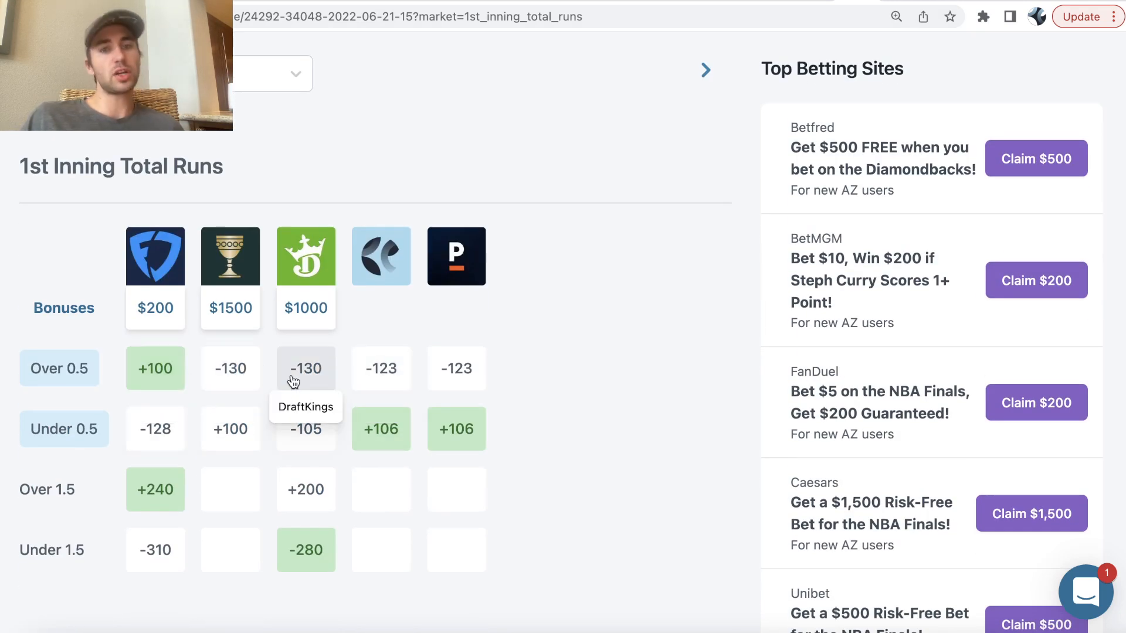
pyautogui.moveTo(155, 368)
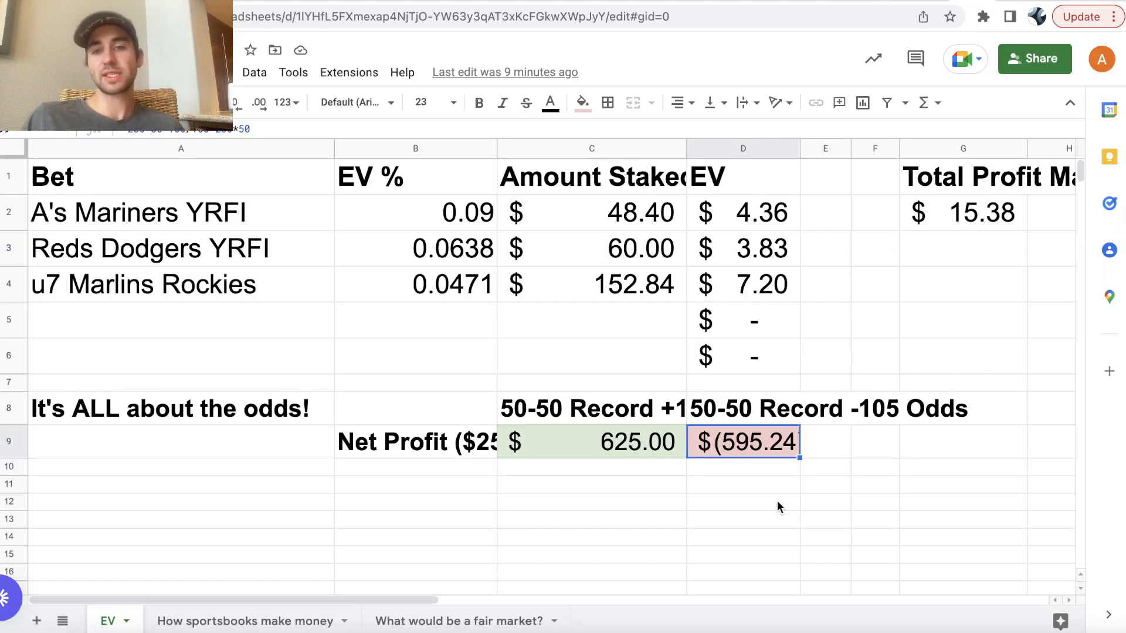
pyautogui.moveTo(643, 415)
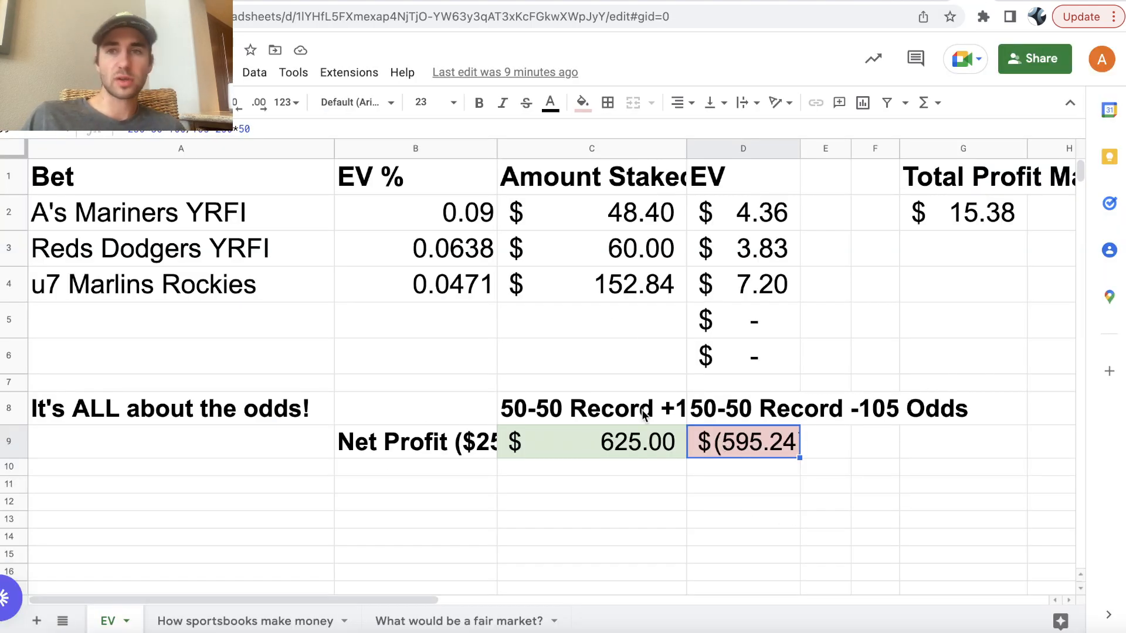